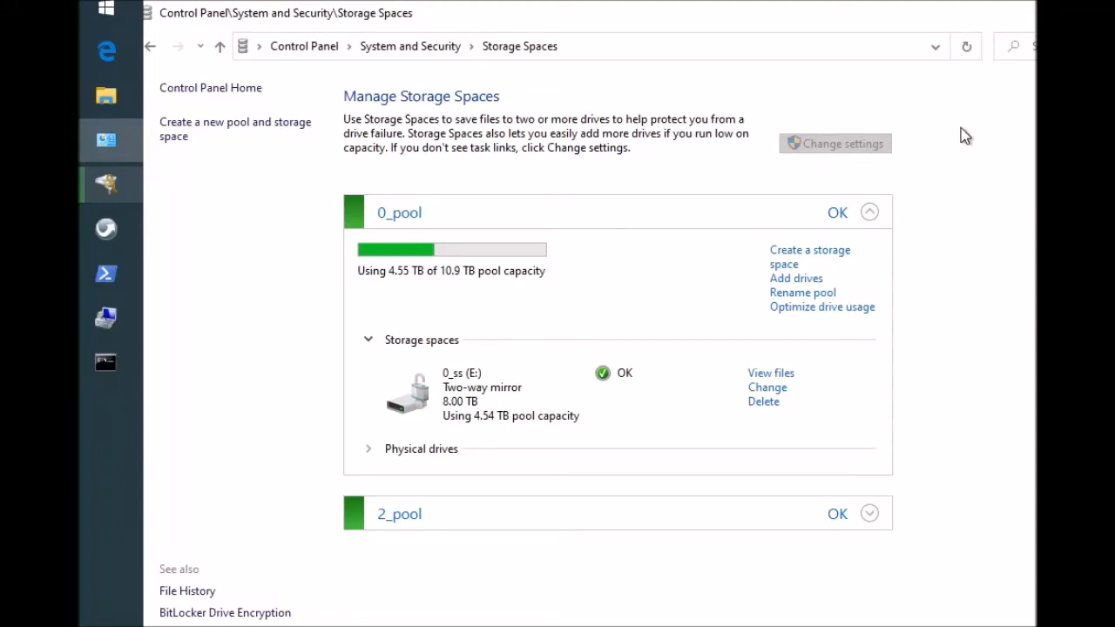
{"action": "mouse_move", "coordinate": [1018, 602]}
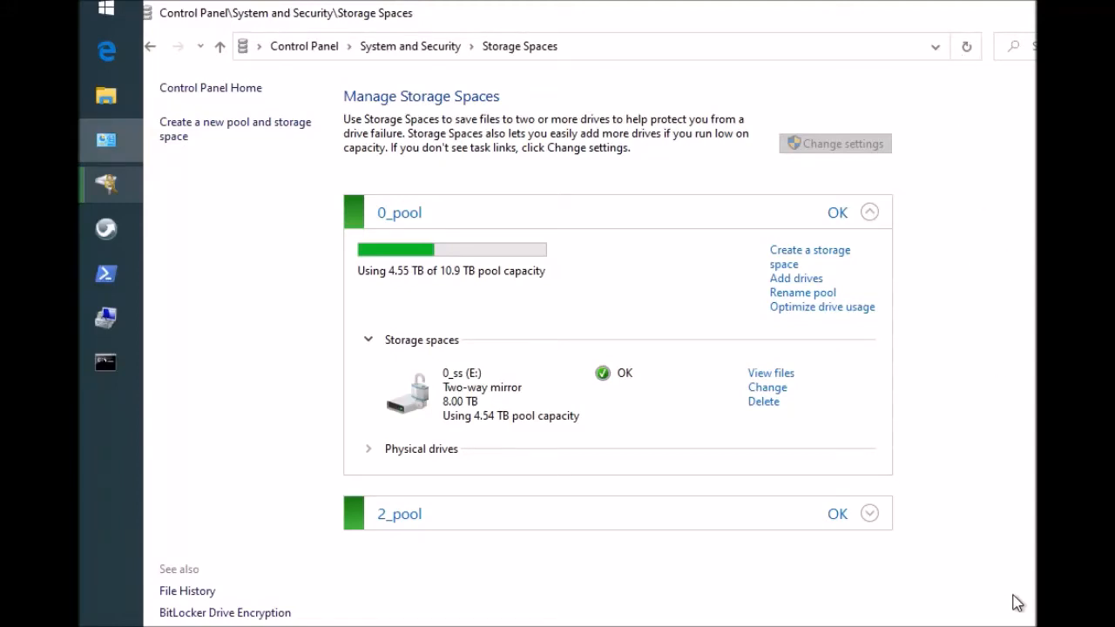
{"action": "mouse_move", "coordinate": [982, 596]}
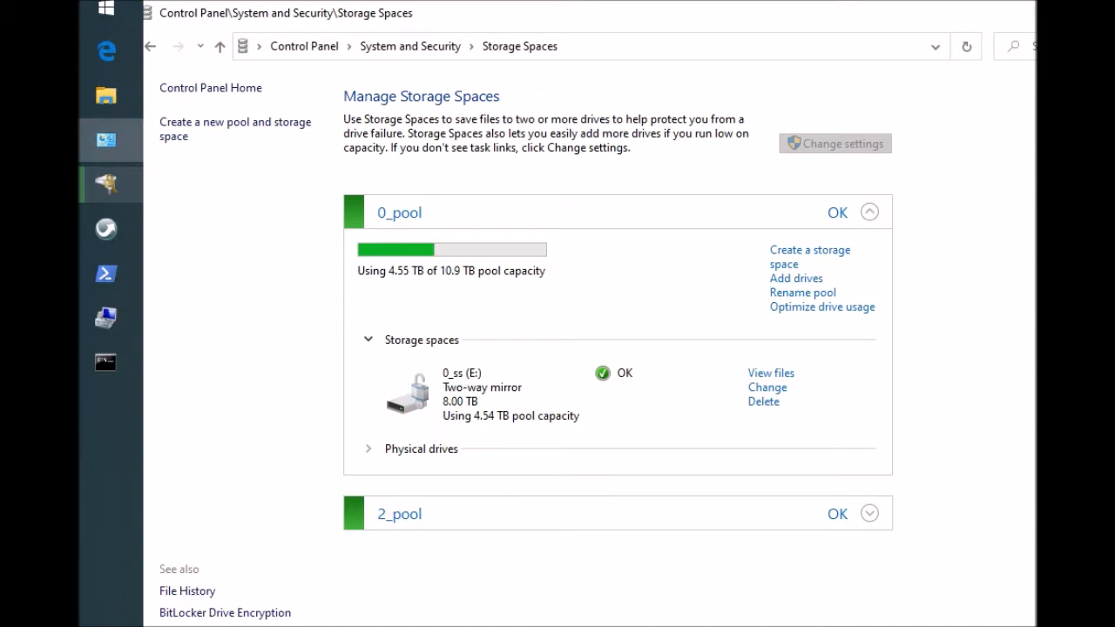
{"action": "mouse_move", "coordinate": [304, 409]}
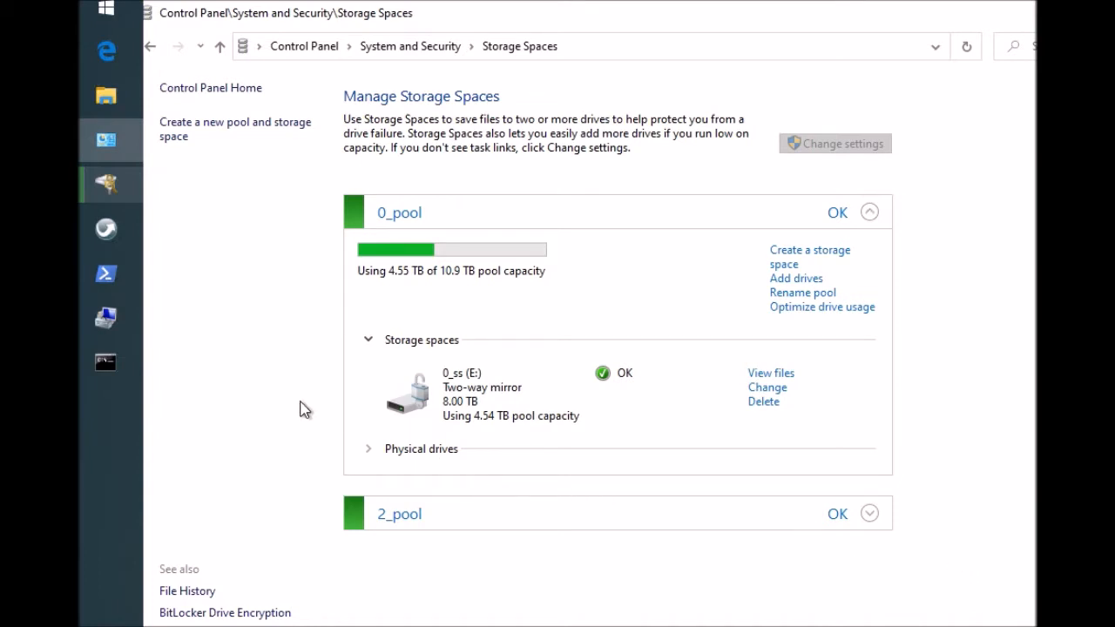
{"action": "mouse_move", "coordinate": [862, 230]}
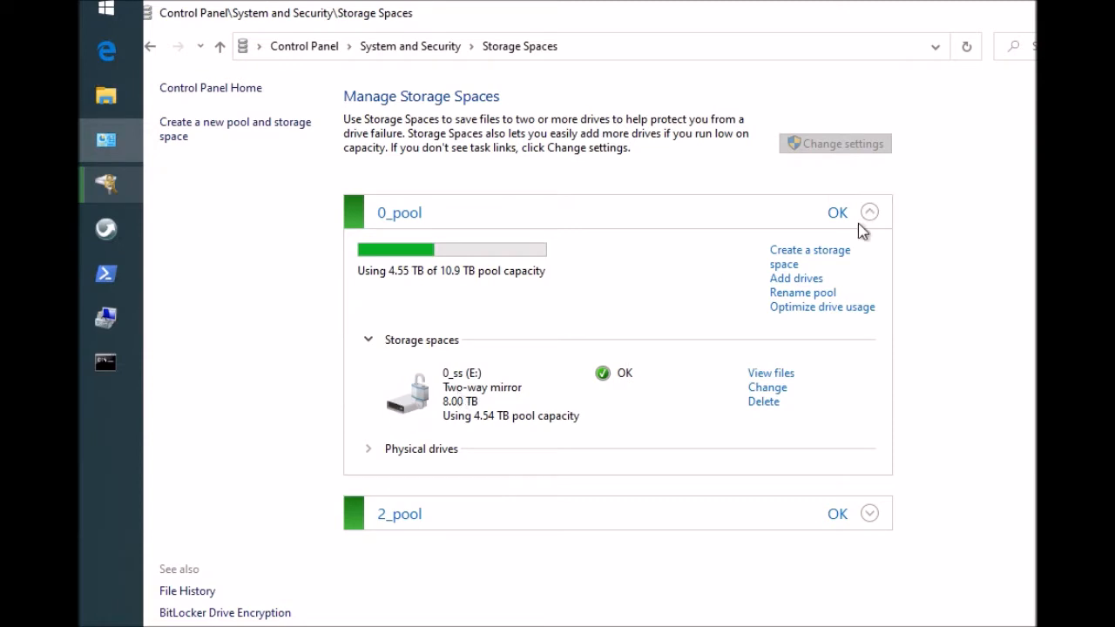
Step: Hide 0_pool's usage, storage spaces and drives details, leaving only the pool summaries
{"action": "left_click", "coordinate": [868, 212]}
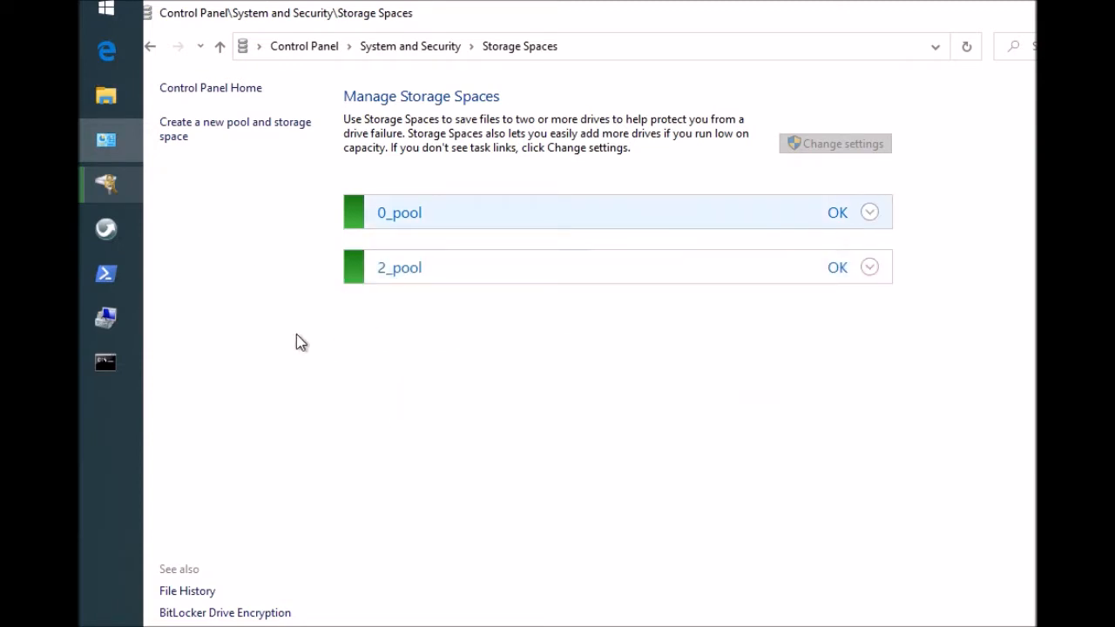
{"action": "mouse_move", "coordinate": [231, 225]}
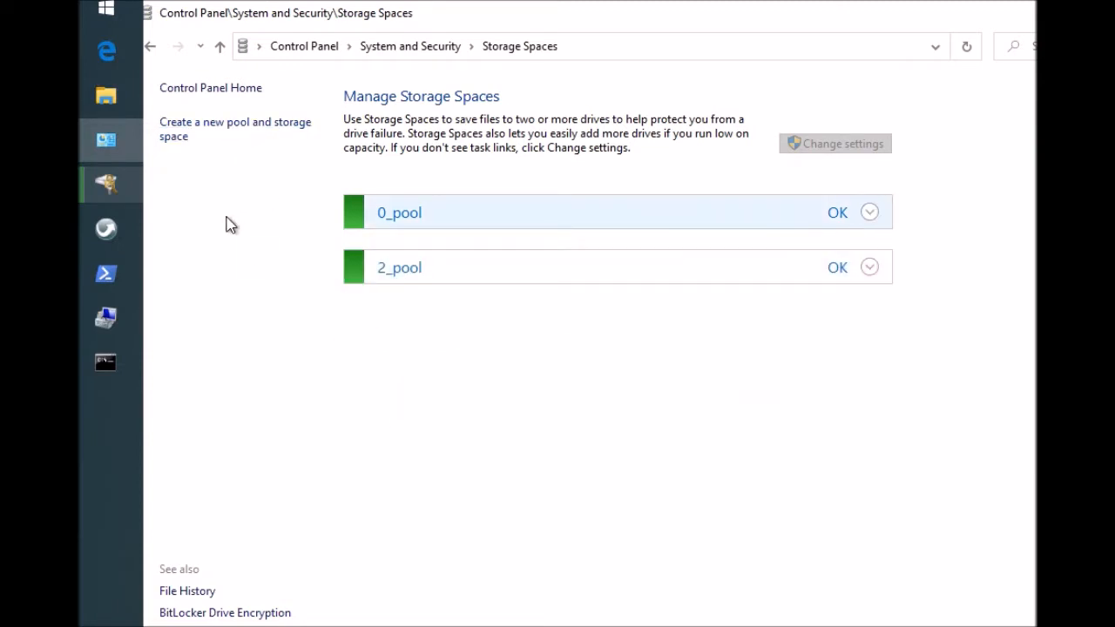
{"action": "mouse_move", "coordinate": [221, 227]}
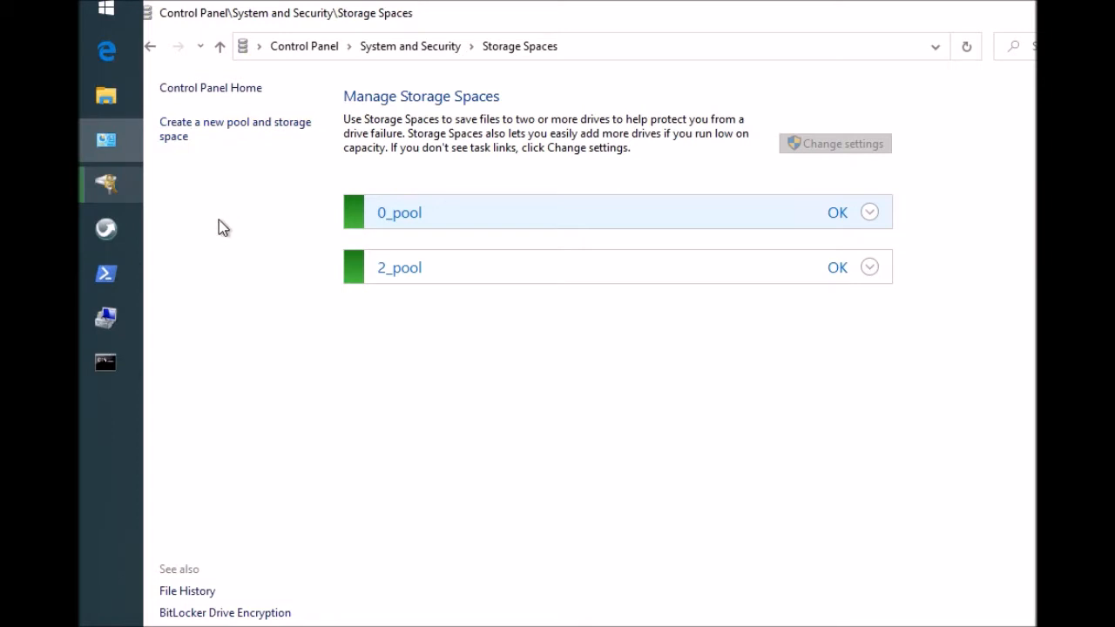
{"action": "mouse_move", "coordinate": [232, 129]}
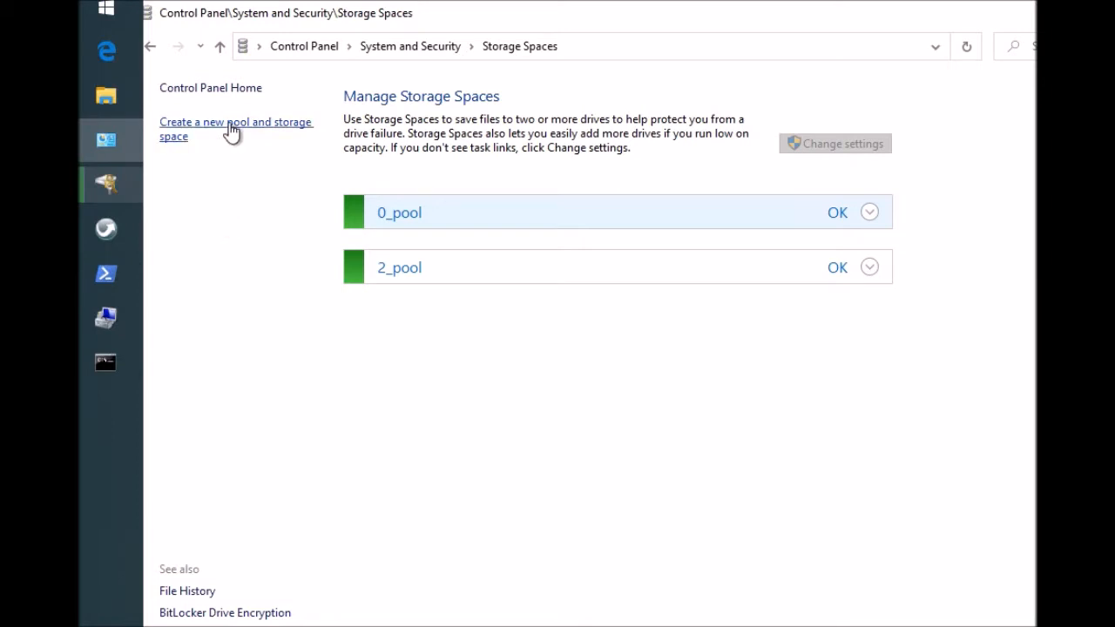
{"action": "mouse_move", "coordinate": [270, 217]}
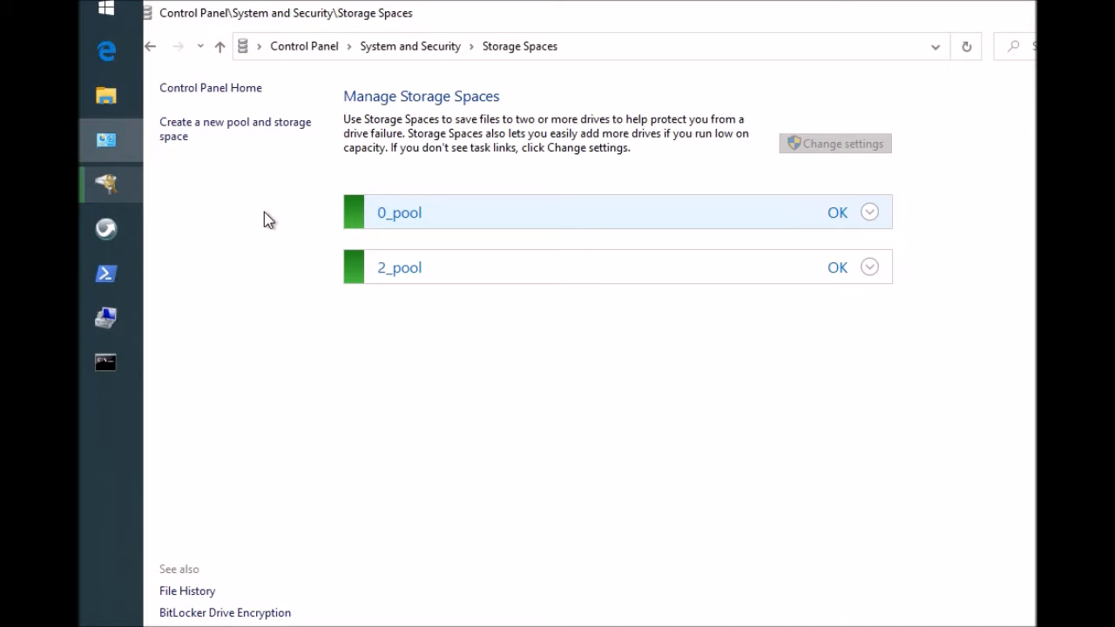
{"action": "mouse_move", "coordinate": [756, 150]}
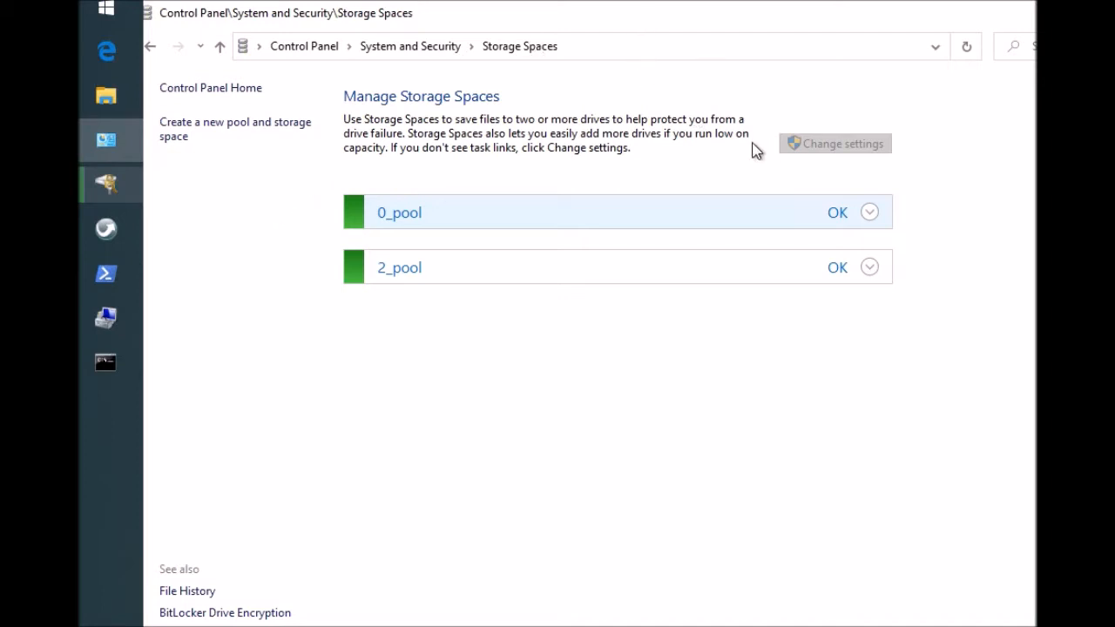
{"action": "mouse_move", "coordinate": [750, 154]}
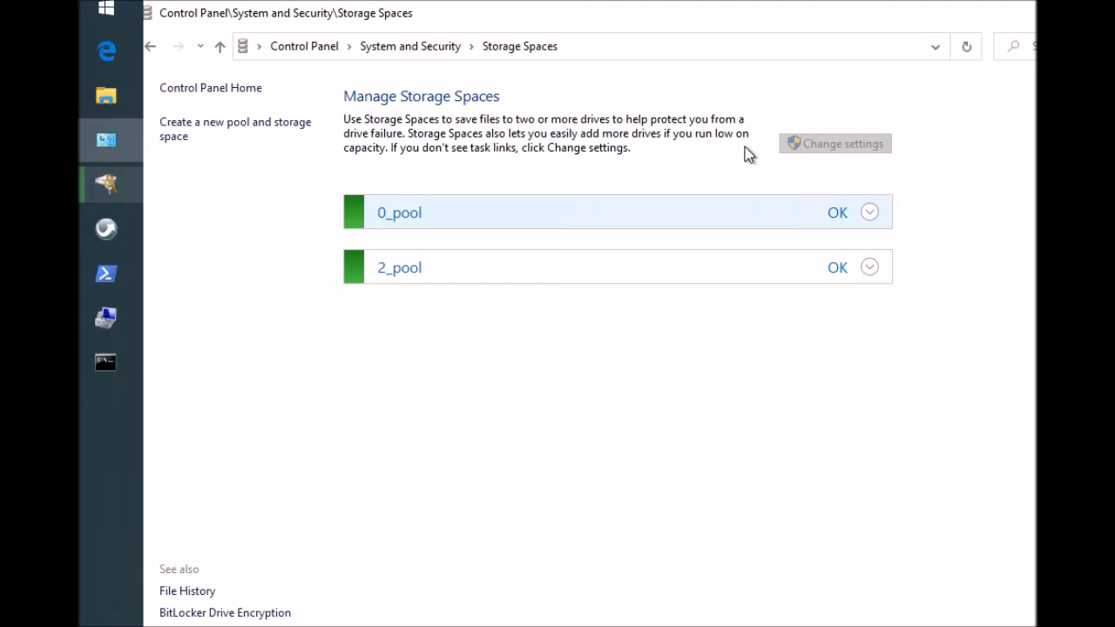
{"action": "mouse_move", "coordinate": [798, 168]}
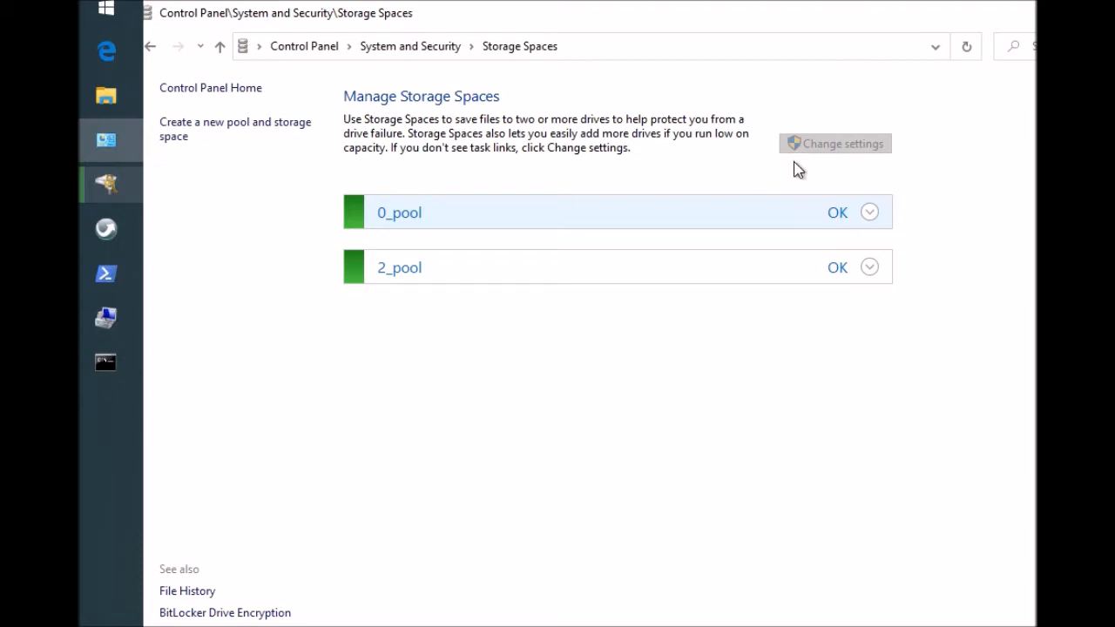
{"action": "mouse_move", "coordinate": [616, 334]}
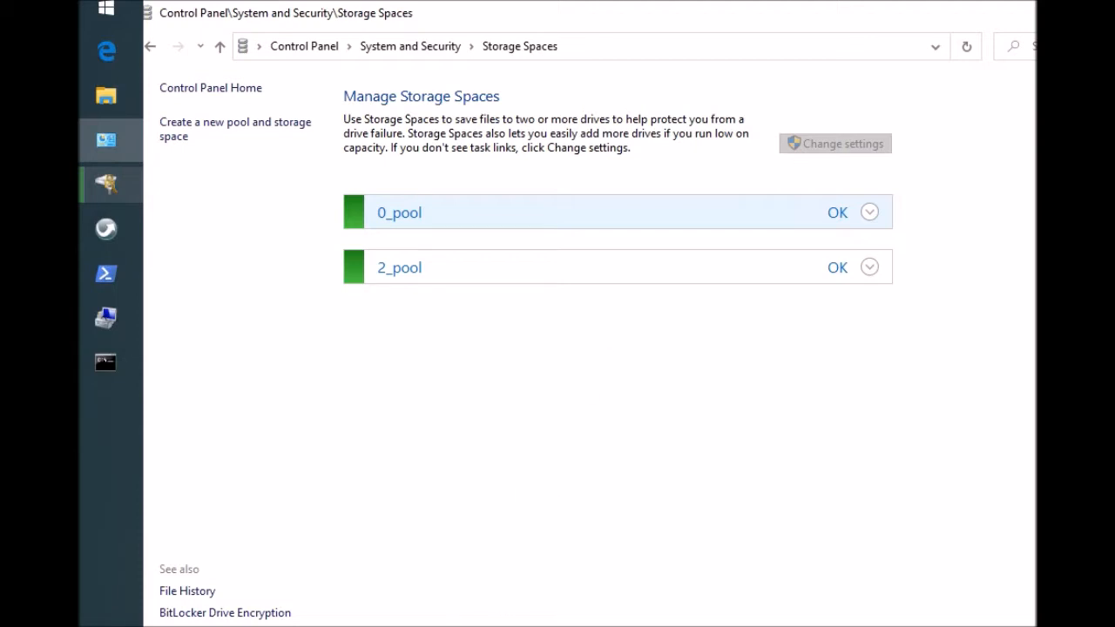
{"action": "mouse_move", "coordinate": [429, 481]}
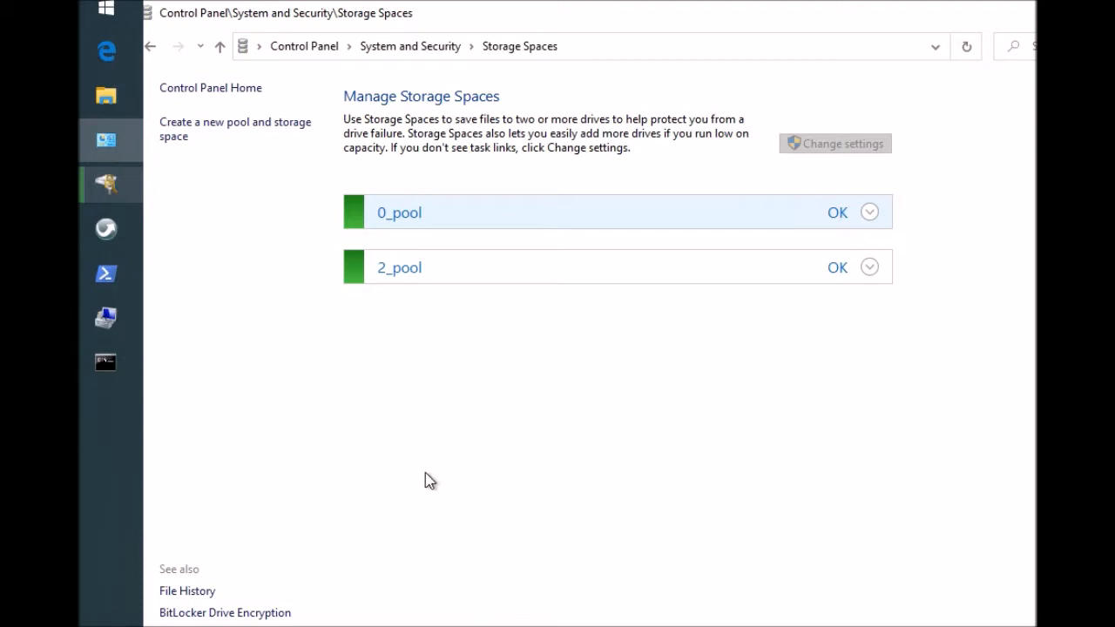
{"action": "mouse_move", "coordinate": [388, 399]}
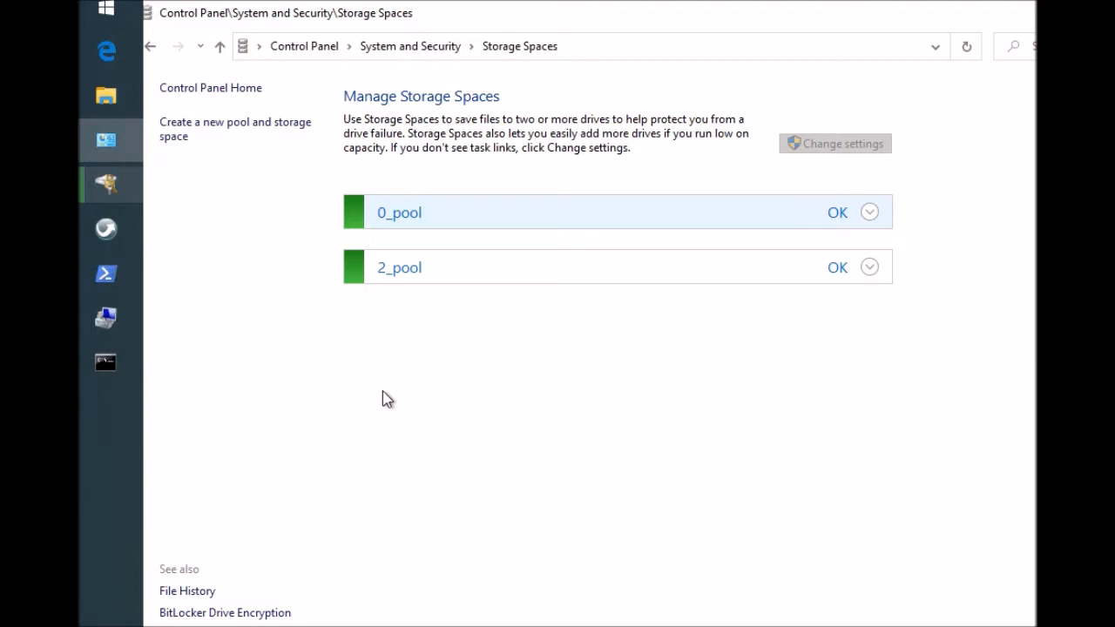
{"action": "mouse_move", "coordinate": [771, 135]}
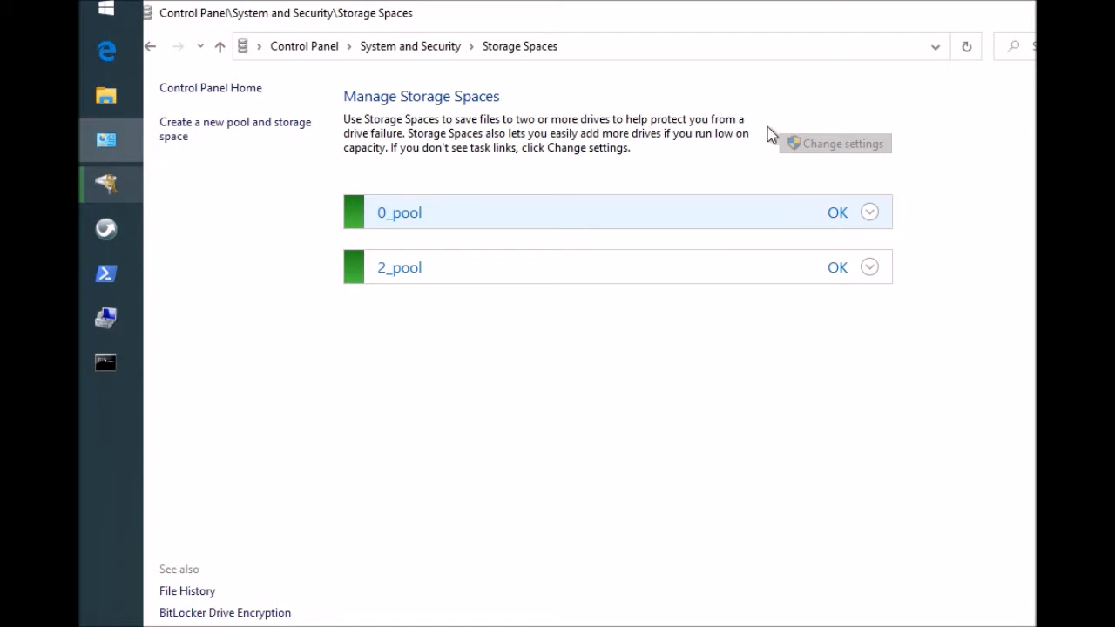
{"action": "mouse_move", "coordinate": [686, 426]}
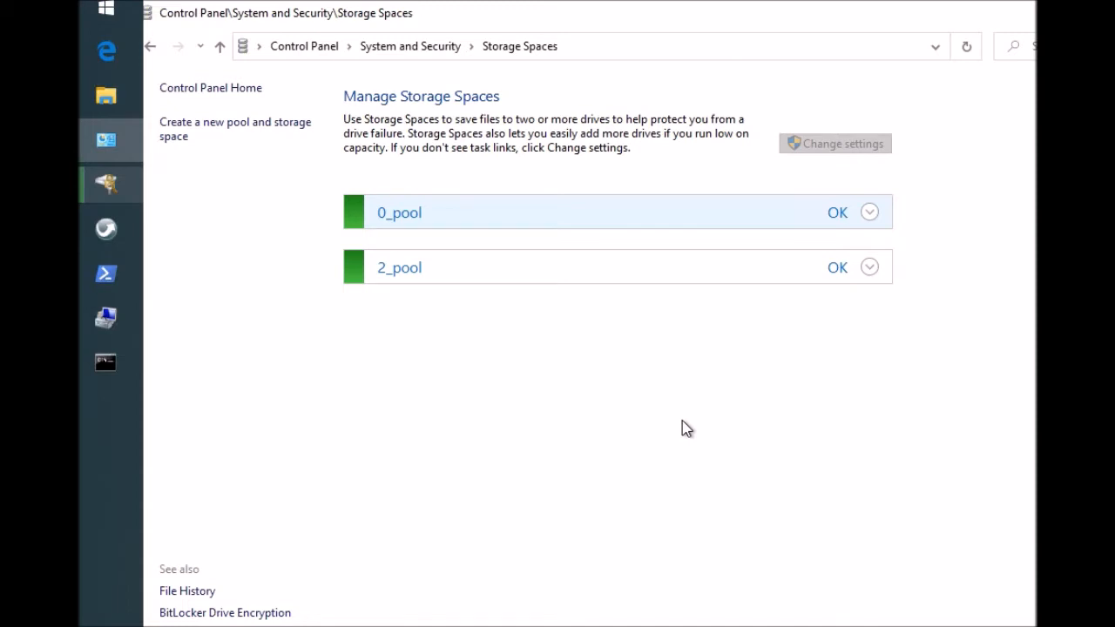
{"action": "mouse_move", "coordinate": [100, 12]}
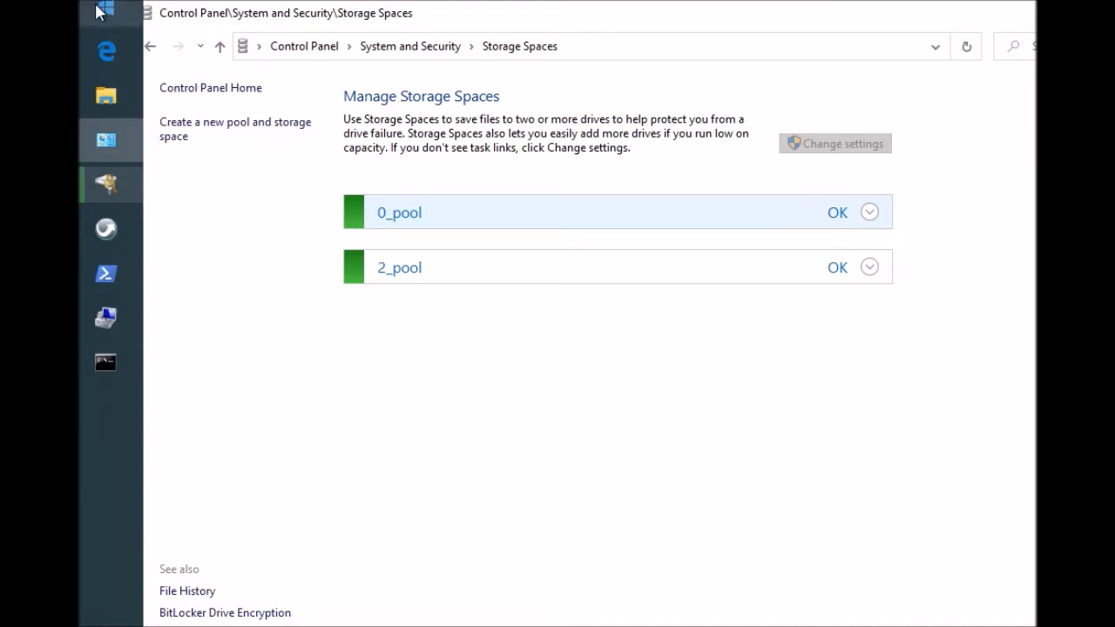
Step: Open Manage Storage Spaces from a 'storage' search and start creating a new pool
{"action": "left_click", "coordinate": [106, 12]}
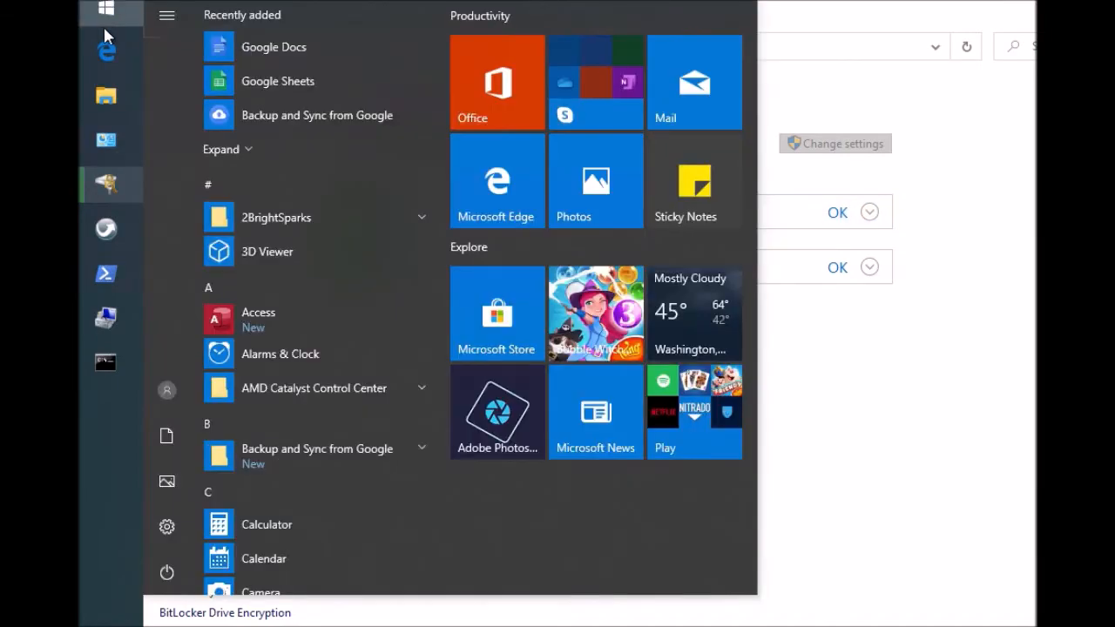
{"action": "type", "text": "storage"}
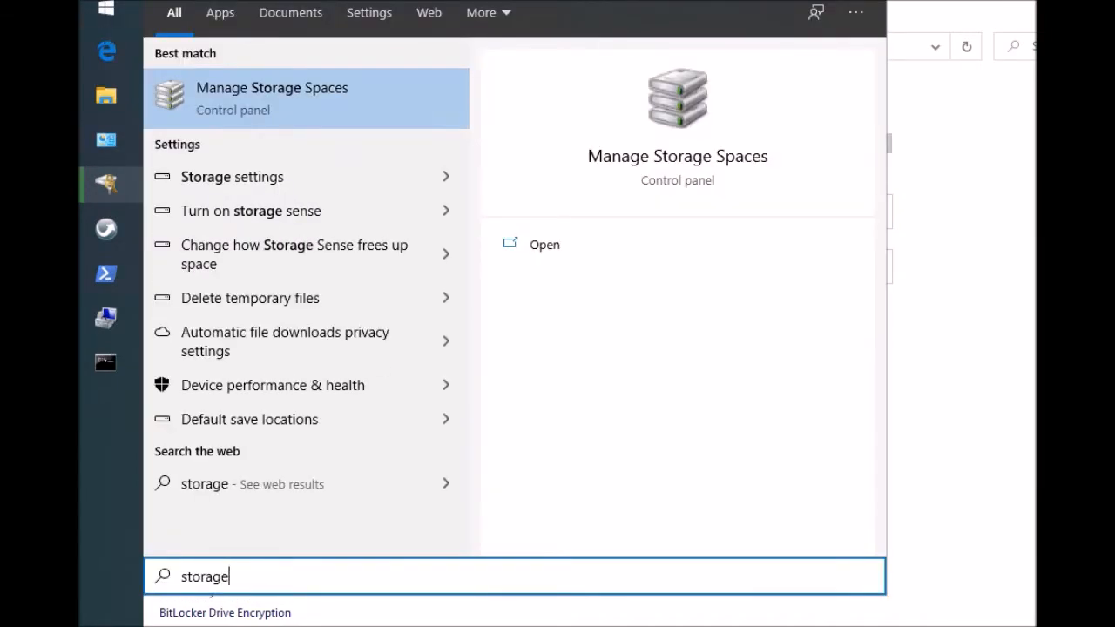
{"action": "left_click", "coordinate": [544, 244]}
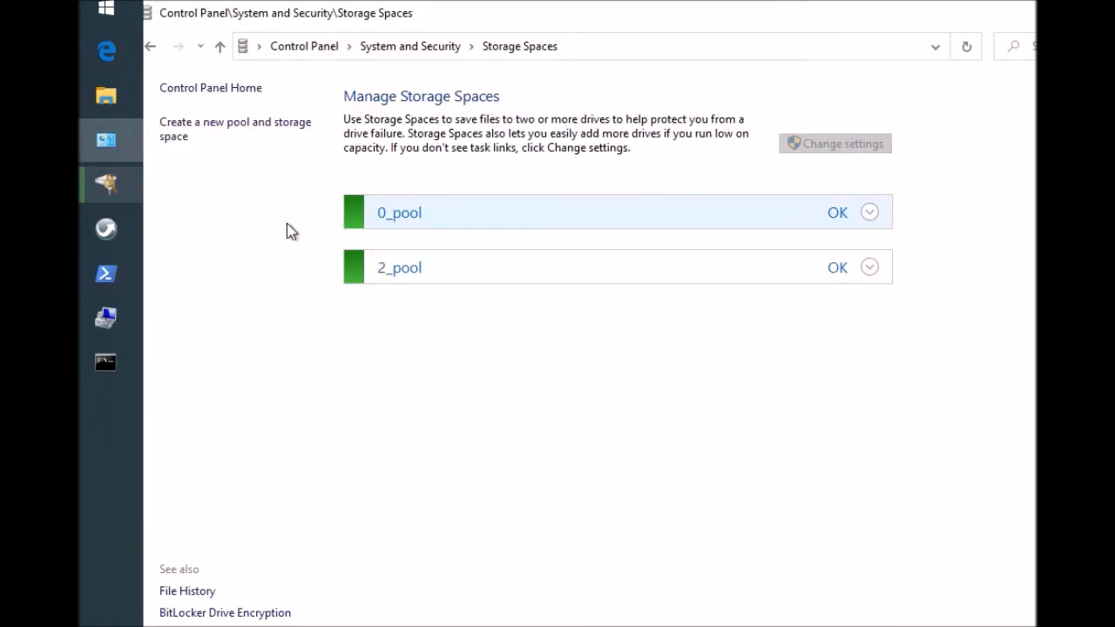
{"action": "left_click", "coordinate": [234, 129]}
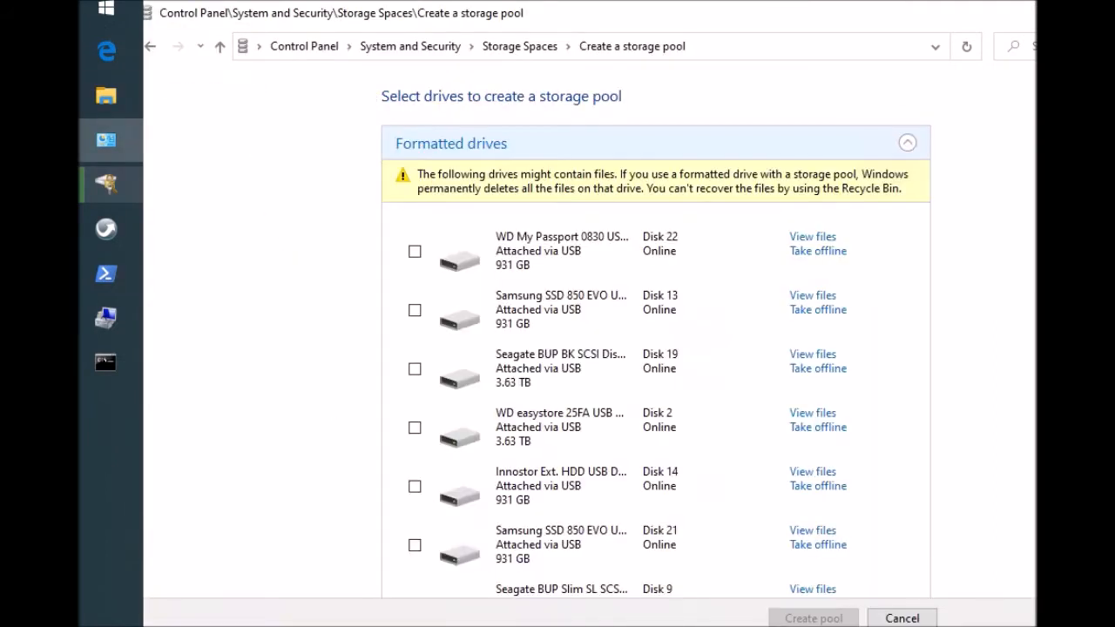
Step: Select Disks 13, 19 and 16 for the new pool
{"action": "scroll", "scroll_direction": "down", "scroll_amount": 3}
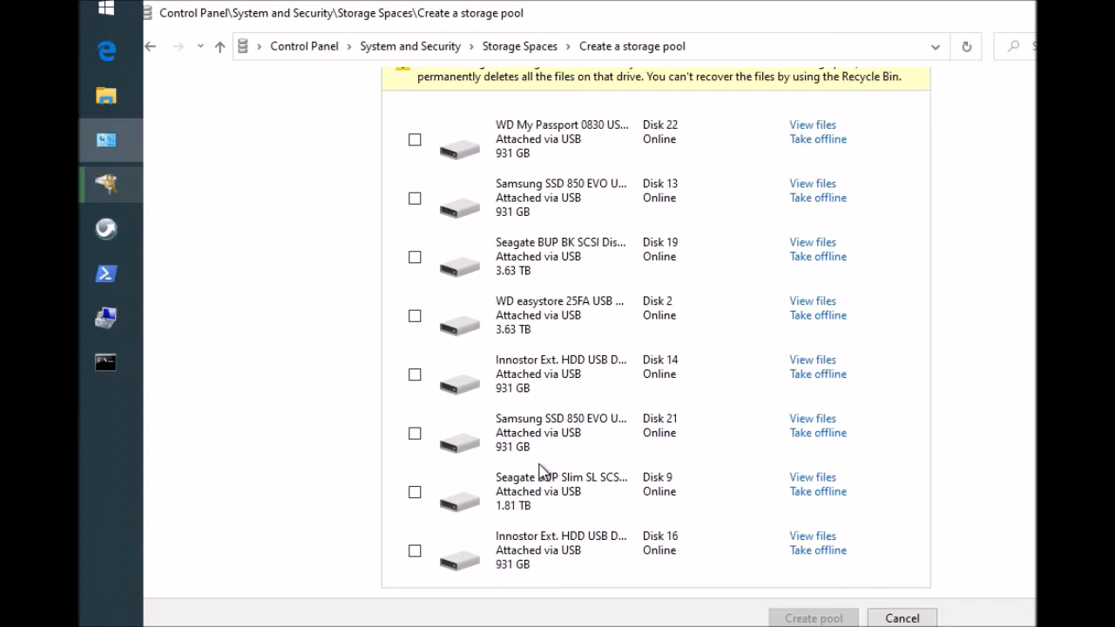
{"action": "mouse_move", "coordinate": [684, 118]}
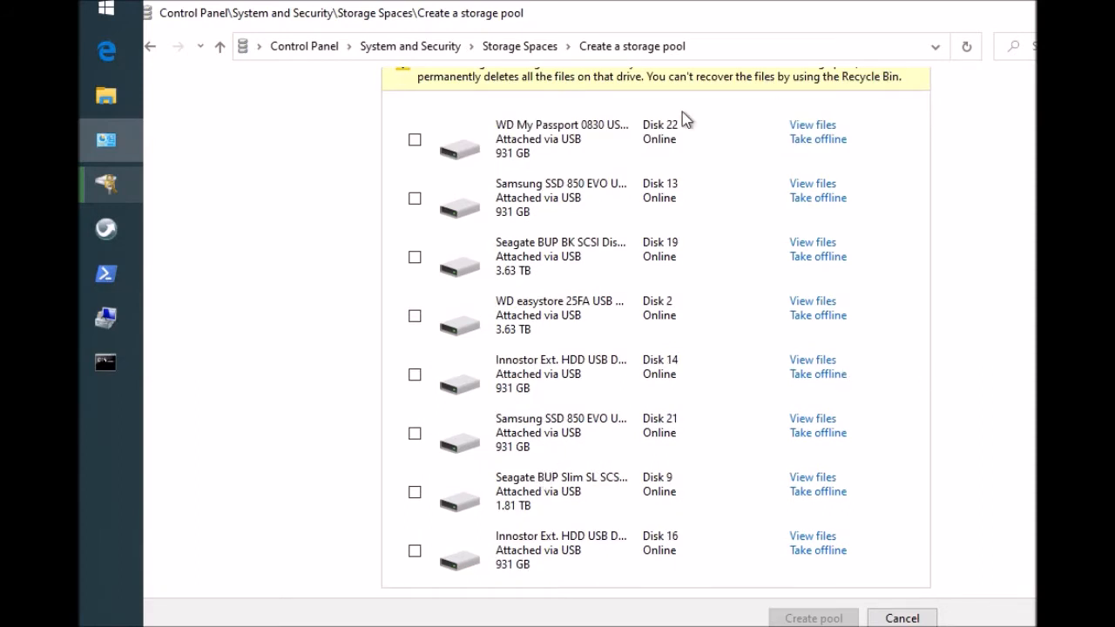
{"action": "mouse_move", "coordinate": [420, 181]}
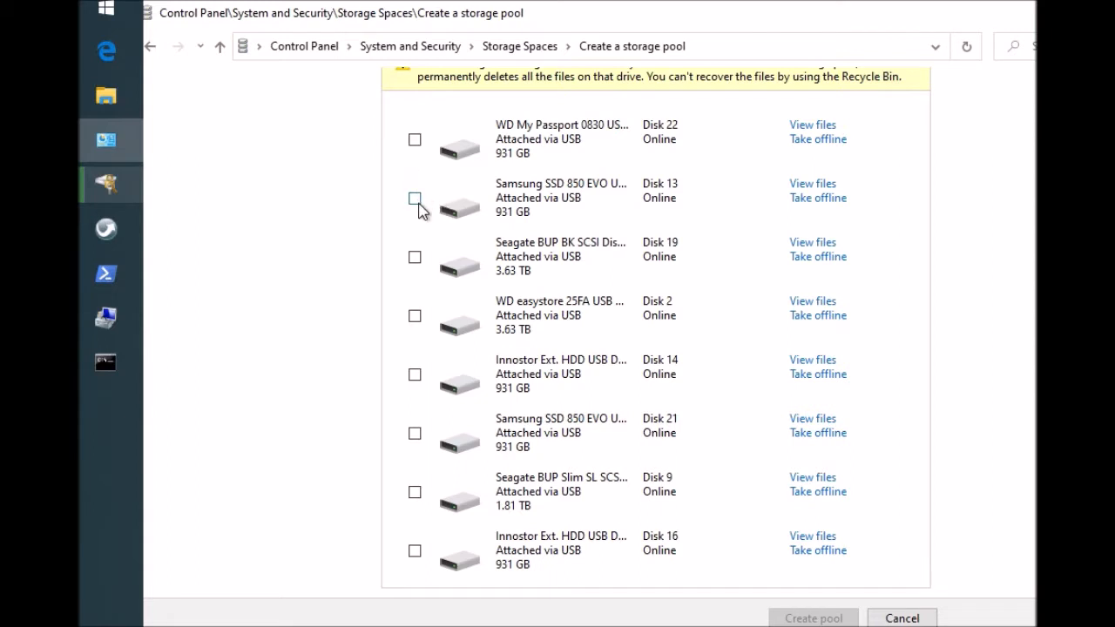
{"action": "left_click", "coordinate": [415, 198]}
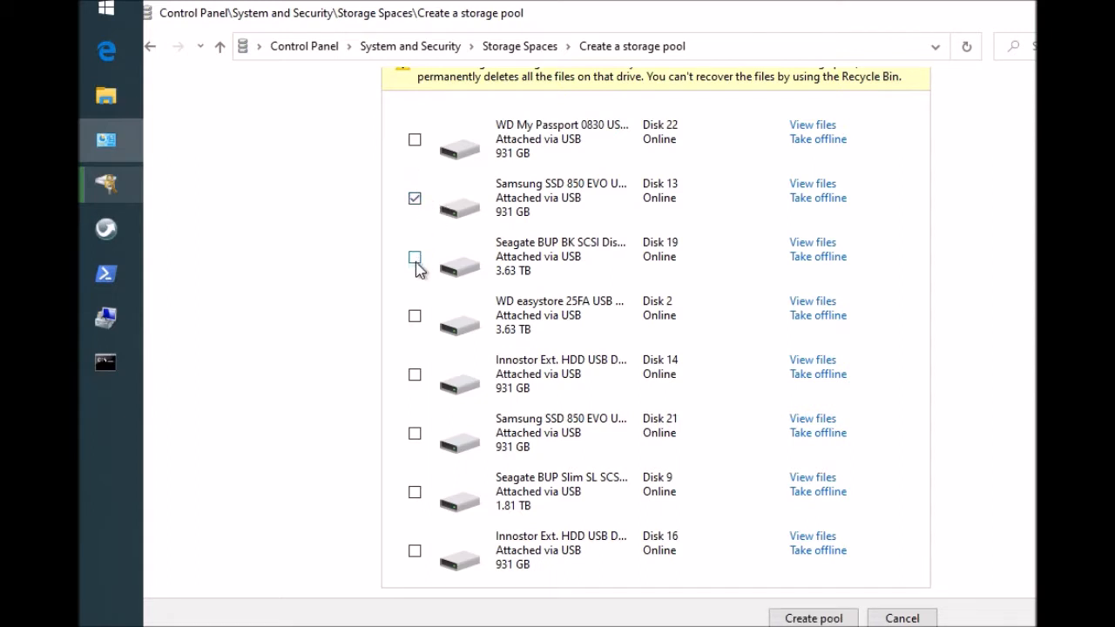
{"action": "left_click", "coordinate": [415, 257]}
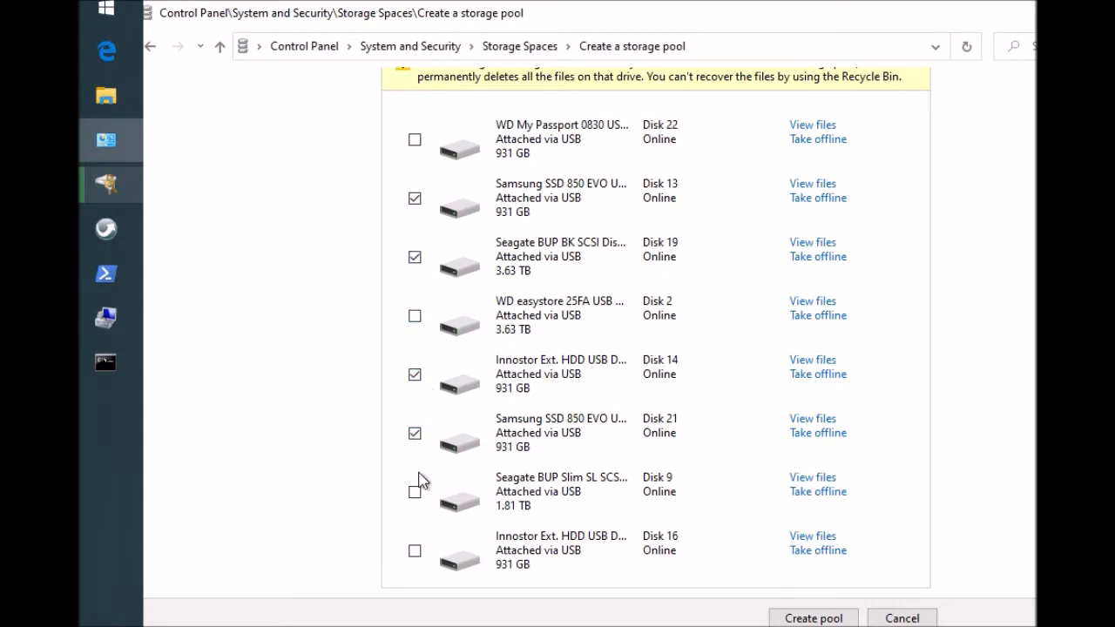
{"action": "left_click", "coordinate": [415, 551]}
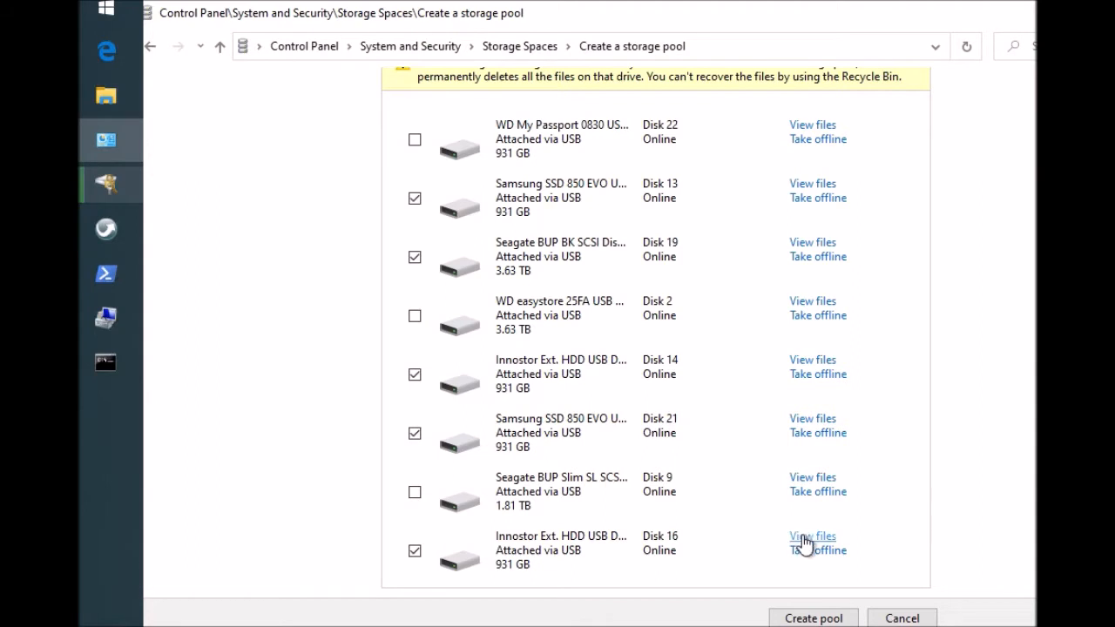
Step: Toggle drive checkboxes so Disks 13, 14, 16, 19 and 21 stay selected
{"action": "left_click", "coordinate": [811, 536]}
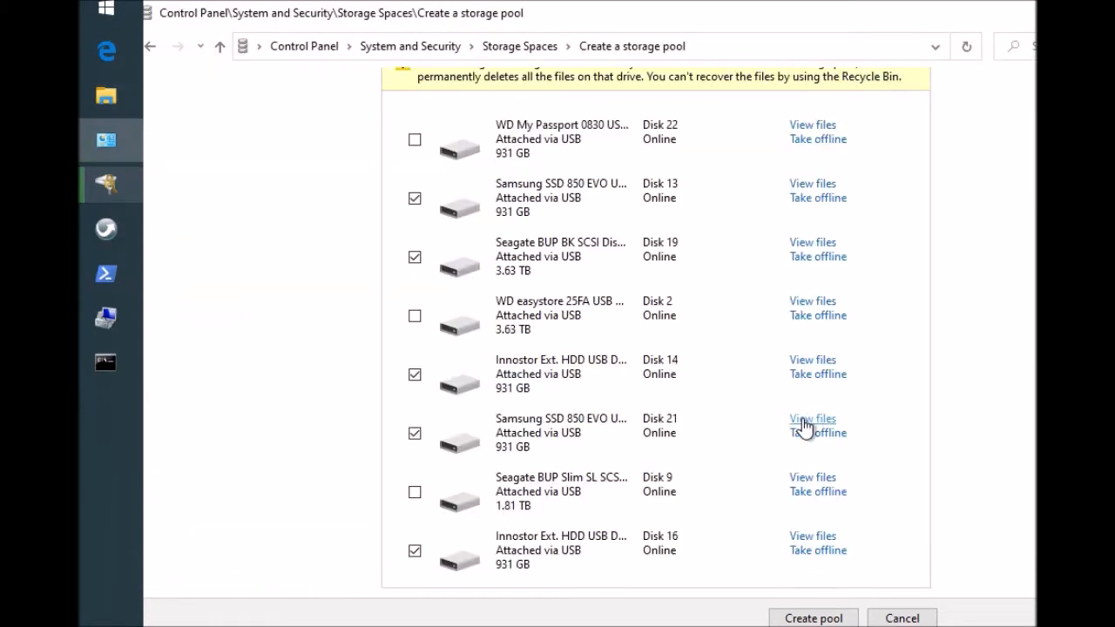
{"action": "left_click", "coordinate": [811, 419]}
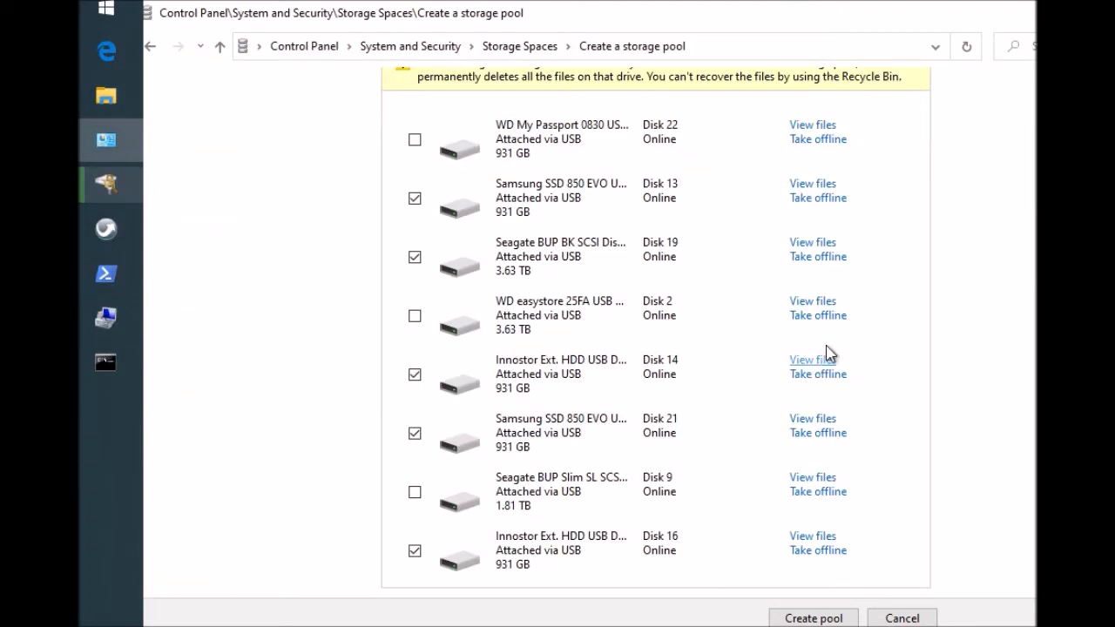
{"action": "mouse_move", "coordinate": [540, 348]}
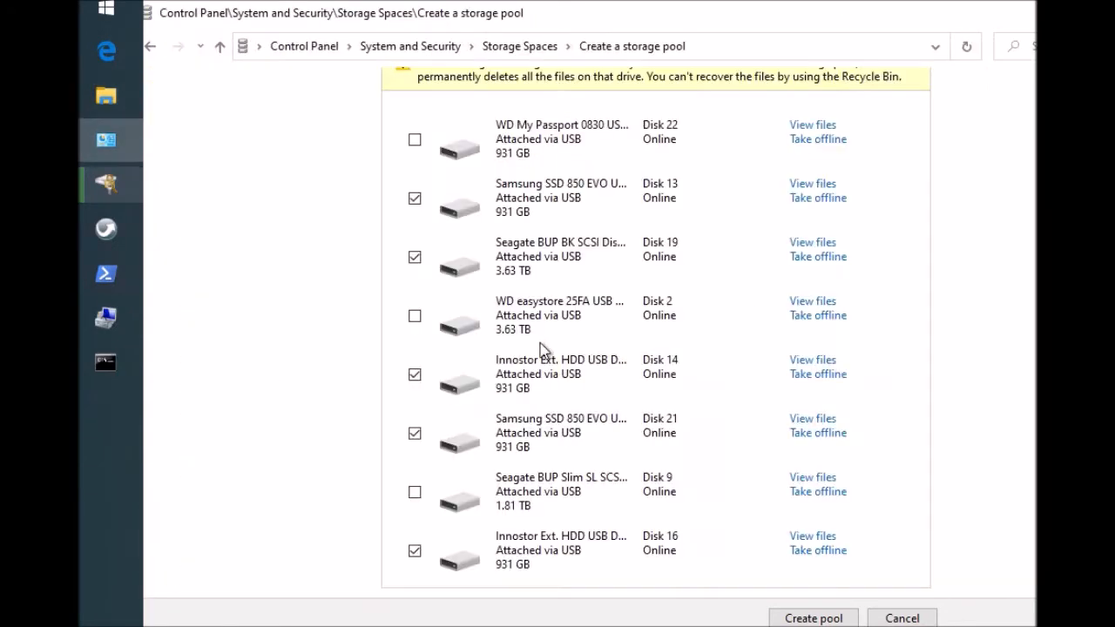
{"action": "left_click", "coordinate": [812, 242]}
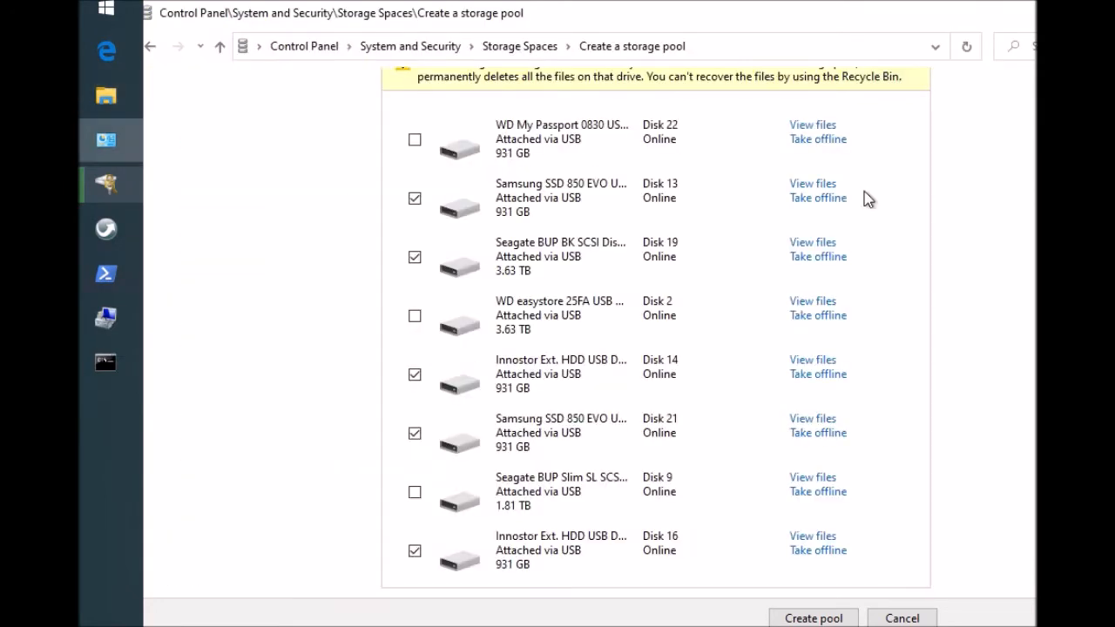
{"action": "left_click", "coordinate": [812, 242]}
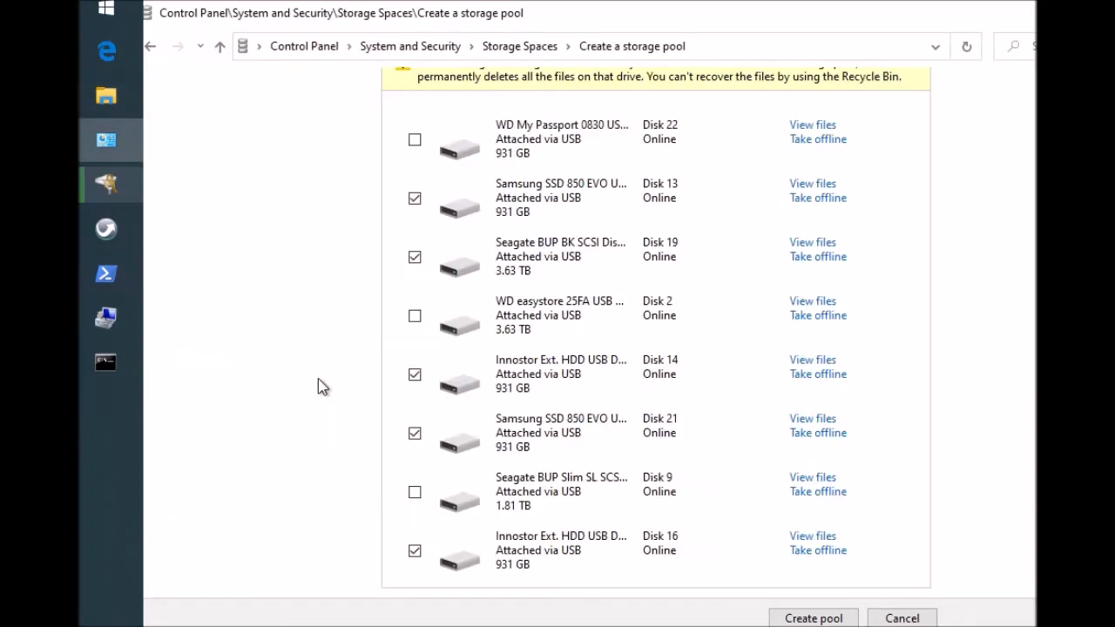
{"action": "mouse_move", "coordinate": [479, 207]}
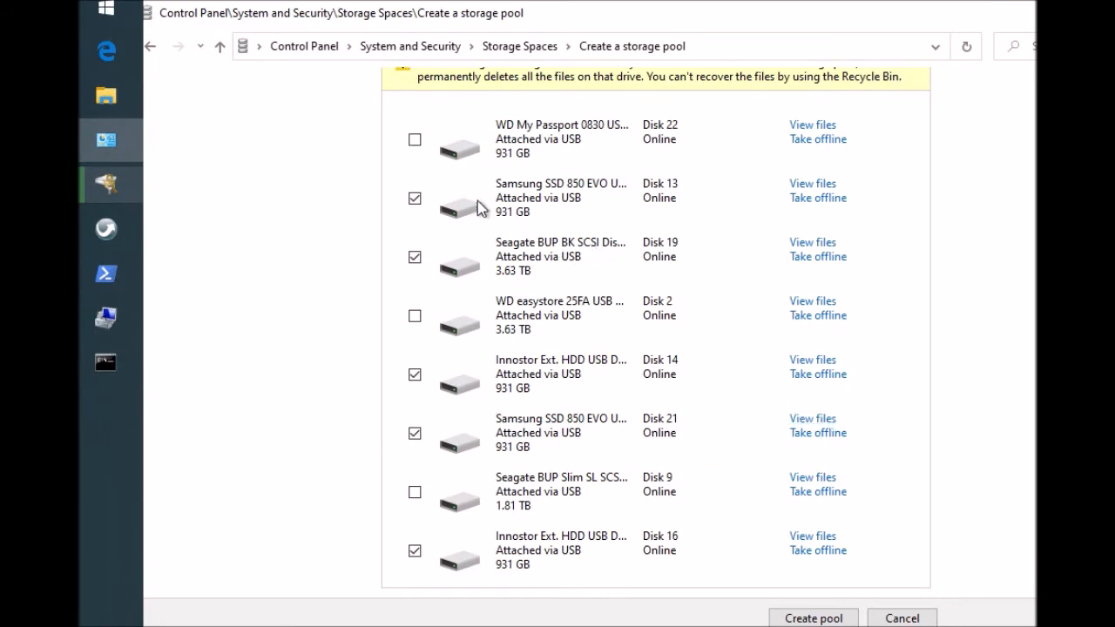
{"action": "mouse_move", "coordinate": [616, 270]}
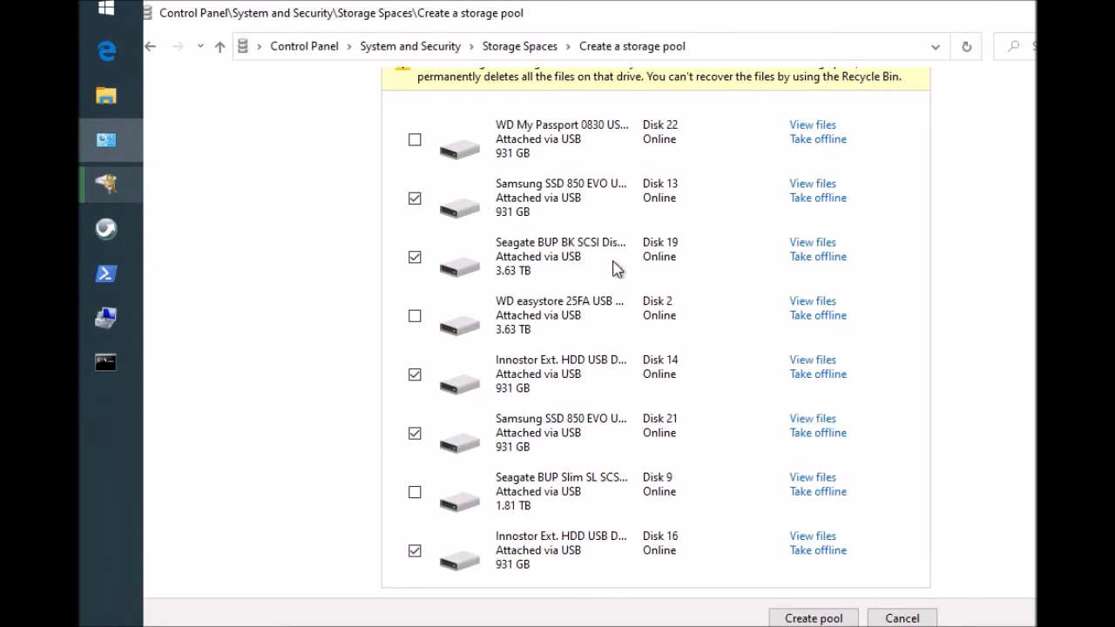
{"action": "mouse_move", "coordinate": [540, 217]}
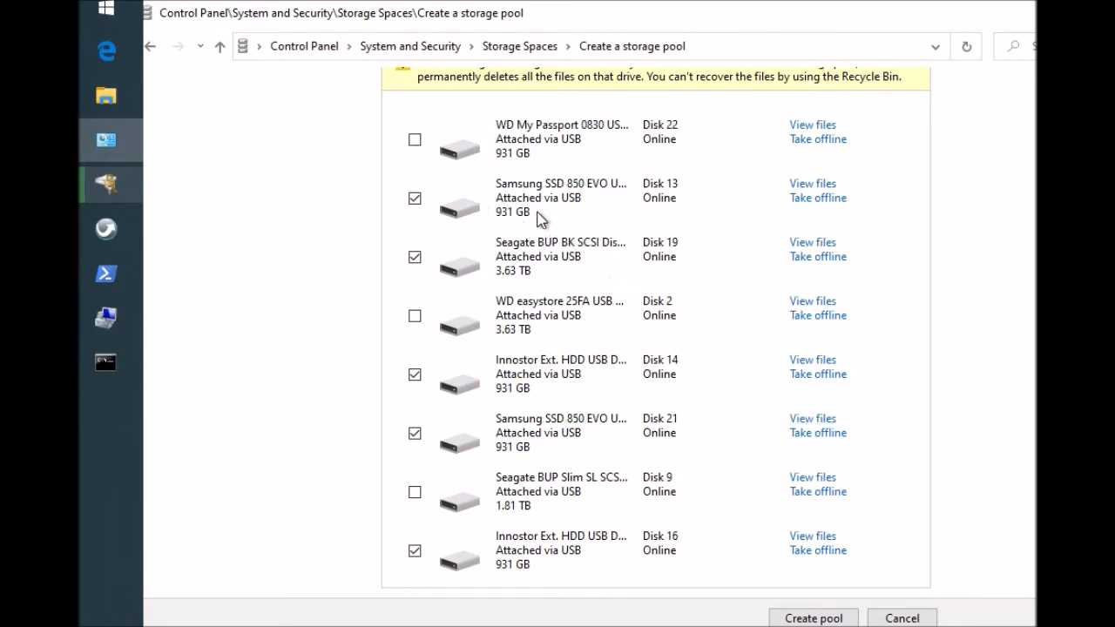
{"action": "mouse_move", "coordinate": [532, 283]}
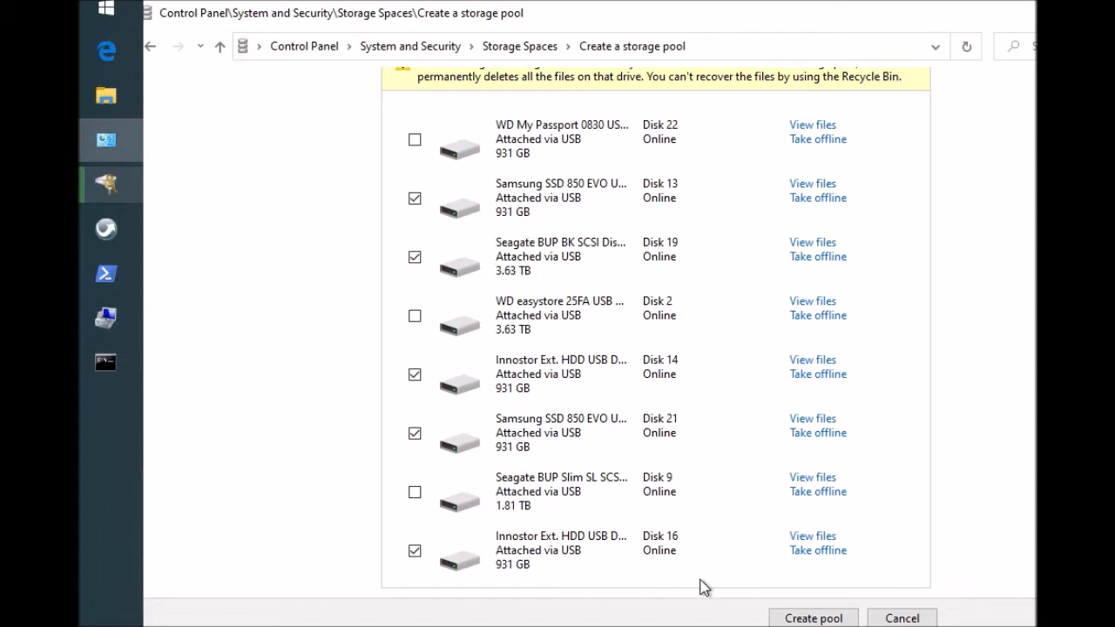
{"action": "mouse_move", "coordinate": [189, 75]}
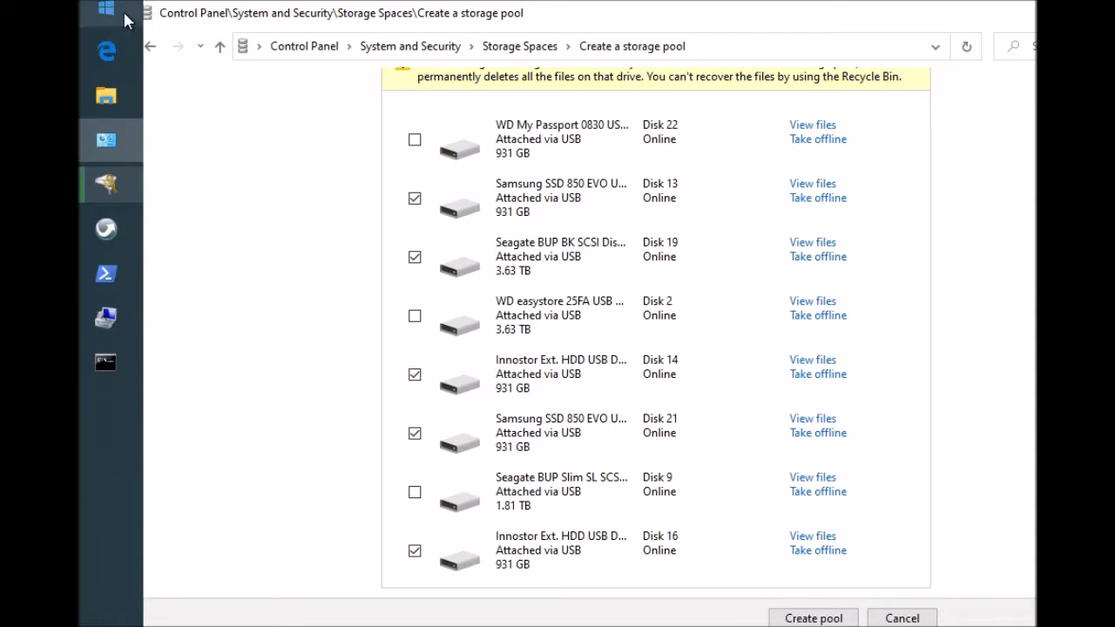
Step: Launch Computer Management via a 'computer' search, show Disk Management, and reposition the window
{"action": "left_click", "coordinate": [105, 10]}
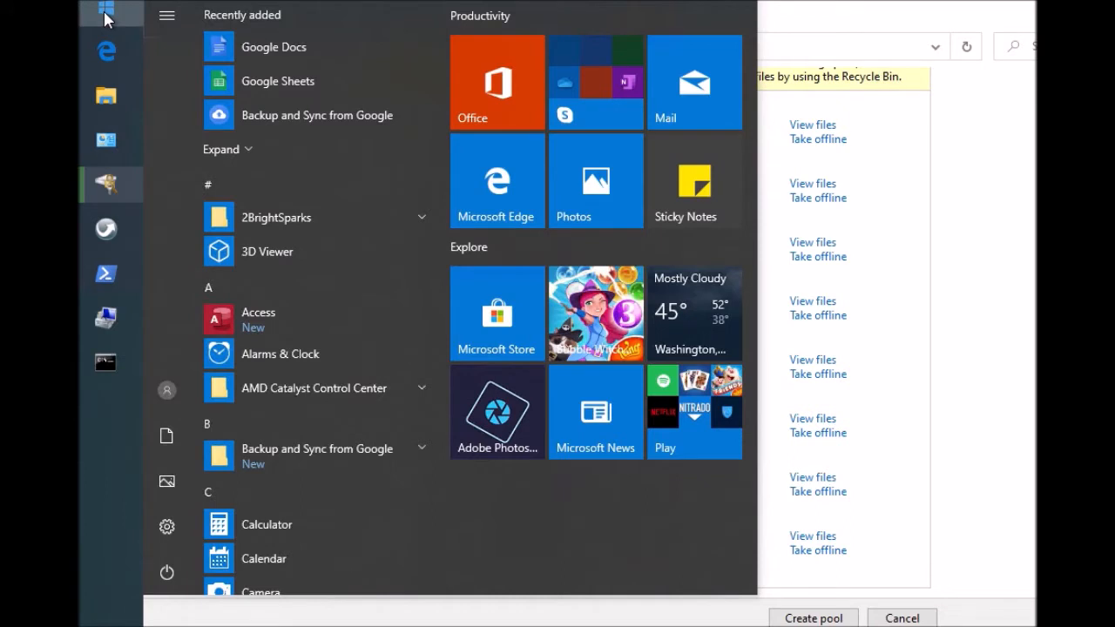
{"action": "type", "text": "computer"}
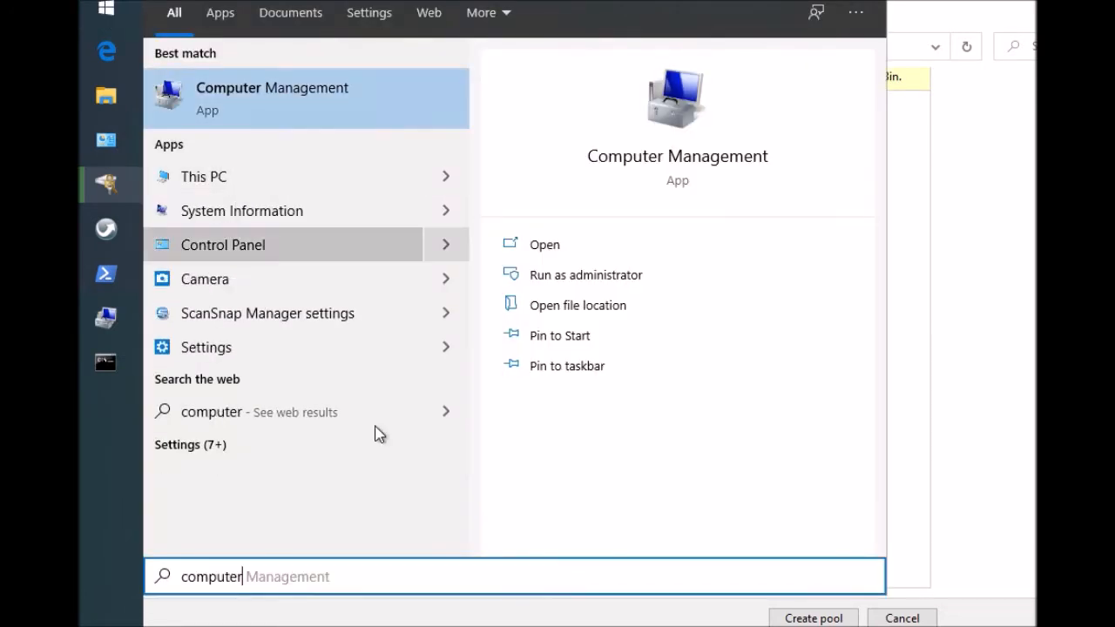
{"action": "left_click", "coordinate": [585, 274]}
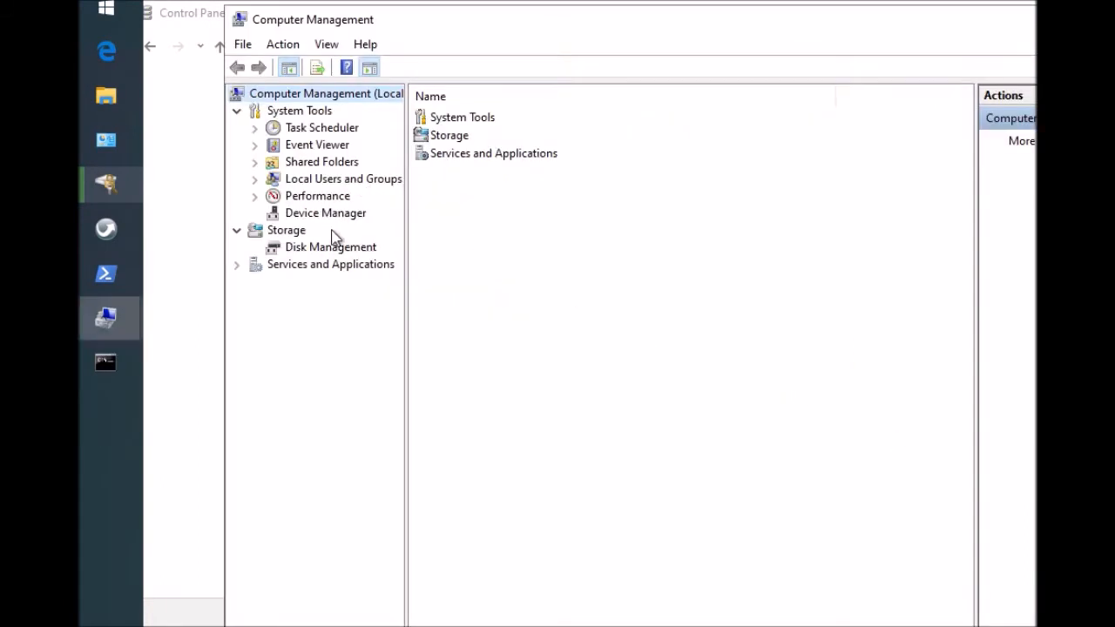
{"action": "left_click", "coordinate": [330, 246]}
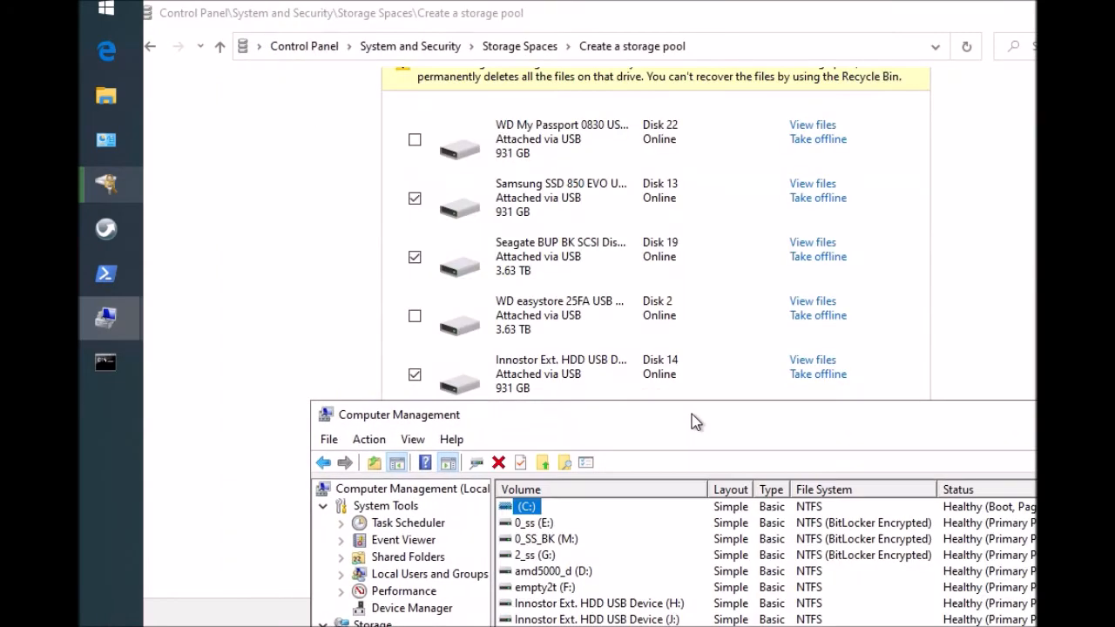
{"action": "left_click_drag", "start_coordinate": [697, 414], "coordinate": [636, 333]}
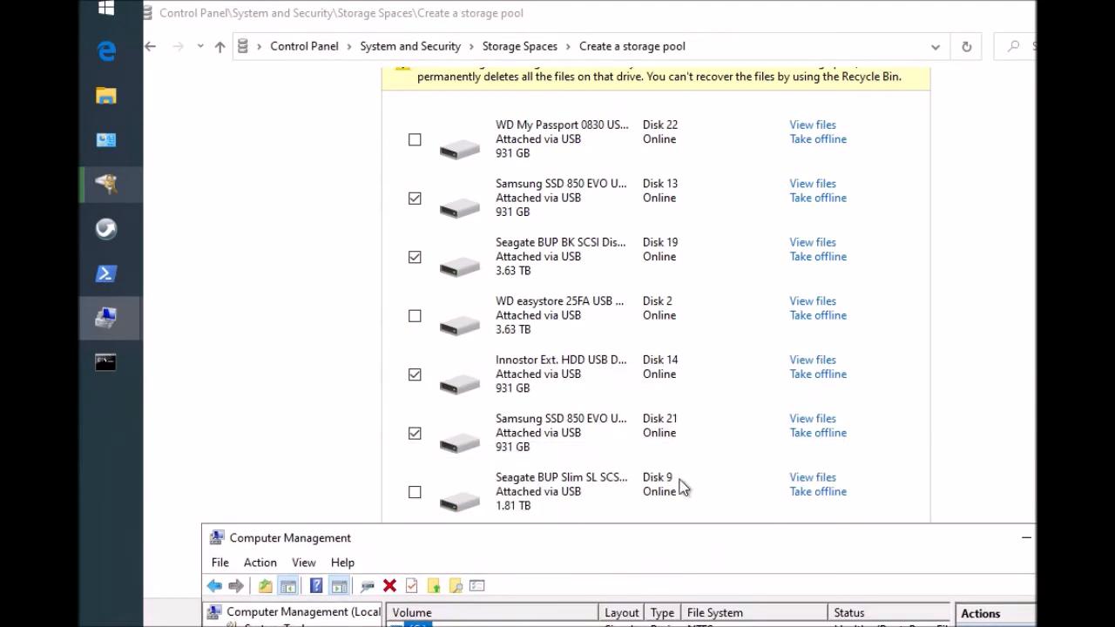
{"action": "mouse_move", "coordinate": [703, 541]}
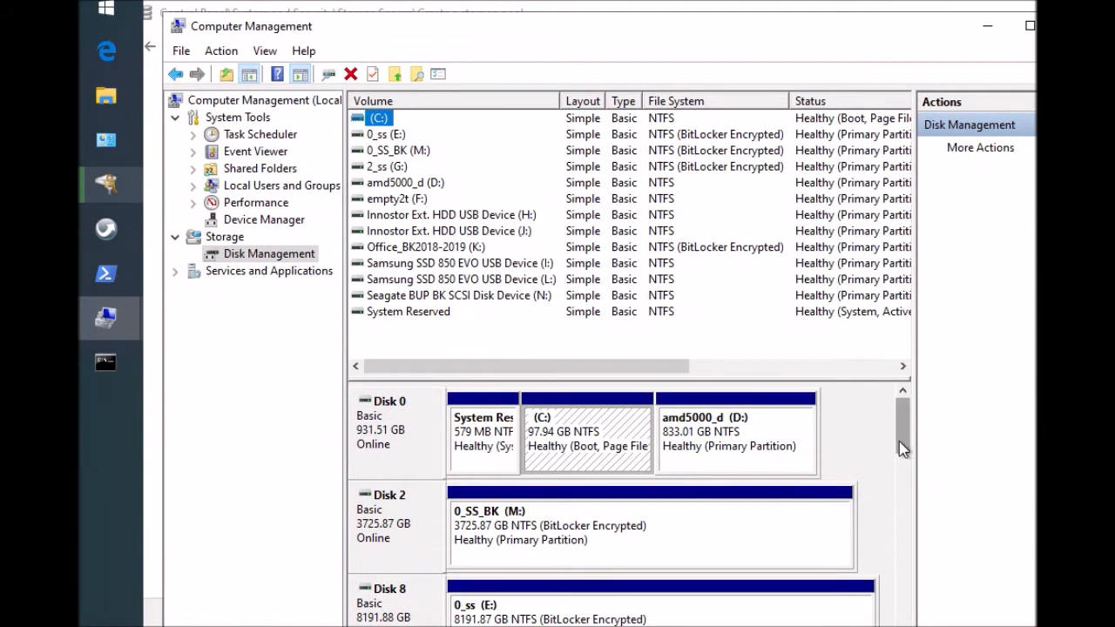
Step: Scroll to Disk 13, the Samsung SSD, and show its context menu
{"action": "scroll", "scroll_direction": "down", "scroll_amount": 3}
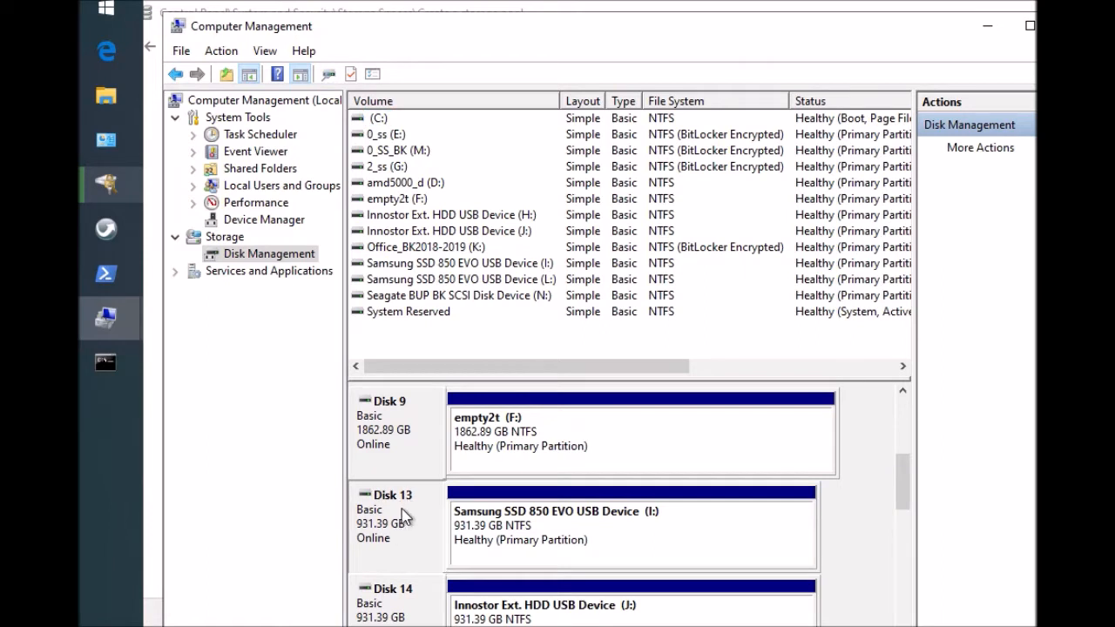
{"action": "right_click", "coordinate": [396, 514]}
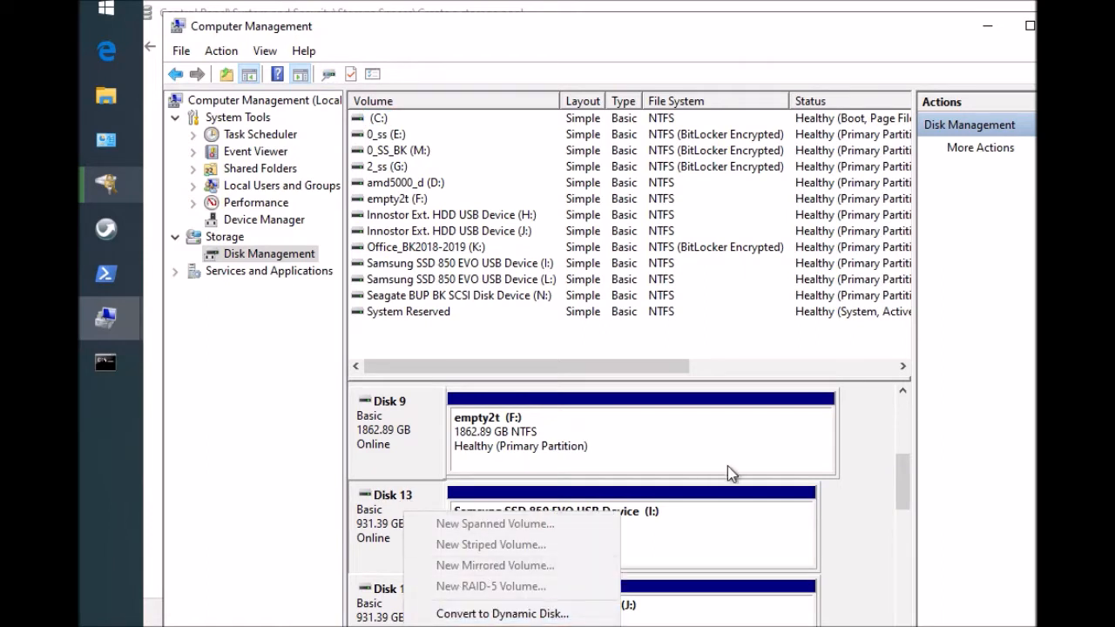
{"action": "scroll", "scroll_direction": "down", "scroll_amount": 3}
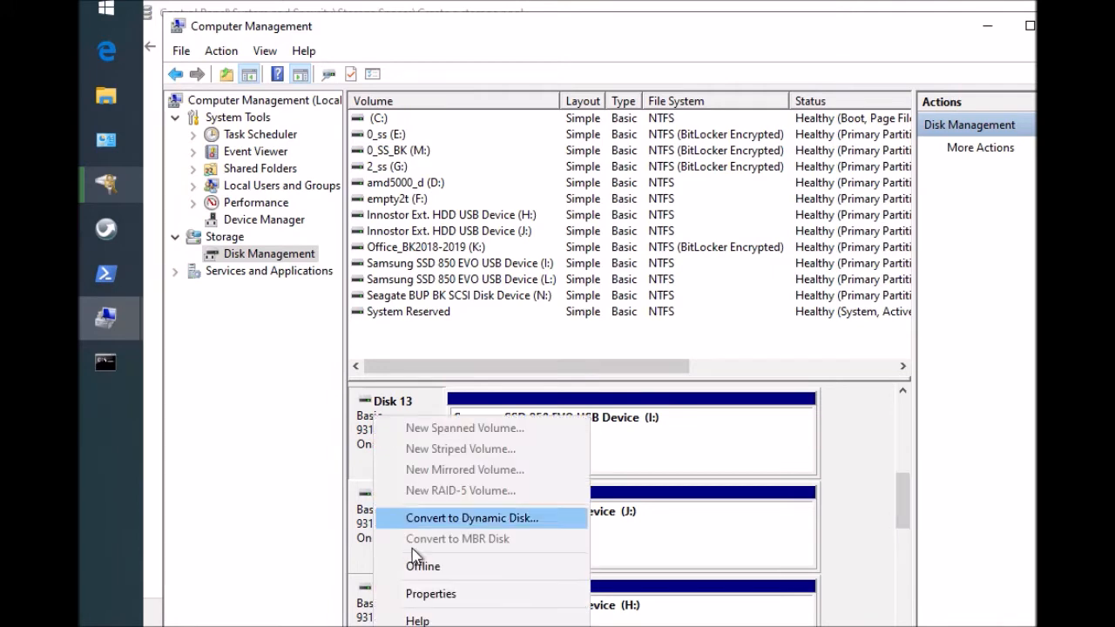
Step: Set Disk 13's removal policy to Better performance in its Properties Policies tab
{"action": "left_click", "coordinate": [430, 593]}
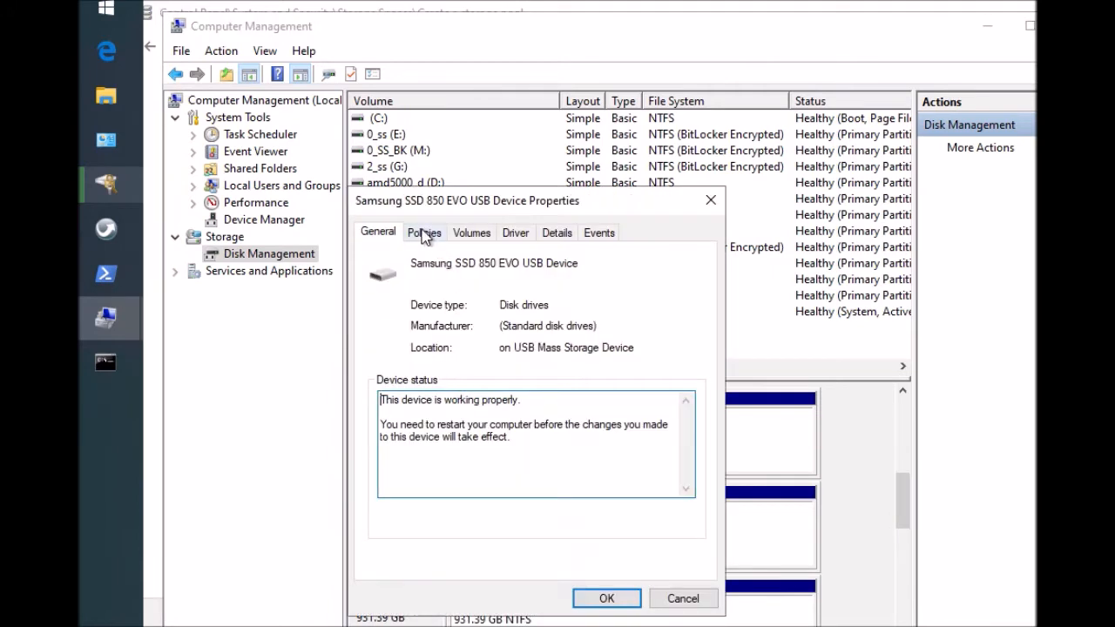
{"action": "left_click", "coordinate": [424, 232]}
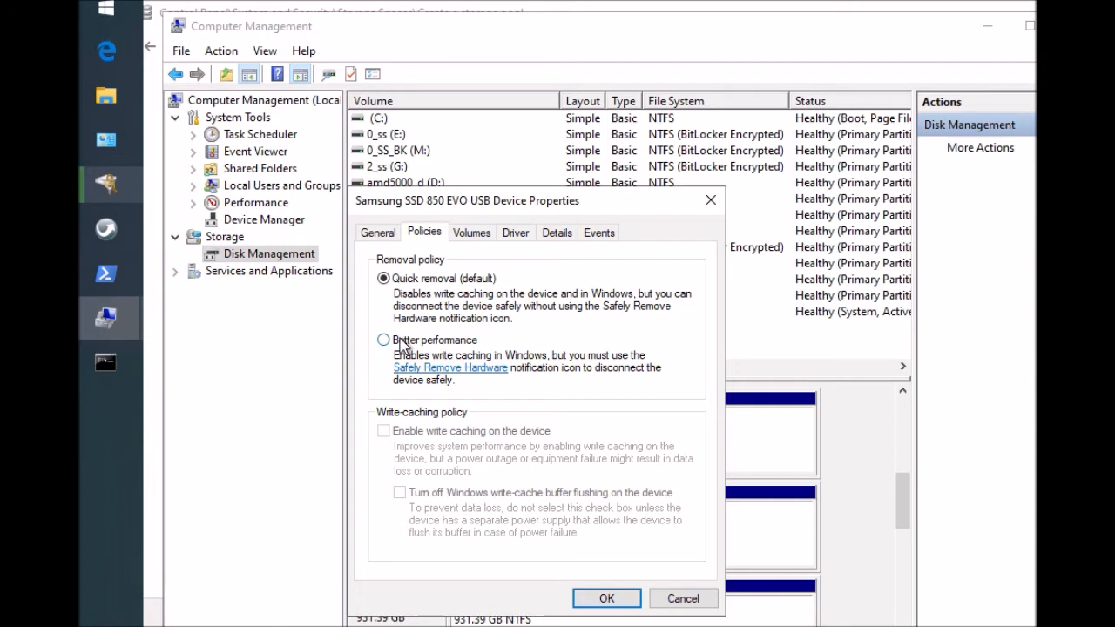
{"action": "left_click", "coordinate": [382, 340]}
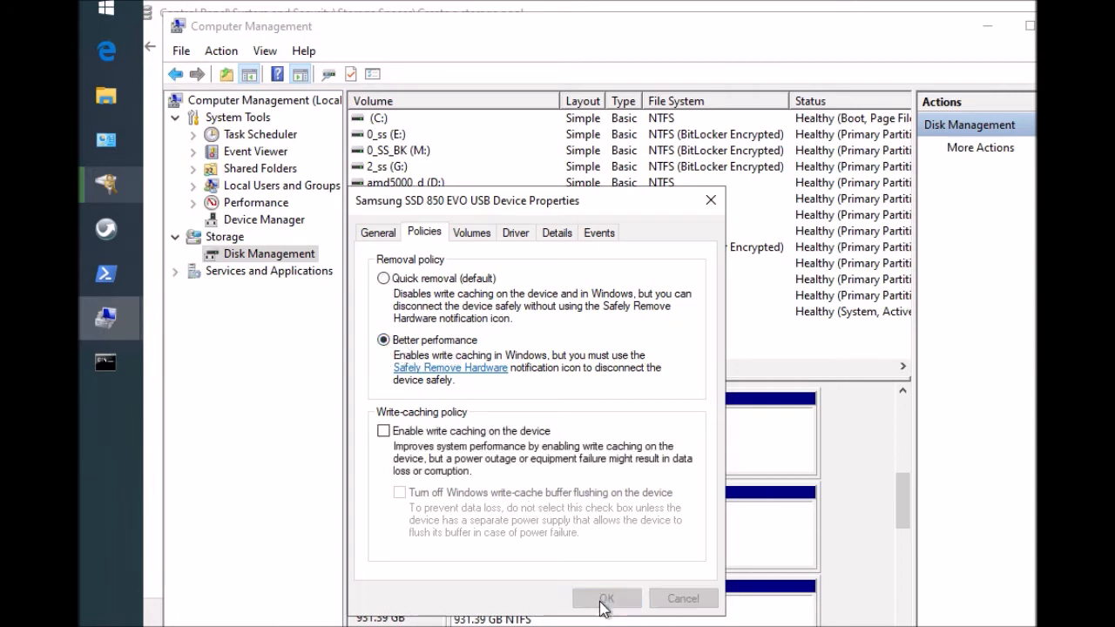
{"action": "mouse_move", "coordinate": [641, 597]}
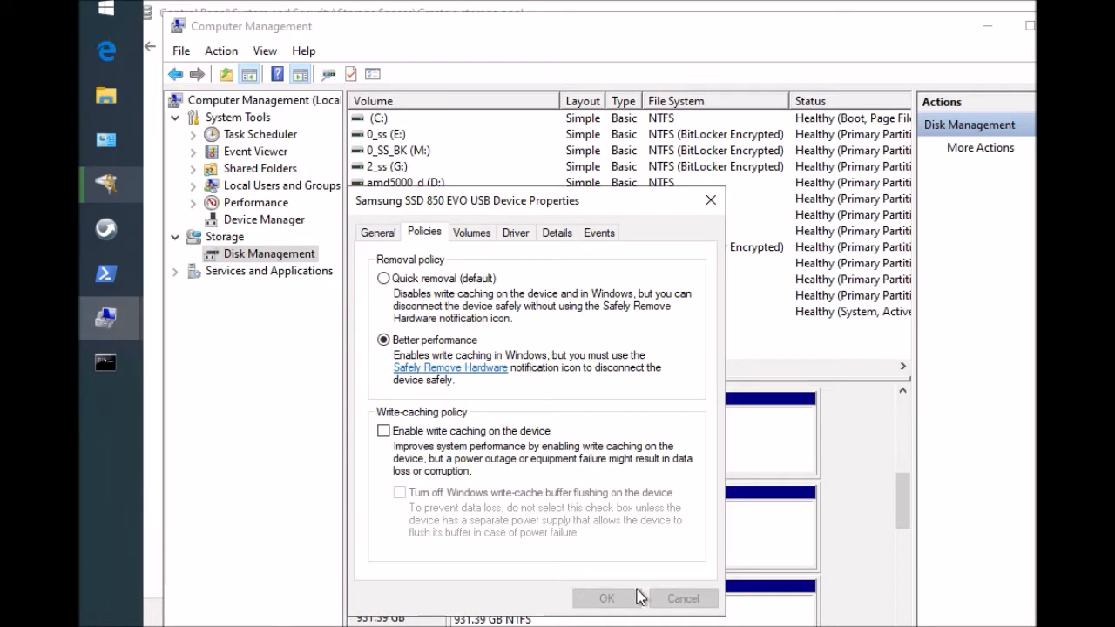
{"action": "mouse_move", "coordinate": [640, 599]}
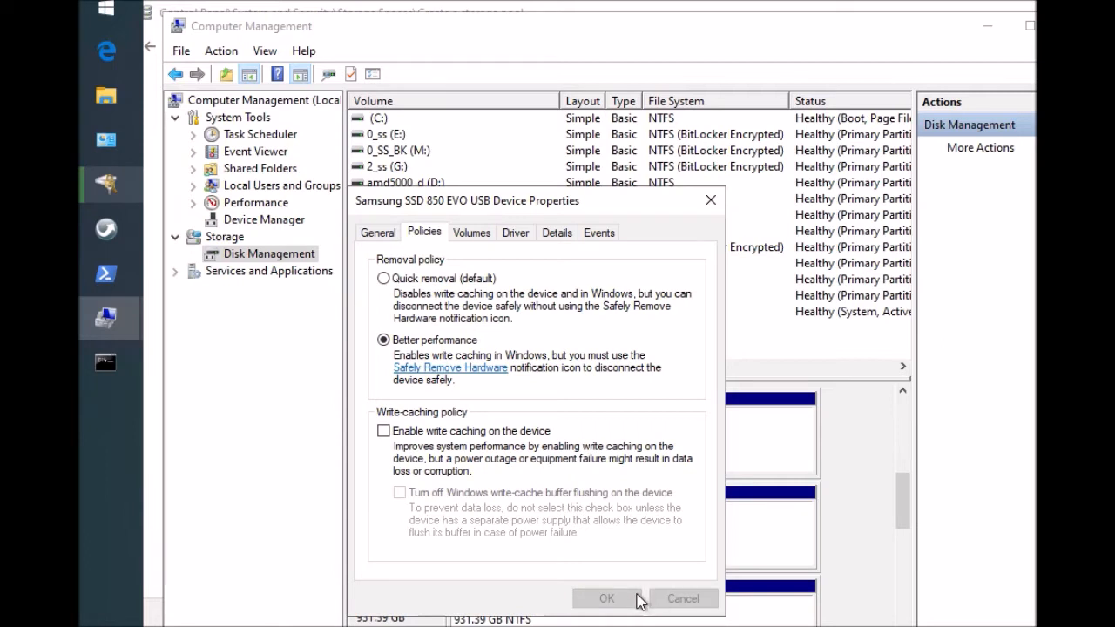
{"action": "left_click", "coordinate": [606, 598]}
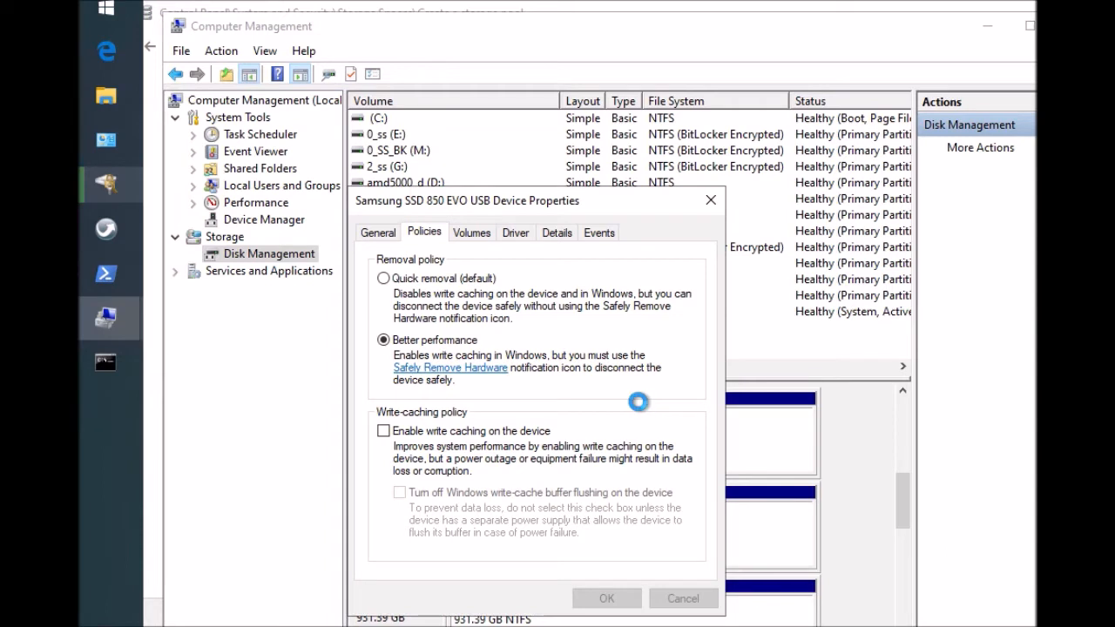
{"action": "left_click", "coordinate": [607, 598]}
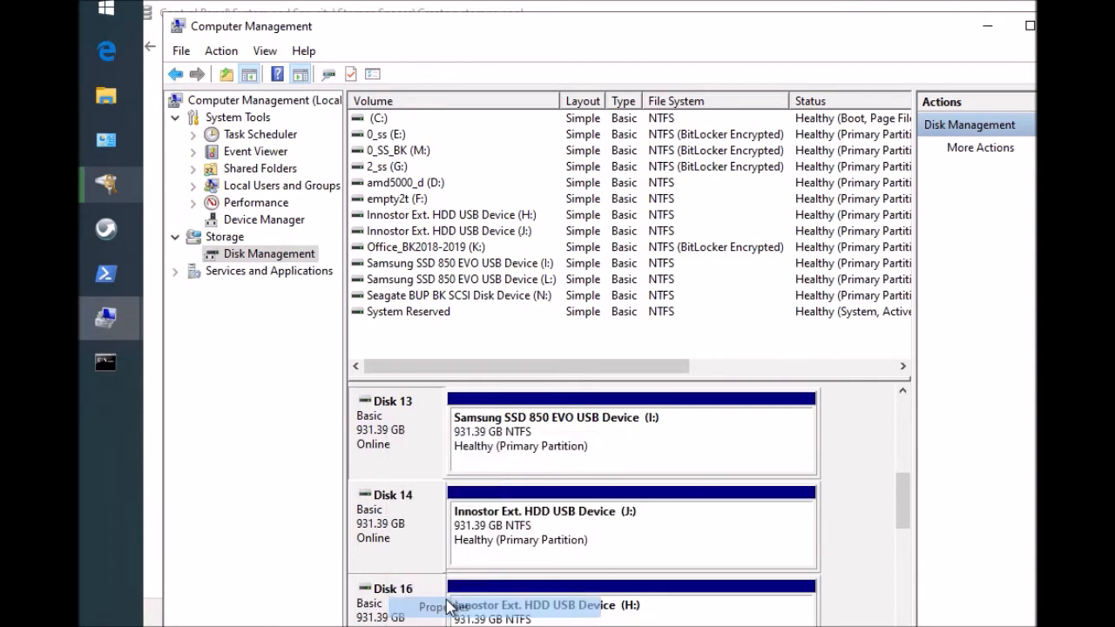
Step: Review the other Samsung SSD's removal policy in its Properties, then close it
{"action": "left_click", "coordinate": [440, 606]}
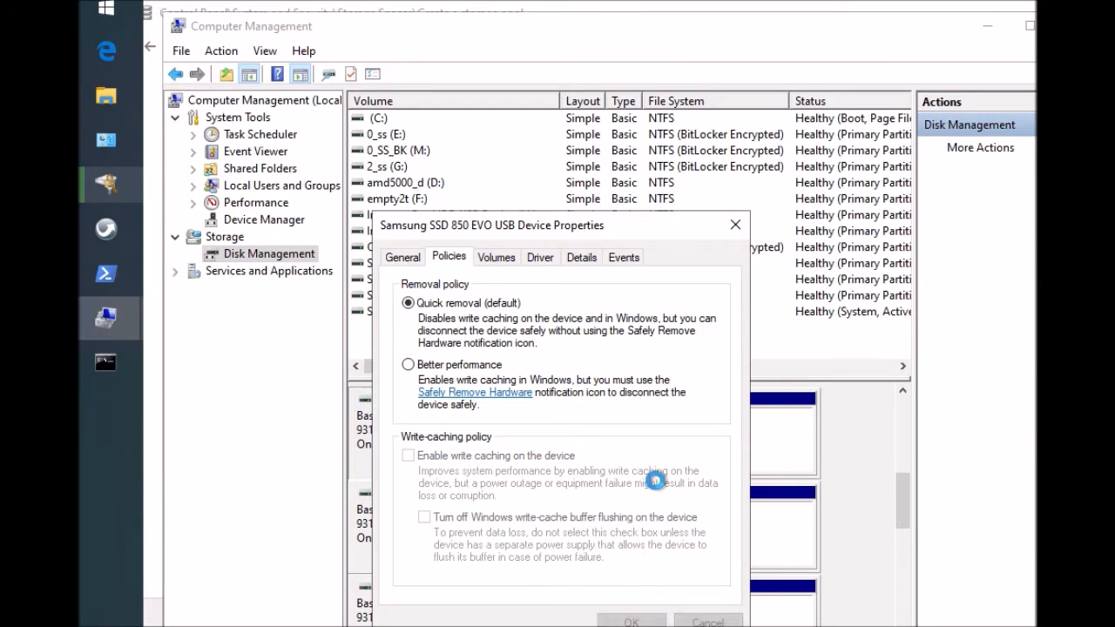
{"action": "mouse_move", "coordinate": [818, 462]}
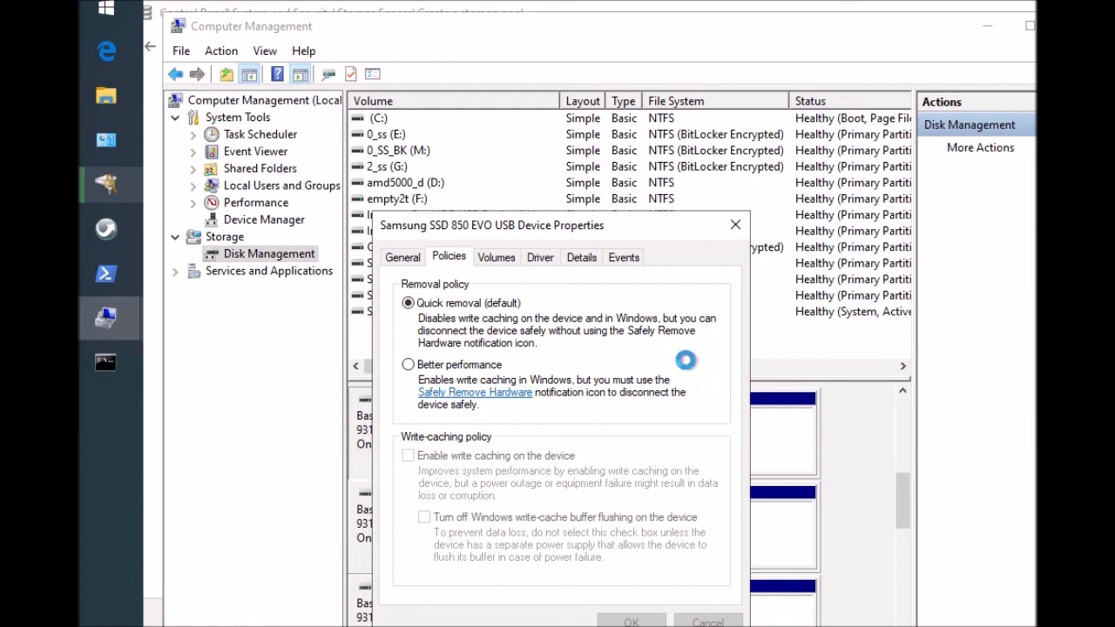
{"action": "mouse_move", "coordinate": [618, 331]}
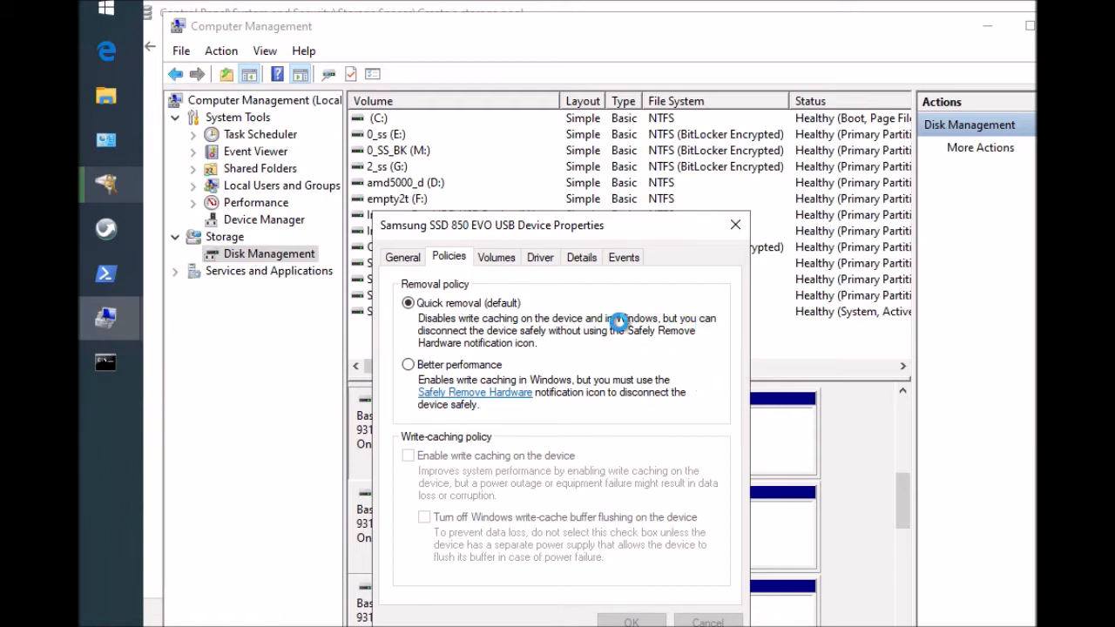
{"action": "left_click", "coordinate": [631, 620]}
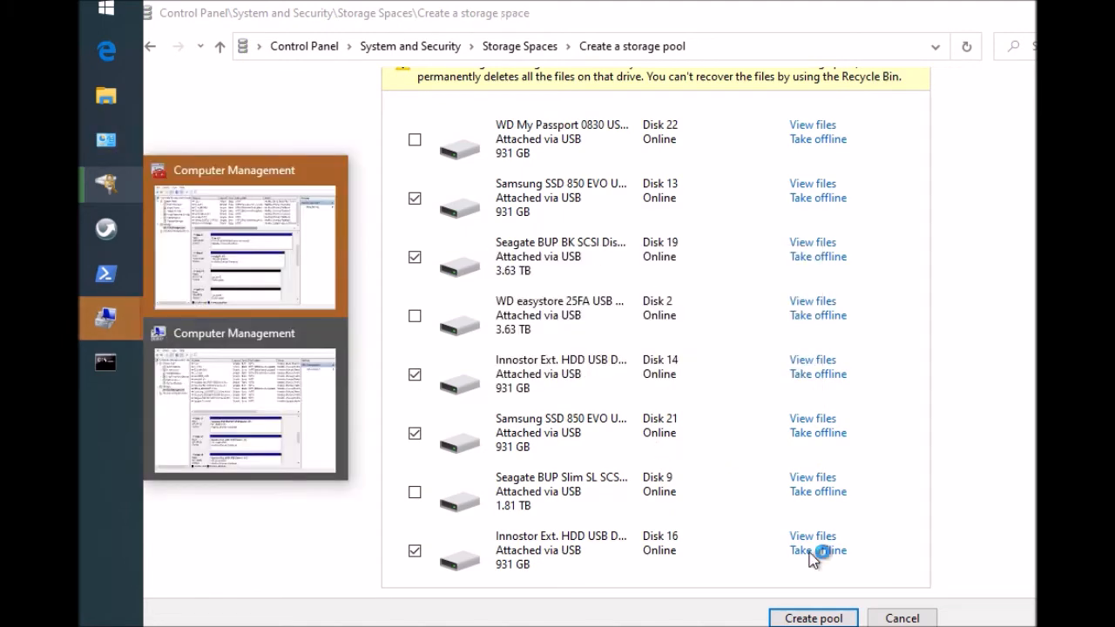
Step: Create the pool, name the storage space Space1, and choose Parity resiliency
{"action": "left_click", "coordinate": [813, 618]}
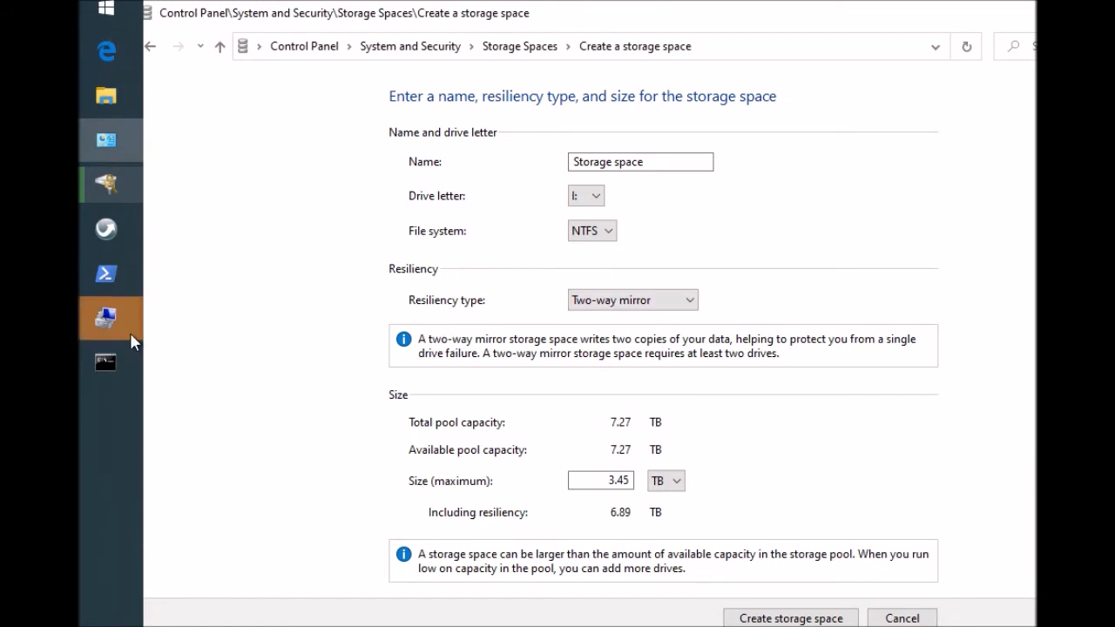
{"action": "triple_click", "coordinate": [640, 161]}
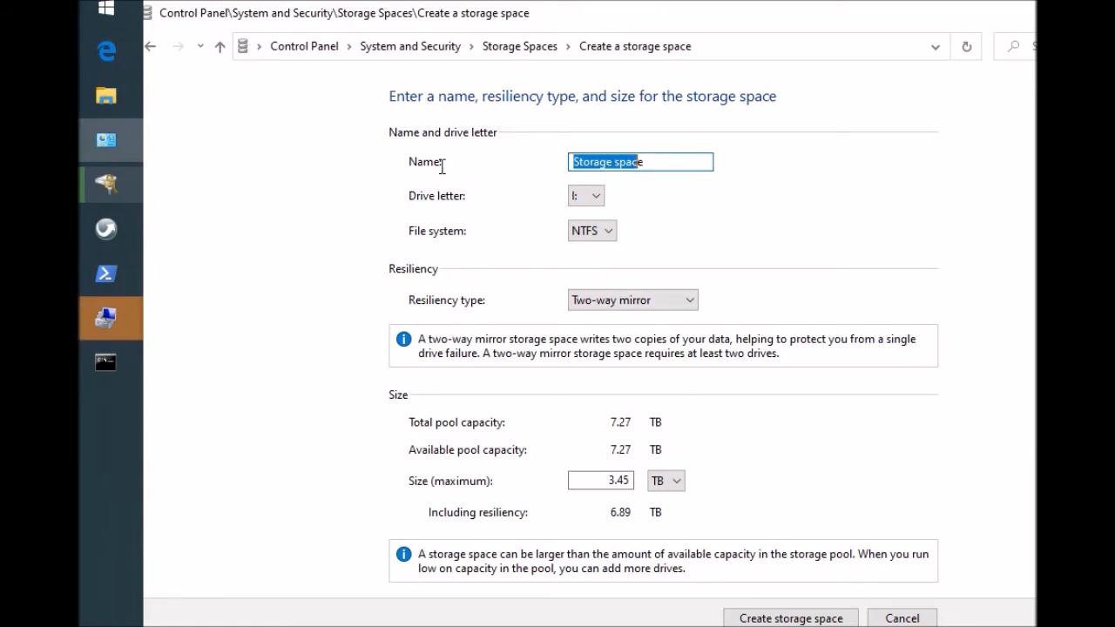
{"action": "mouse_move", "coordinate": [566, 180]}
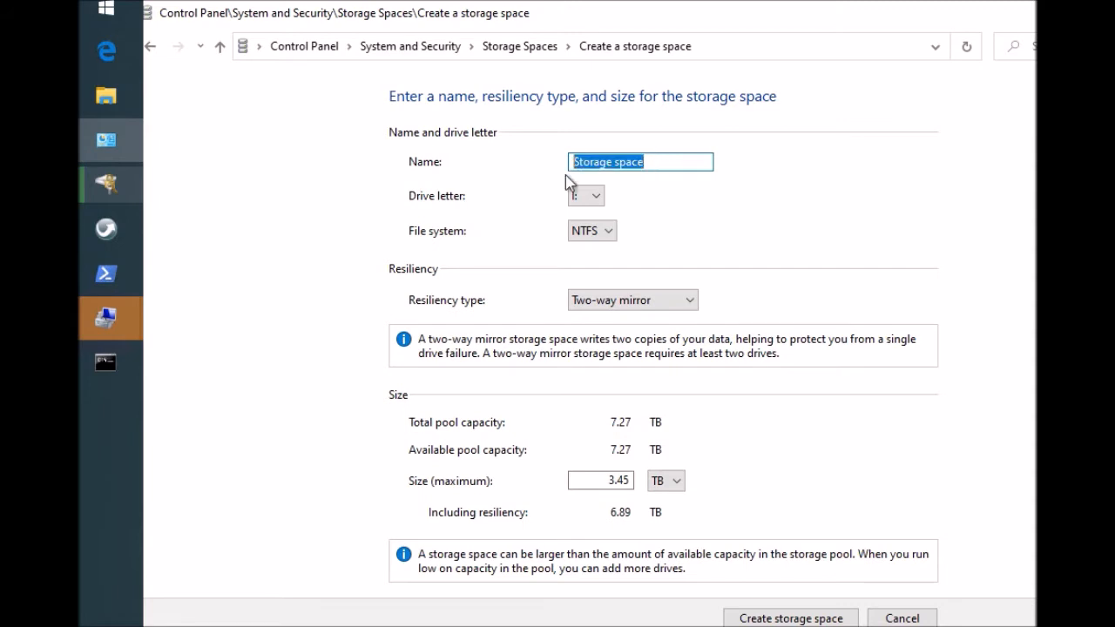
{"action": "type", "text": "Spa"}
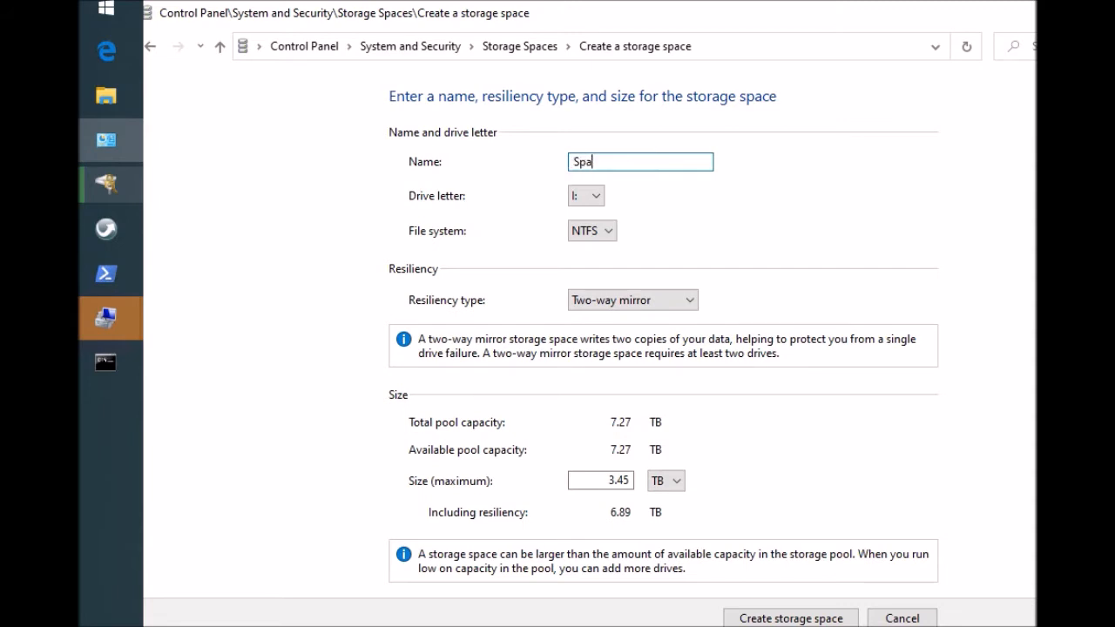
{"action": "type", "text": "ce1"}
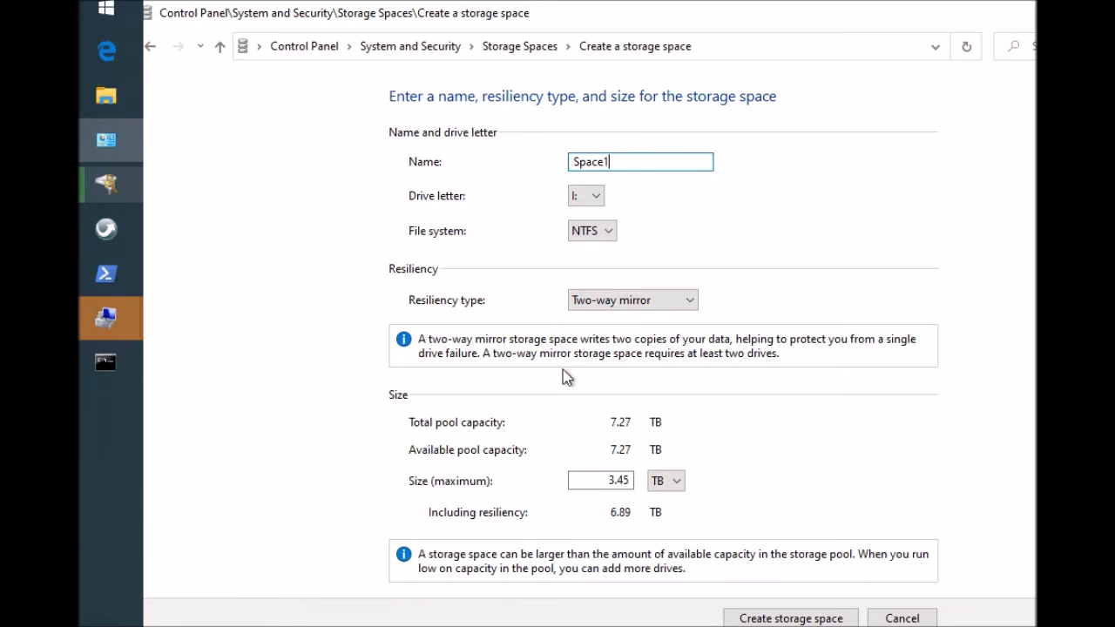
{"action": "mouse_move", "coordinate": [662, 299]}
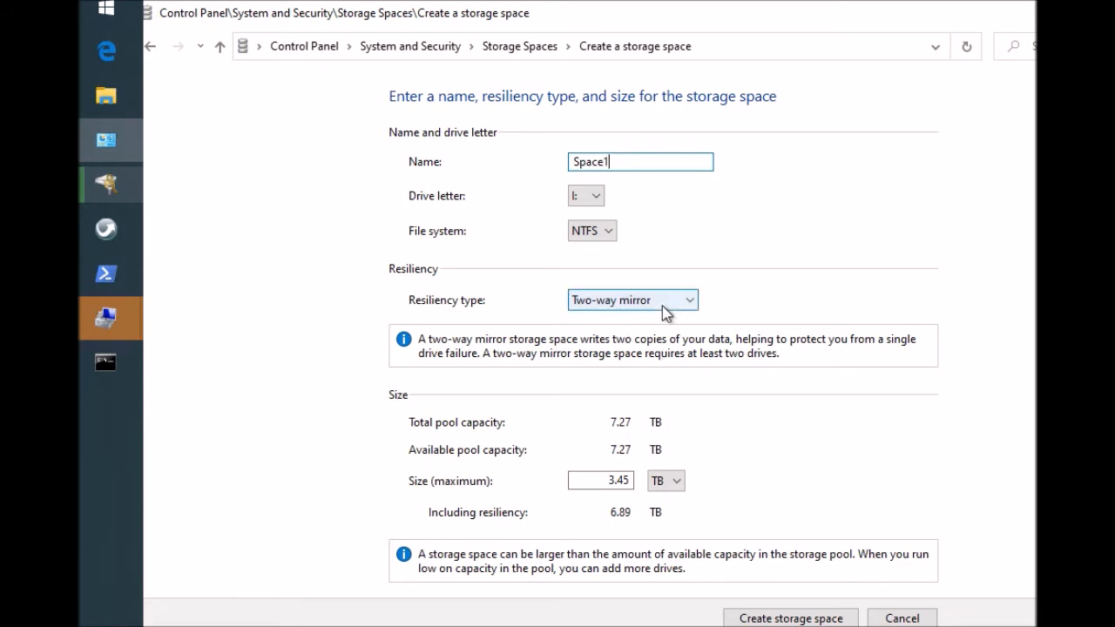
{"action": "left_click", "coordinate": [691, 299]}
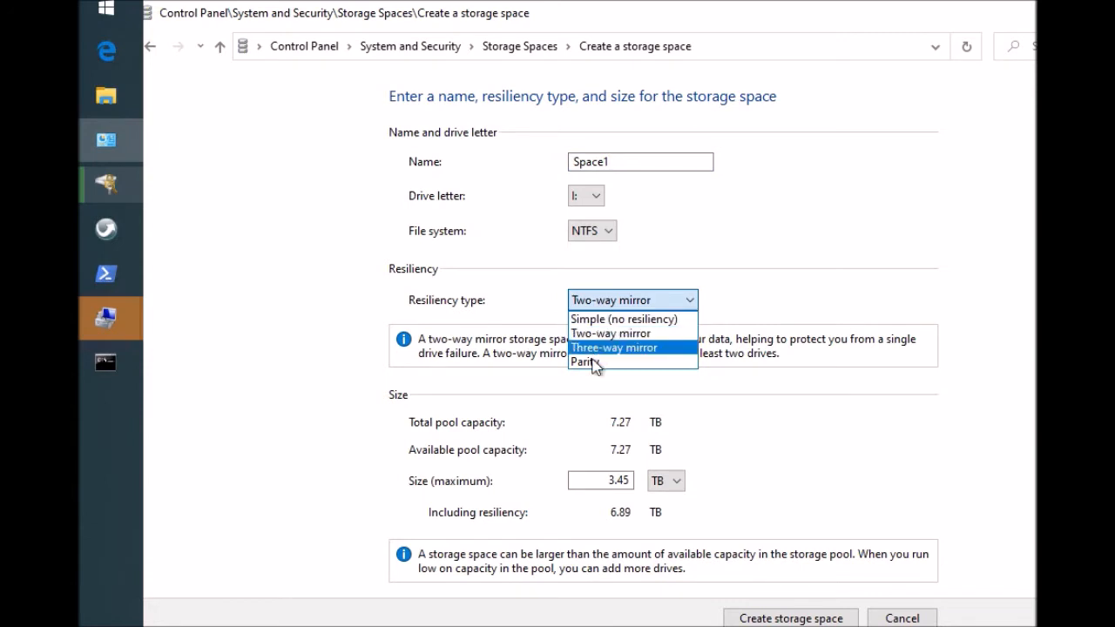
{"action": "mouse_move", "coordinate": [585, 362]}
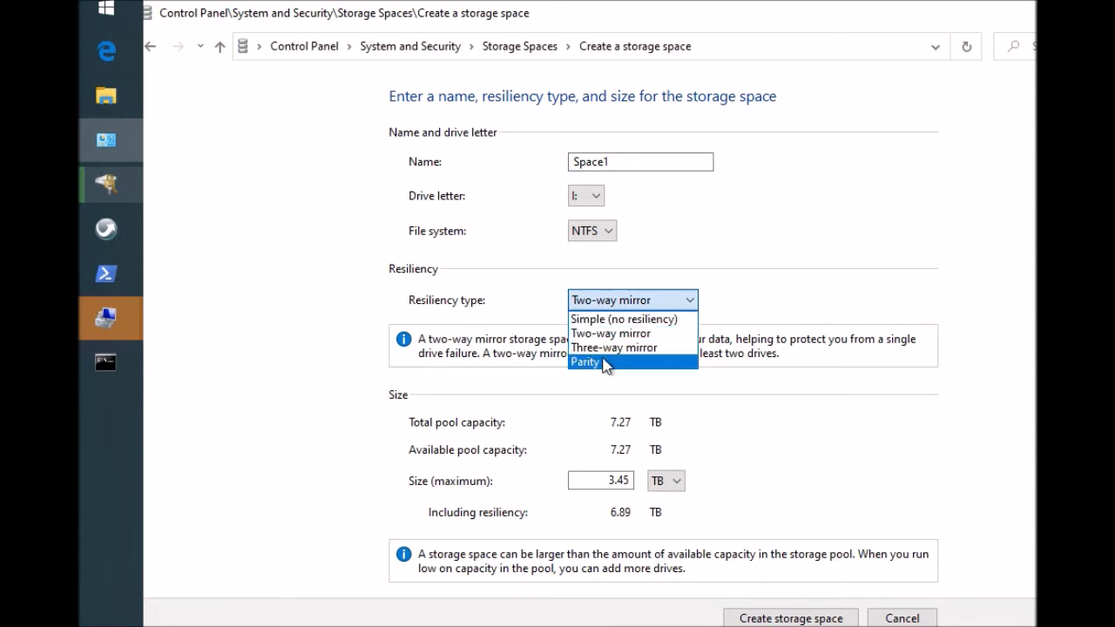
{"action": "left_click", "coordinate": [585, 362]}
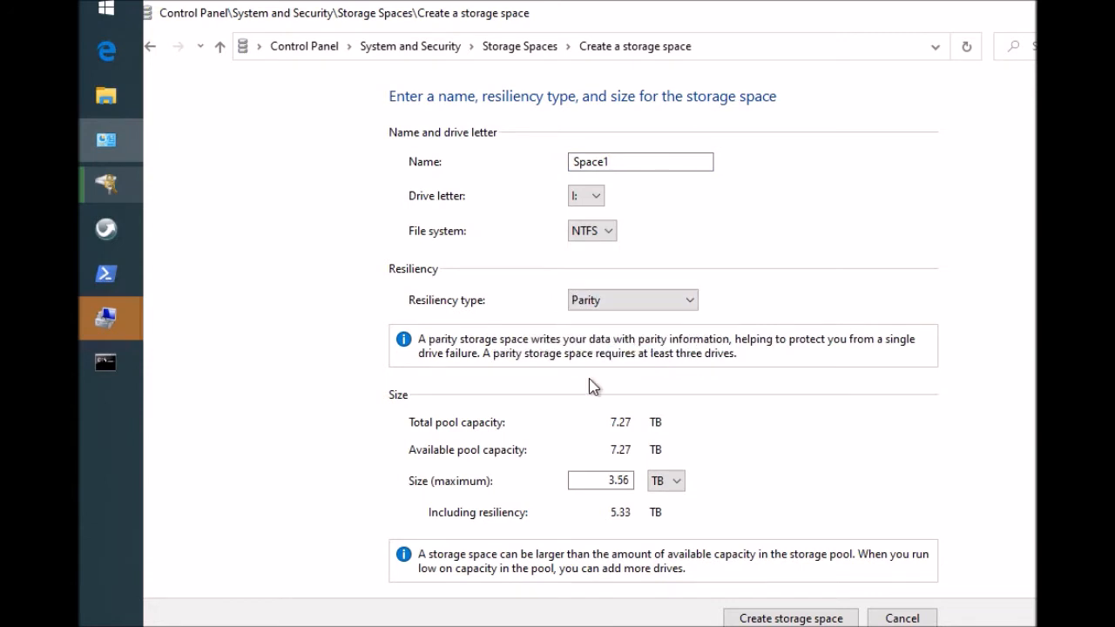
{"action": "mouse_move", "coordinate": [884, 450]}
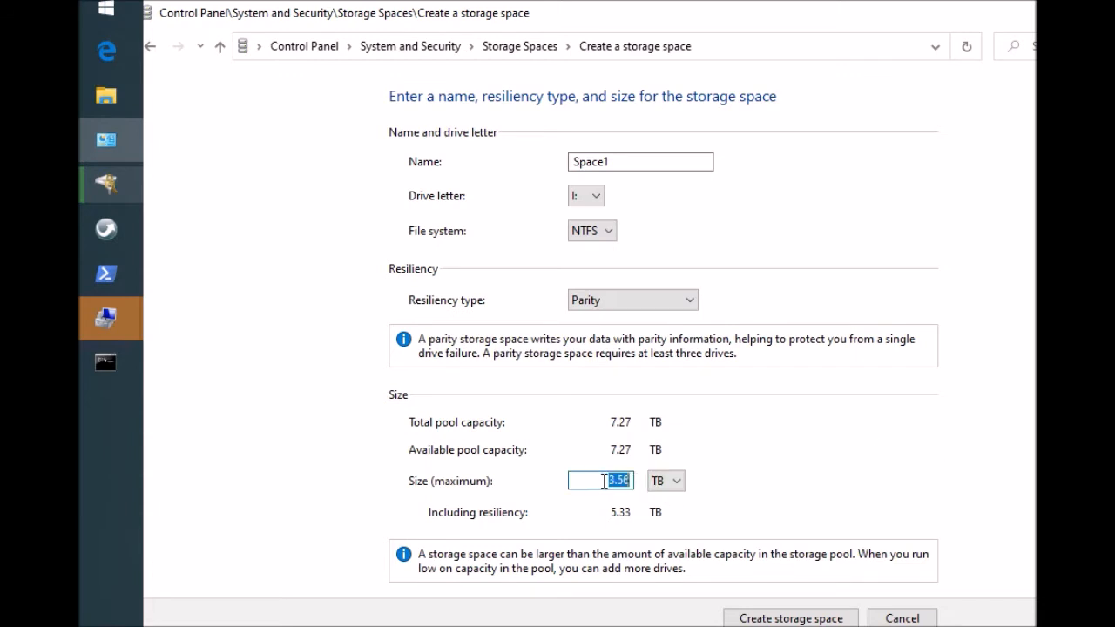
{"action": "mouse_move", "coordinate": [890, 616]}
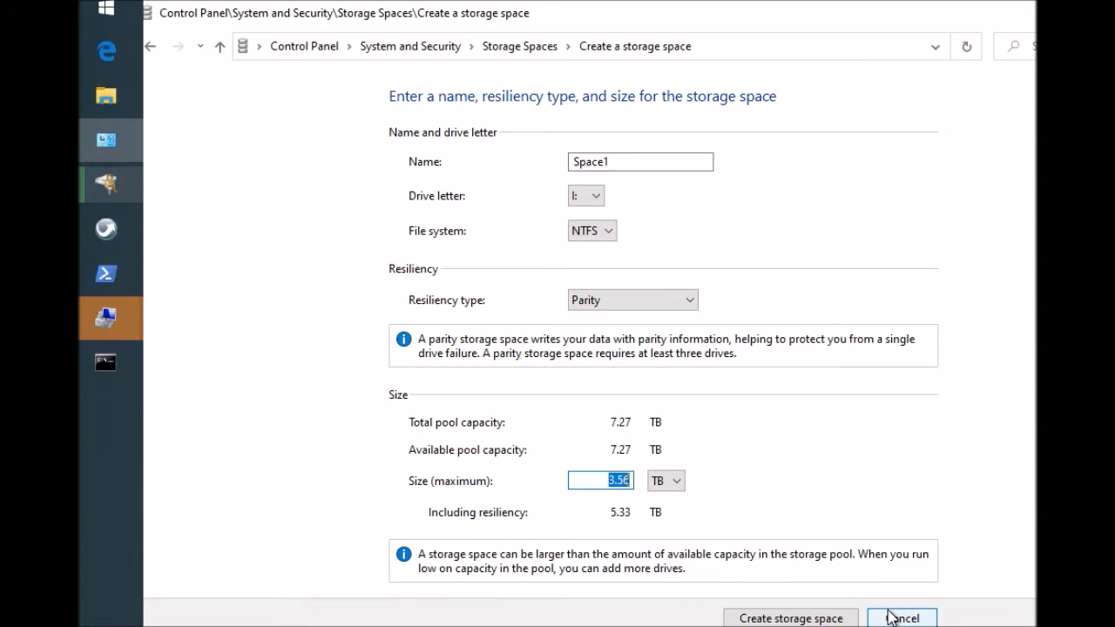
Step: Enter 62 TB as Space1's maximum size, correcting the mistyped 63
{"action": "type", "text": "63"}
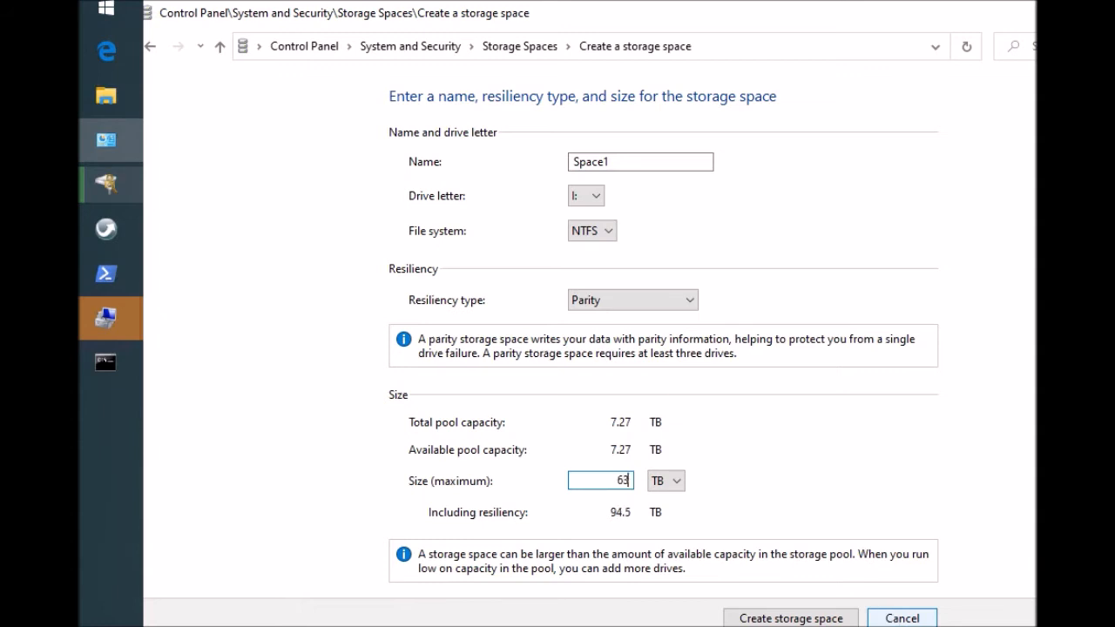
{"action": "key", "text": "Backspace"}
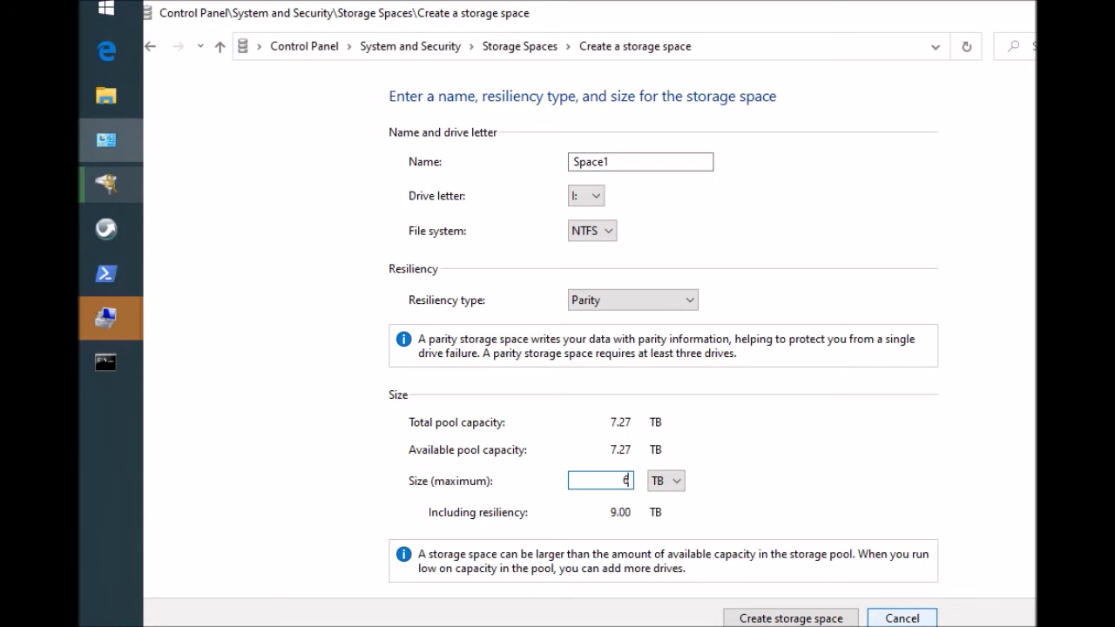
{"action": "type", "text": "2"}
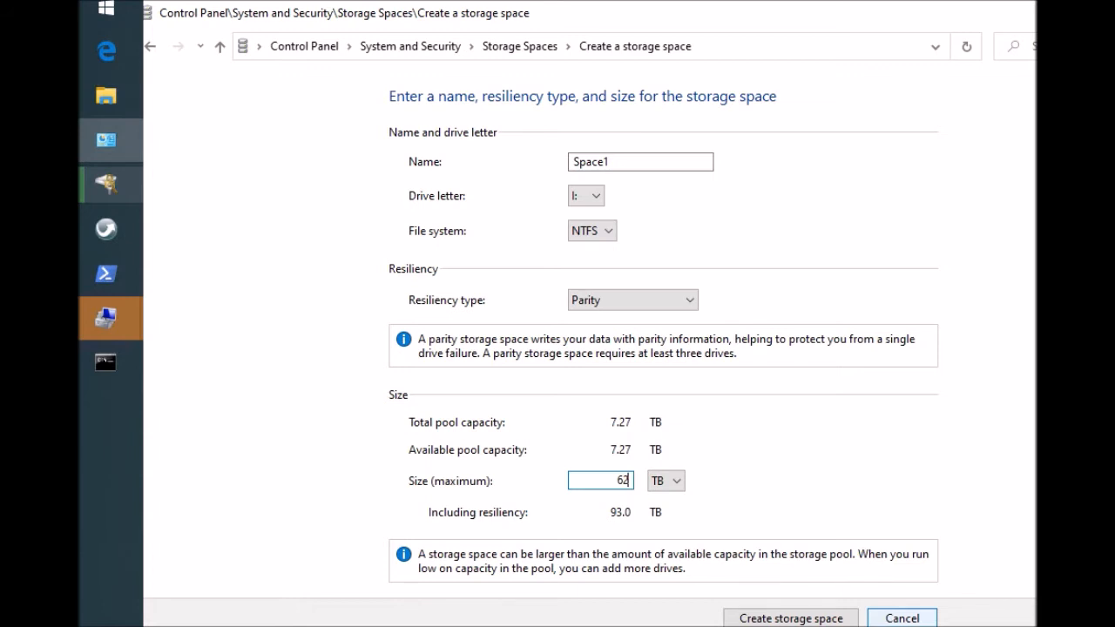
{"action": "mouse_move", "coordinate": [611, 498]}
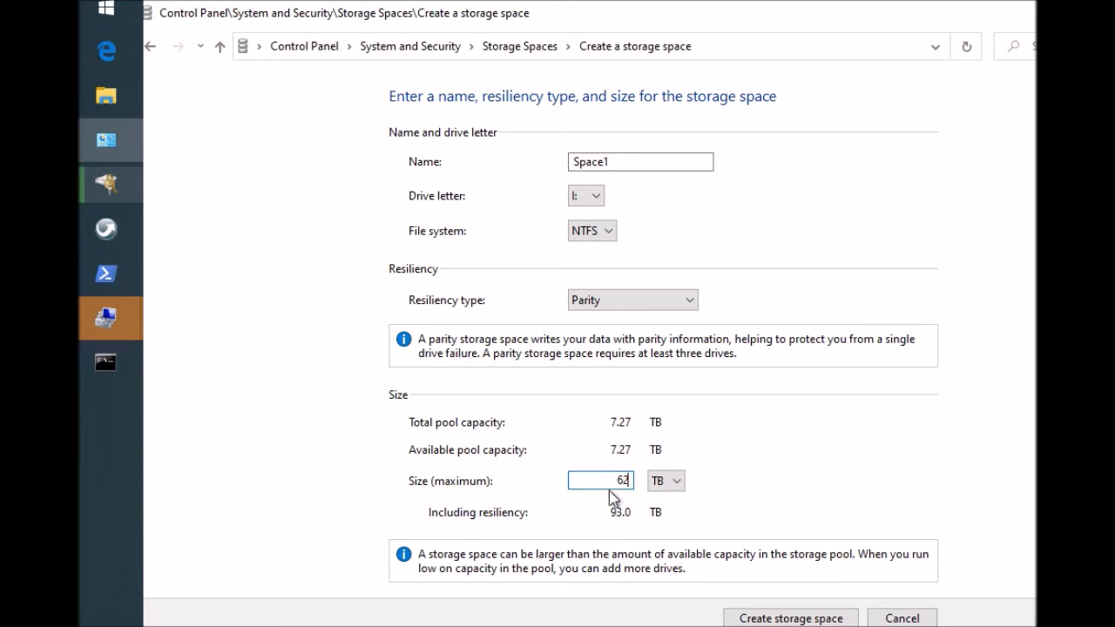
{"action": "mouse_move", "coordinate": [801, 592]}
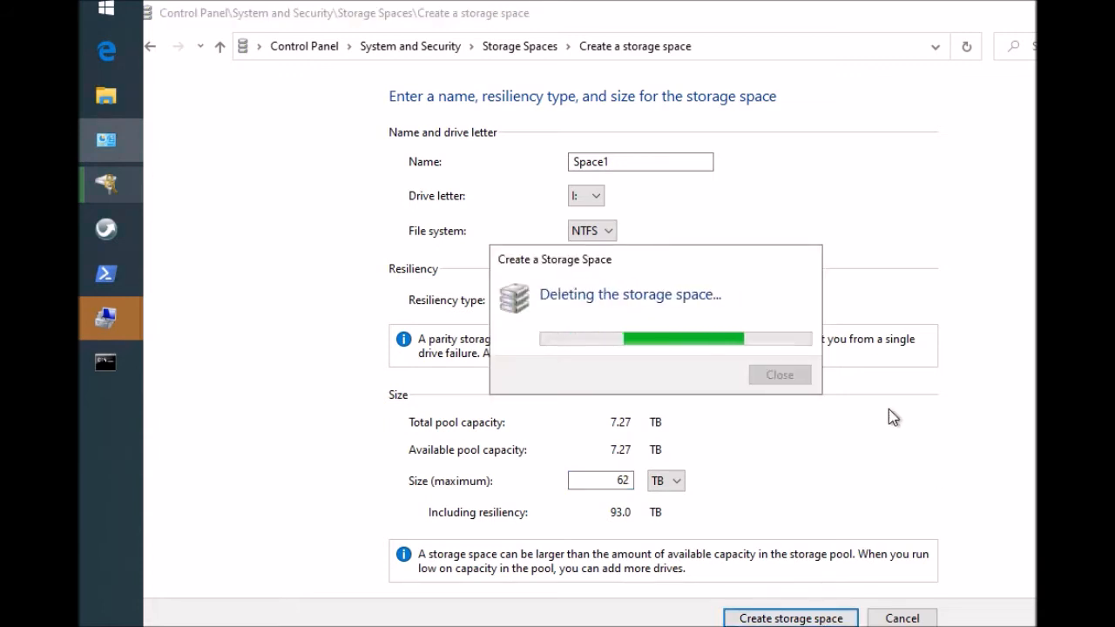
{"action": "mouse_move", "coordinate": [890, 384]}
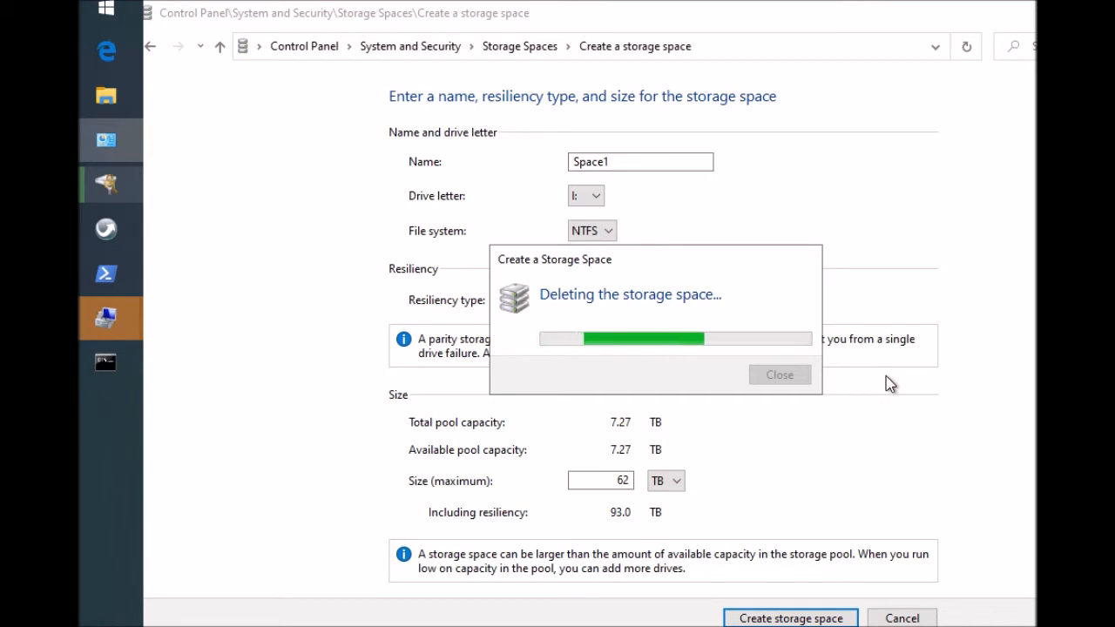
{"action": "mouse_move", "coordinate": [646, 491]}
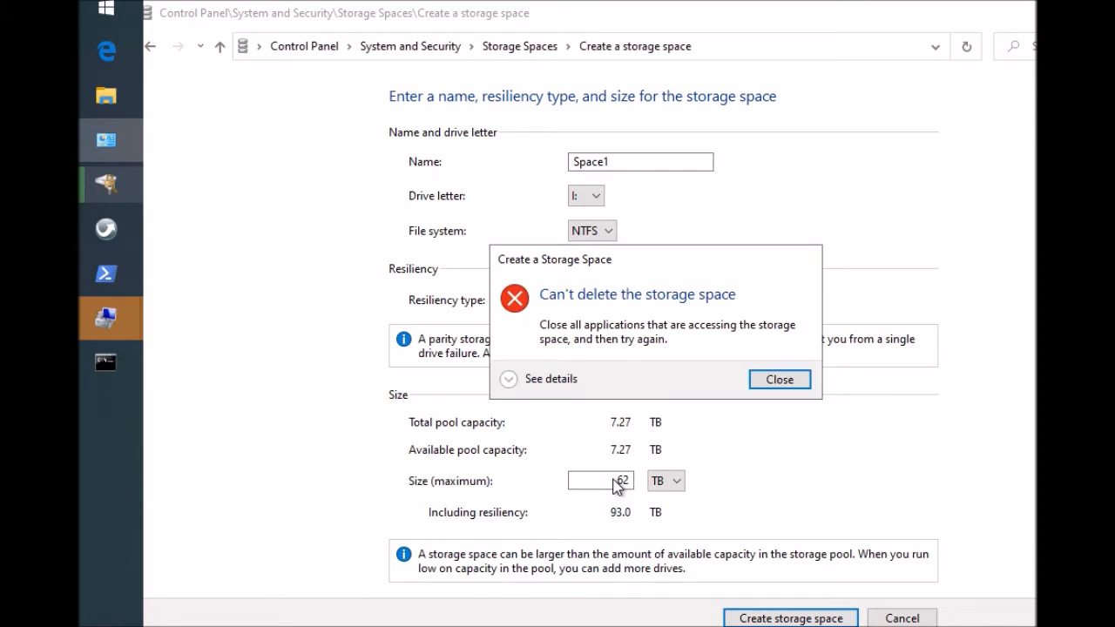
{"action": "mouse_move", "coordinate": [740, 429]}
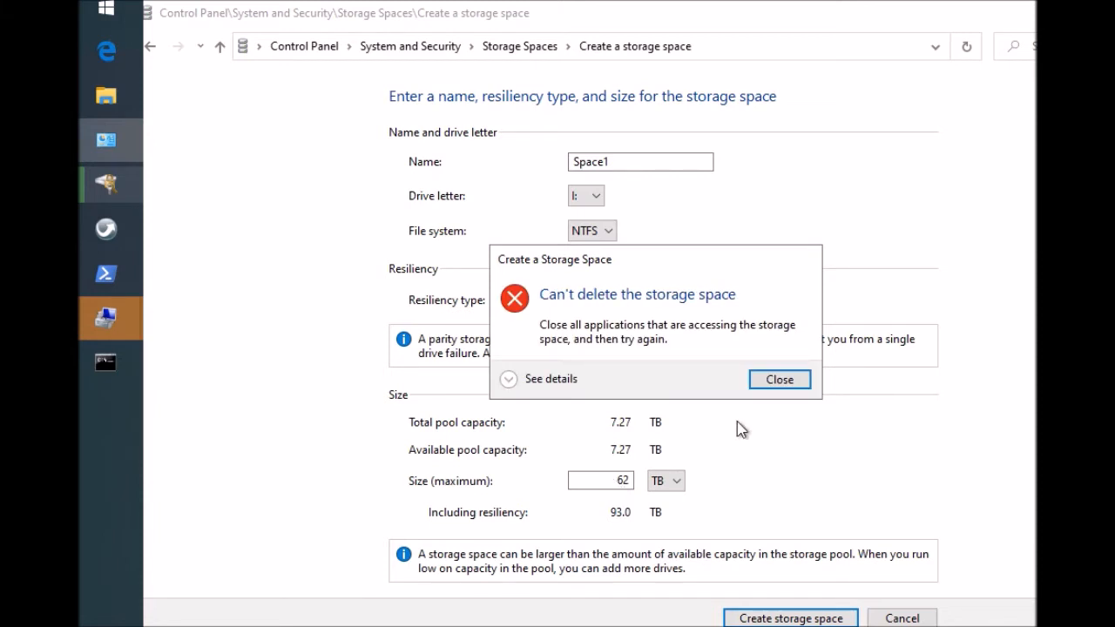
{"action": "mouse_move", "coordinate": [778, 379]}
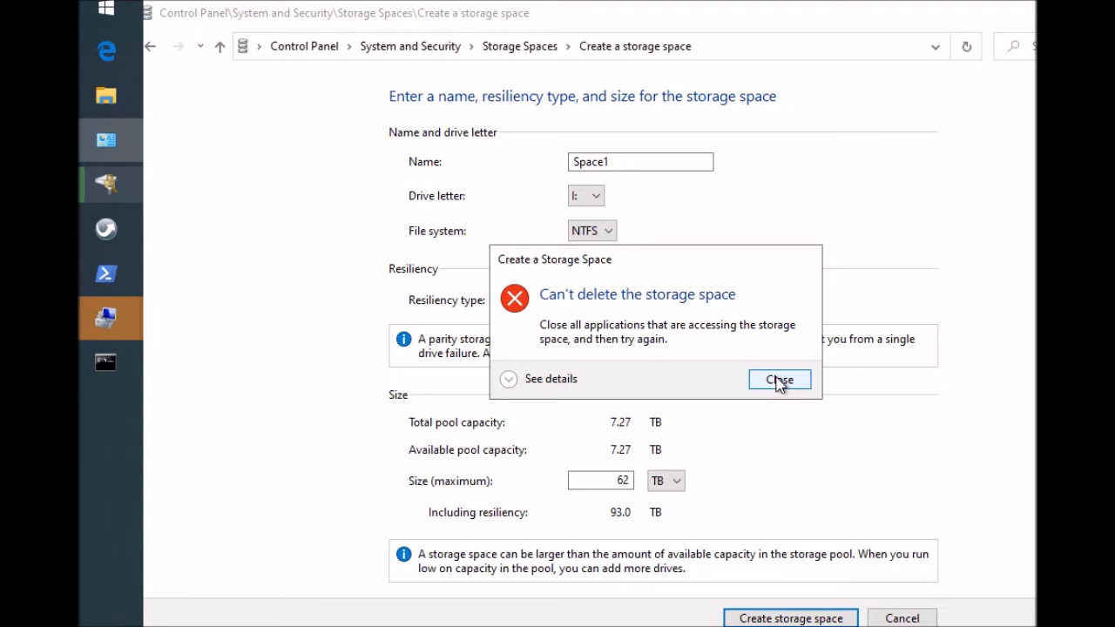
Step: Close the 'Can't delete the storage space' error dialog
{"action": "left_click", "coordinate": [779, 379]}
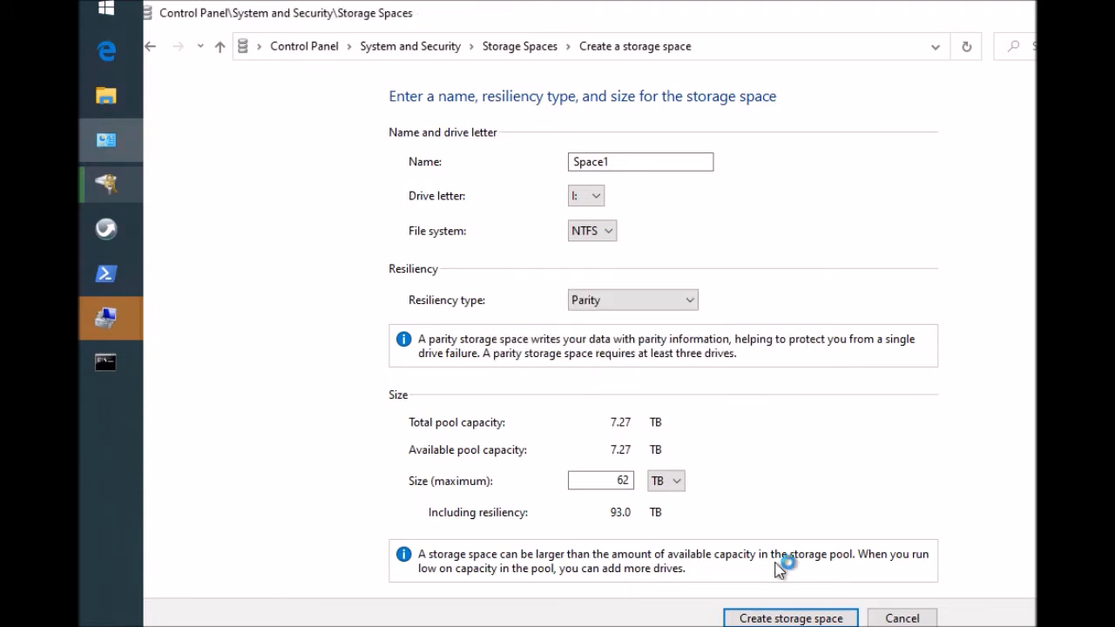
{"action": "mouse_move", "coordinate": [778, 570]}
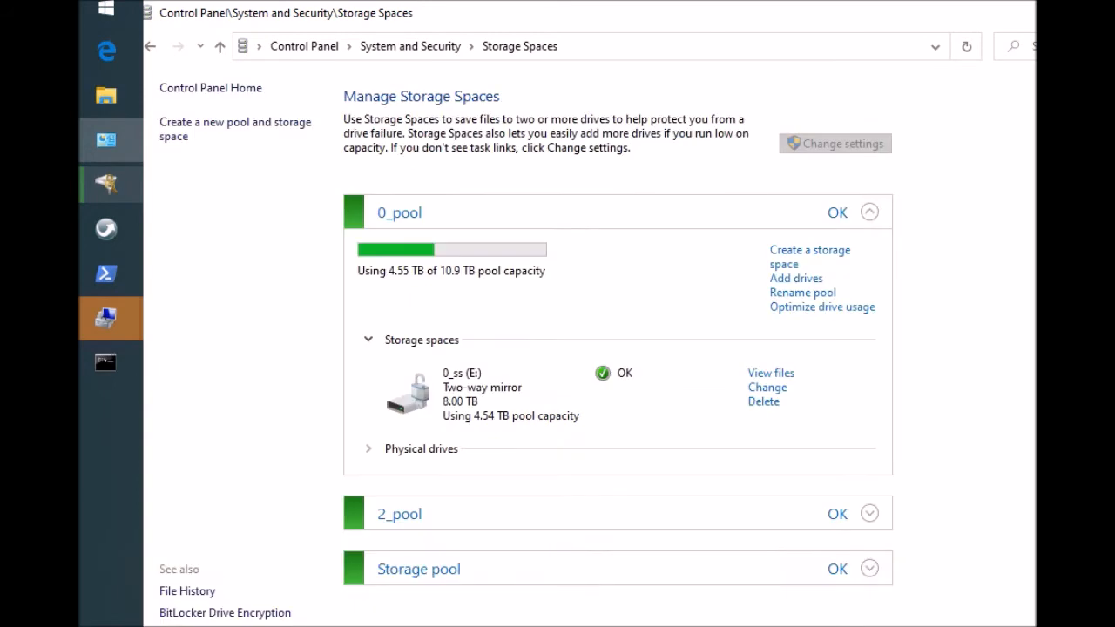
{"action": "mouse_move", "coordinate": [868, 569]}
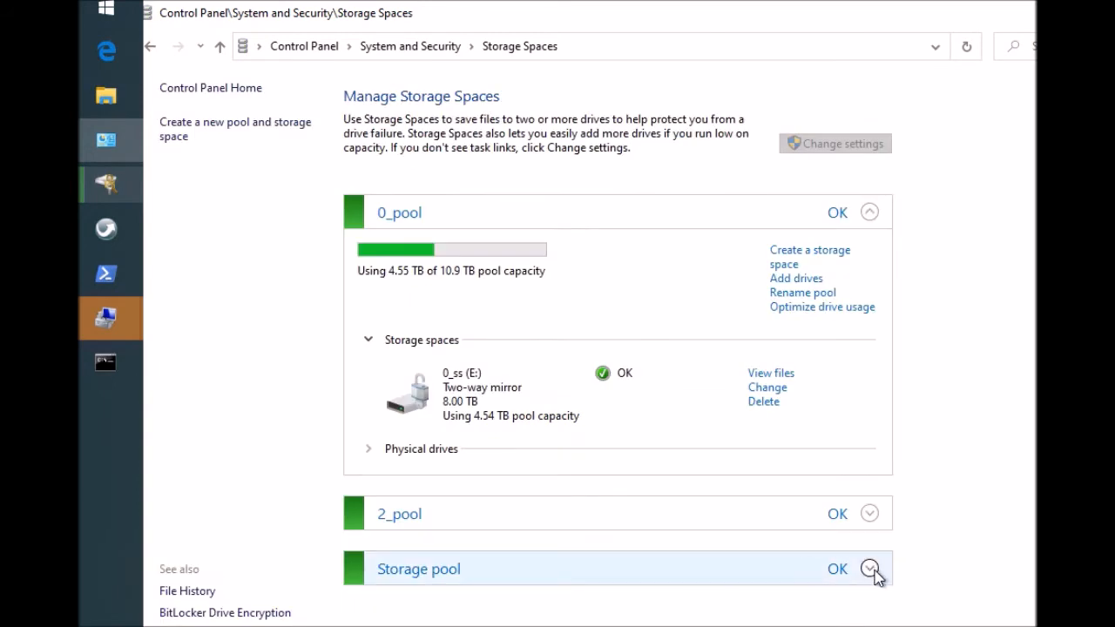
Step: Expand the 7.27 TB Storage pool's physical drives and scroll through all five
{"action": "left_click", "coordinate": [868, 569]}
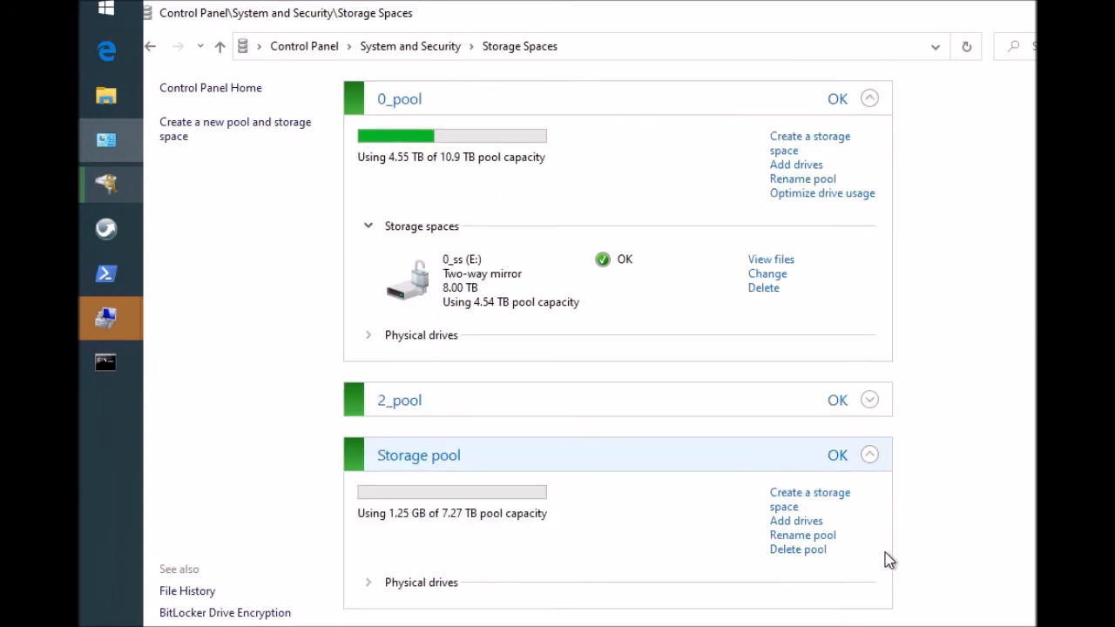
{"action": "mouse_move", "coordinate": [882, 574]}
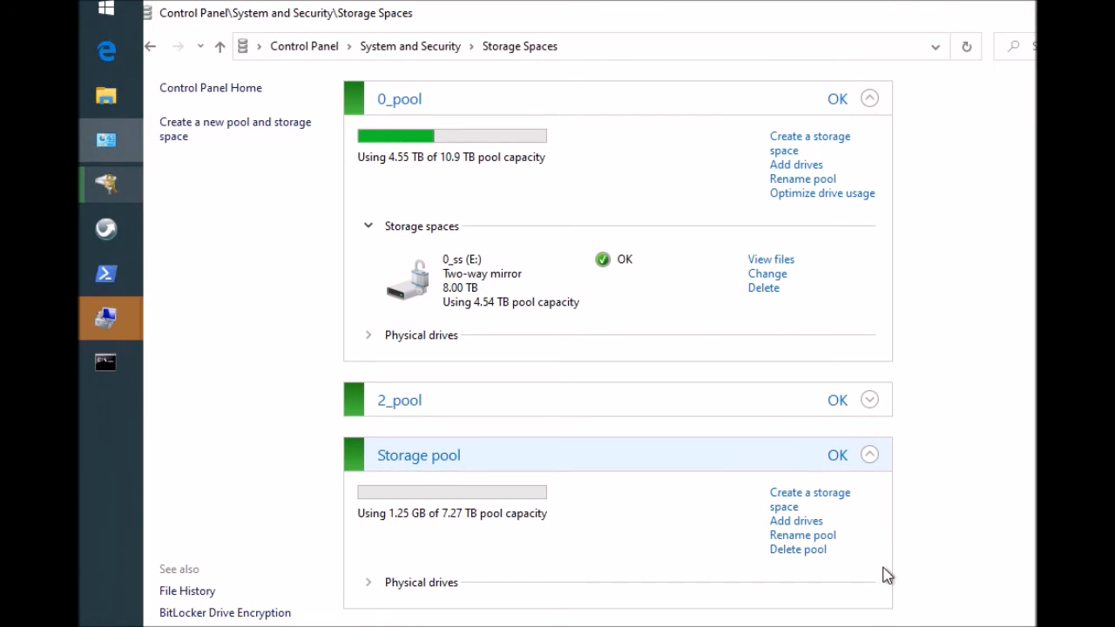
{"action": "mouse_move", "coordinate": [564, 476]}
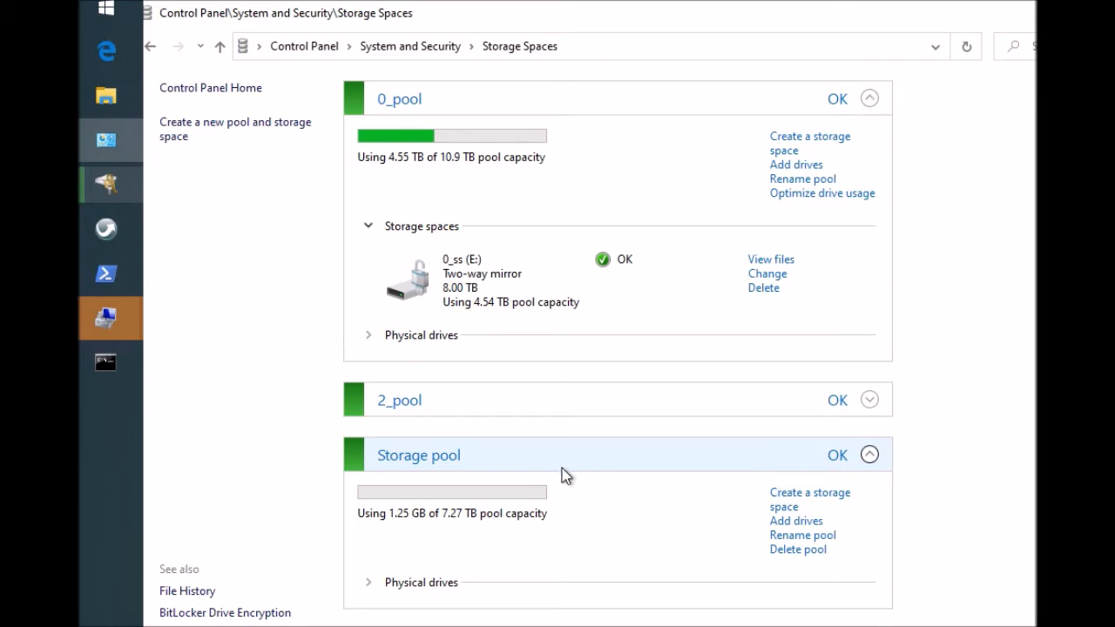
{"action": "mouse_move", "coordinate": [858, 460]}
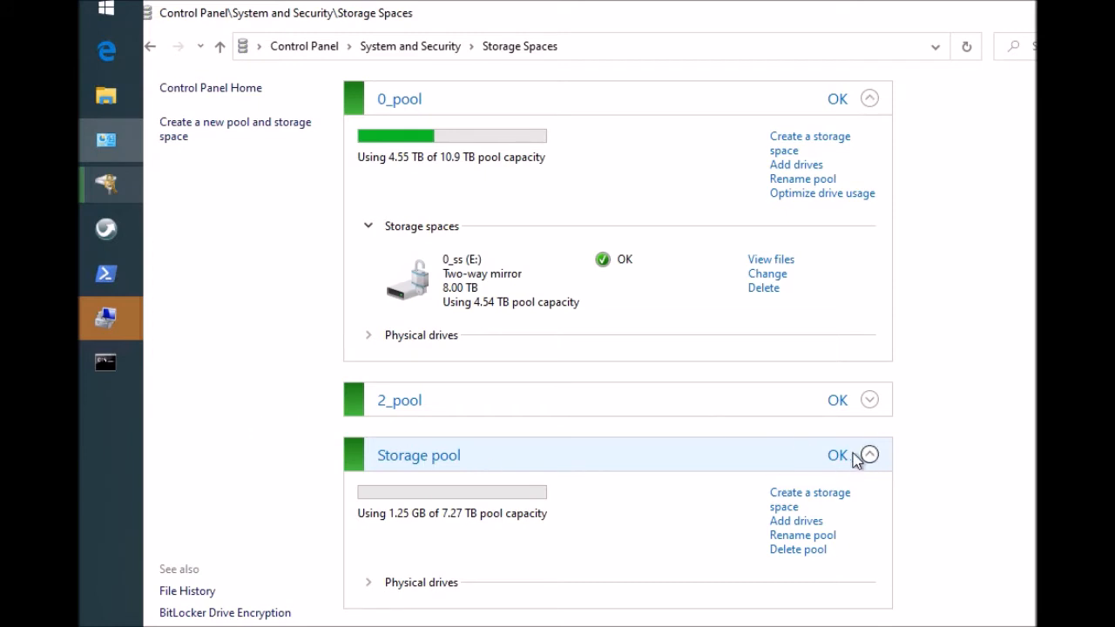
{"action": "mouse_move", "coordinate": [866, 457]}
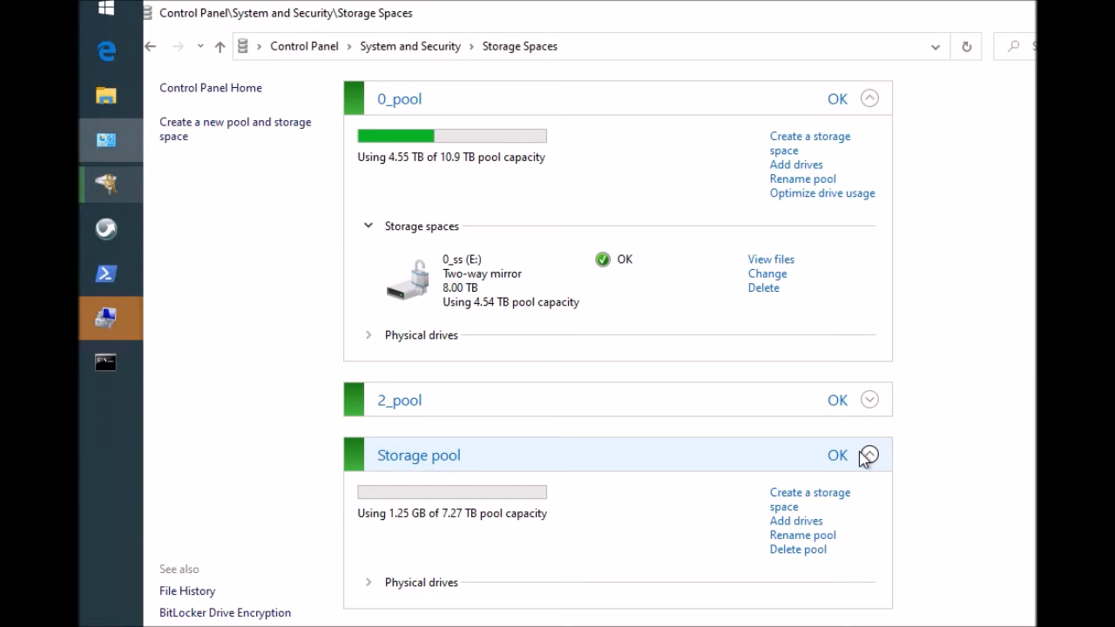
{"action": "mouse_move", "coordinate": [882, 465]}
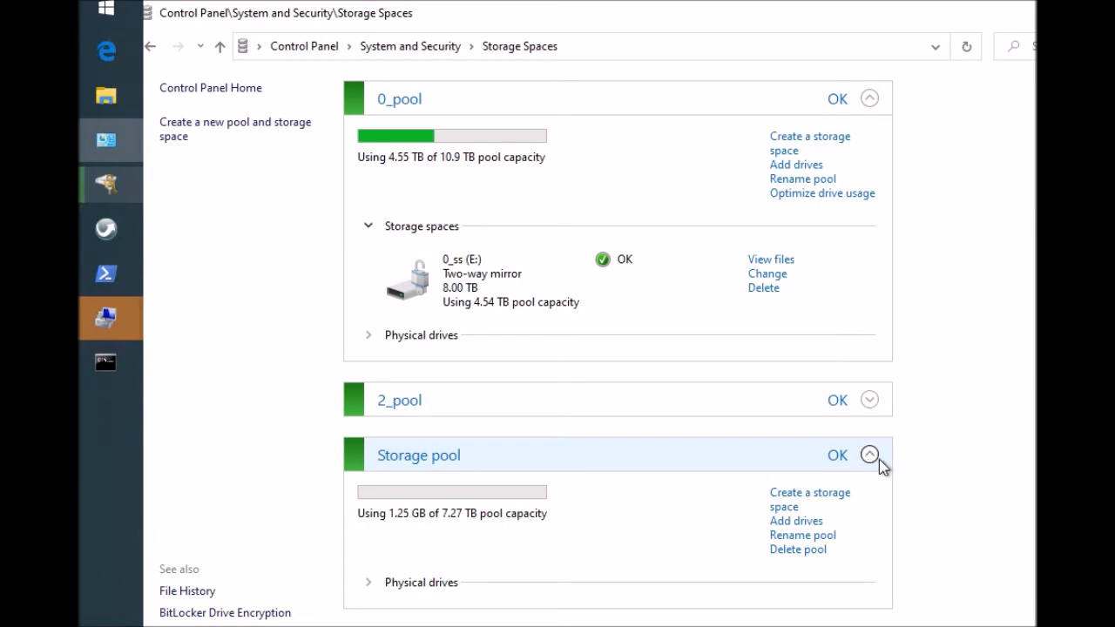
{"action": "mouse_move", "coordinate": [880, 459]}
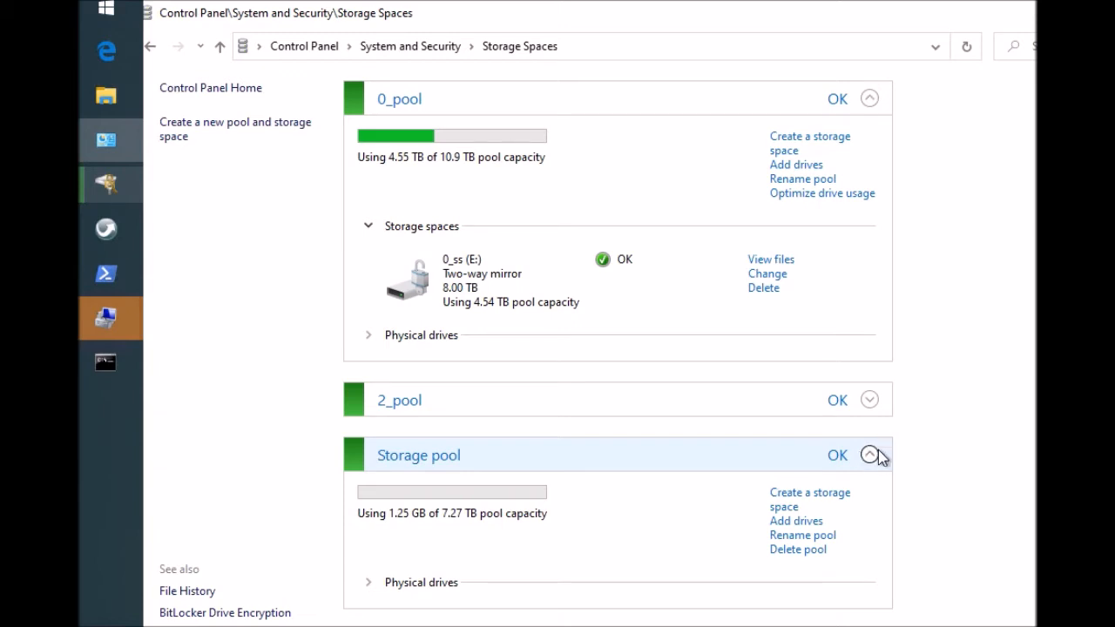
{"action": "mouse_move", "coordinate": [858, 484]}
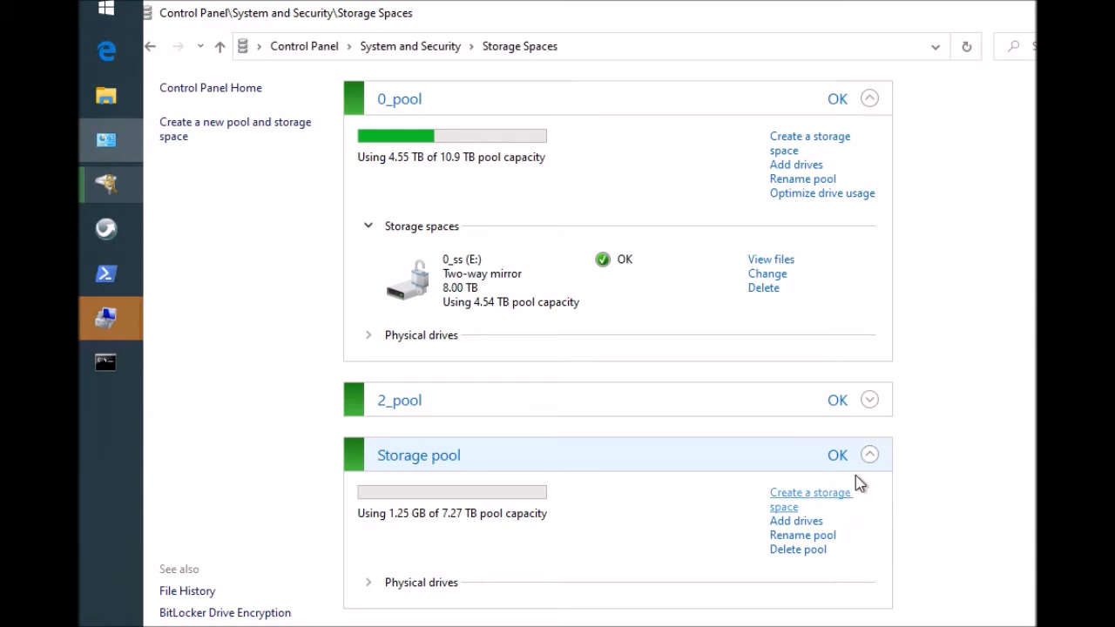
{"action": "mouse_move", "coordinate": [841, 521]}
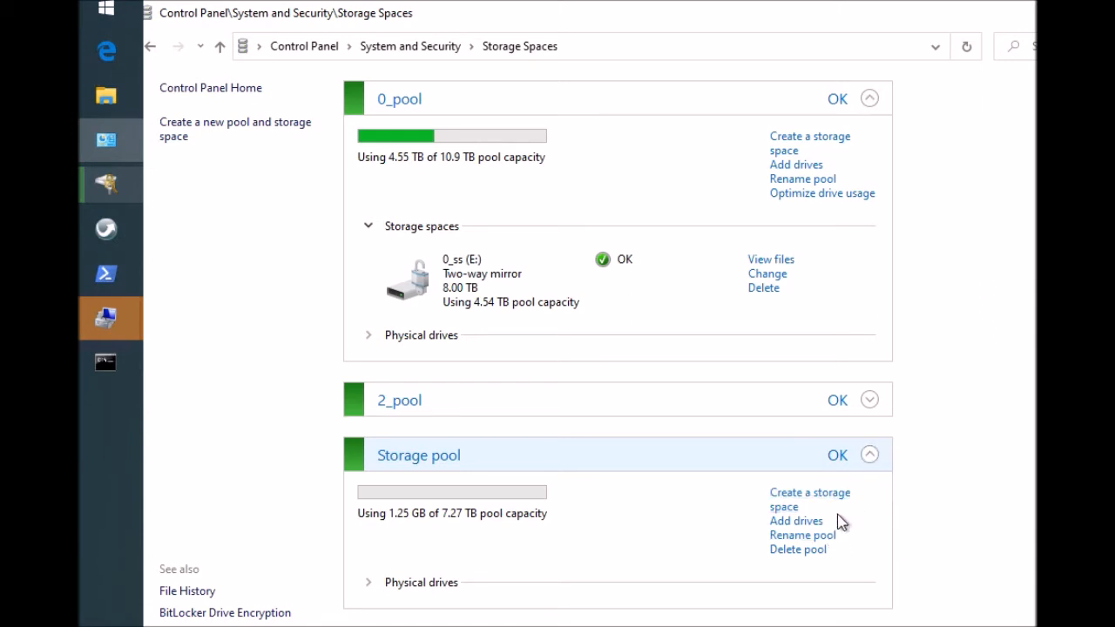
{"action": "mouse_move", "coordinate": [784, 299]}
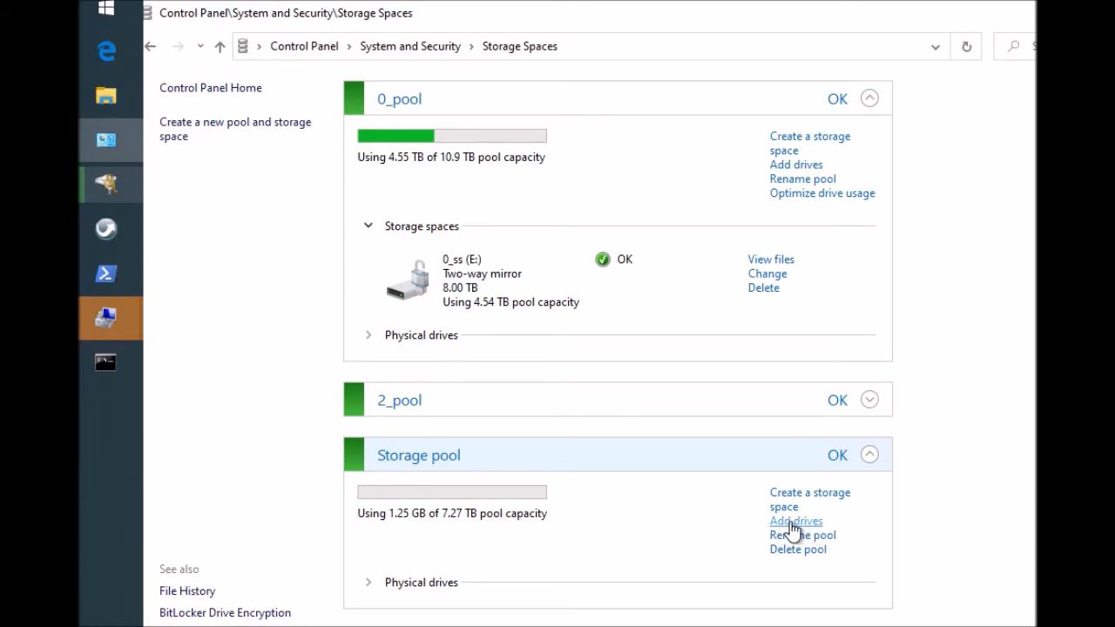
{"action": "mouse_move", "coordinate": [996, 408]}
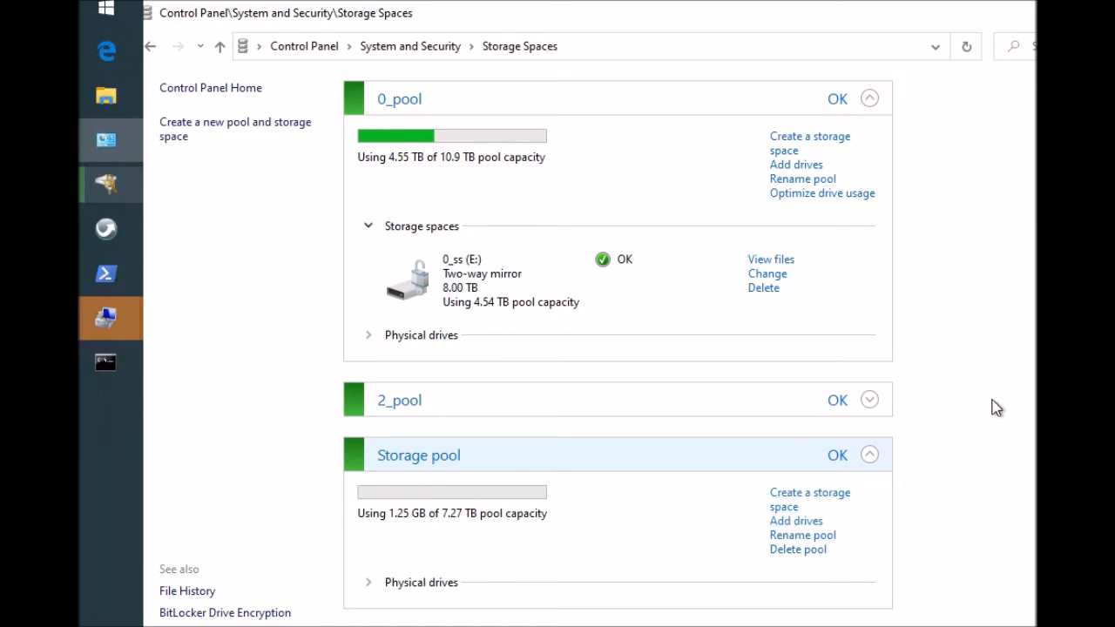
{"action": "mouse_move", "coordinate": [984, 450]}
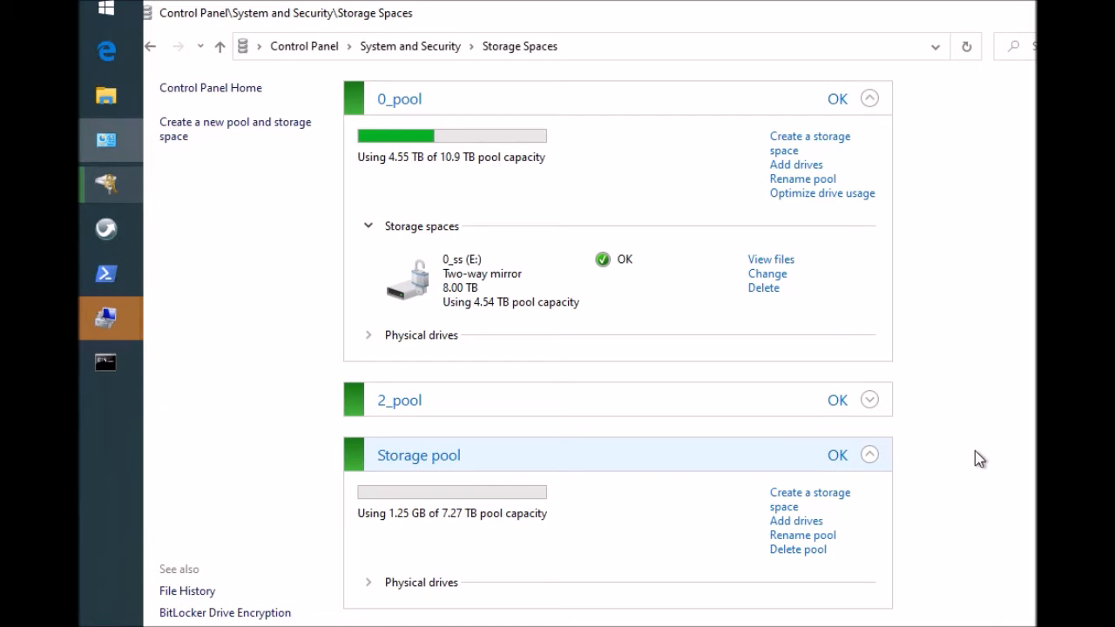
{"action": "mouse_move", "coordinate": [919, 472]}
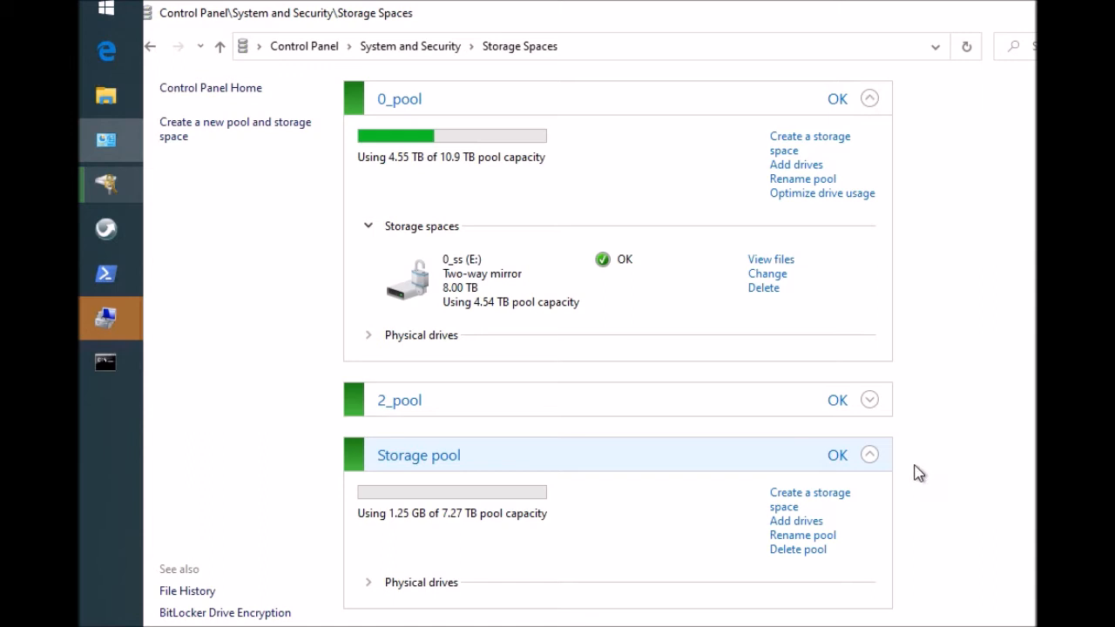
{"action": "mouse_move", "coordinate": [400, 588]}
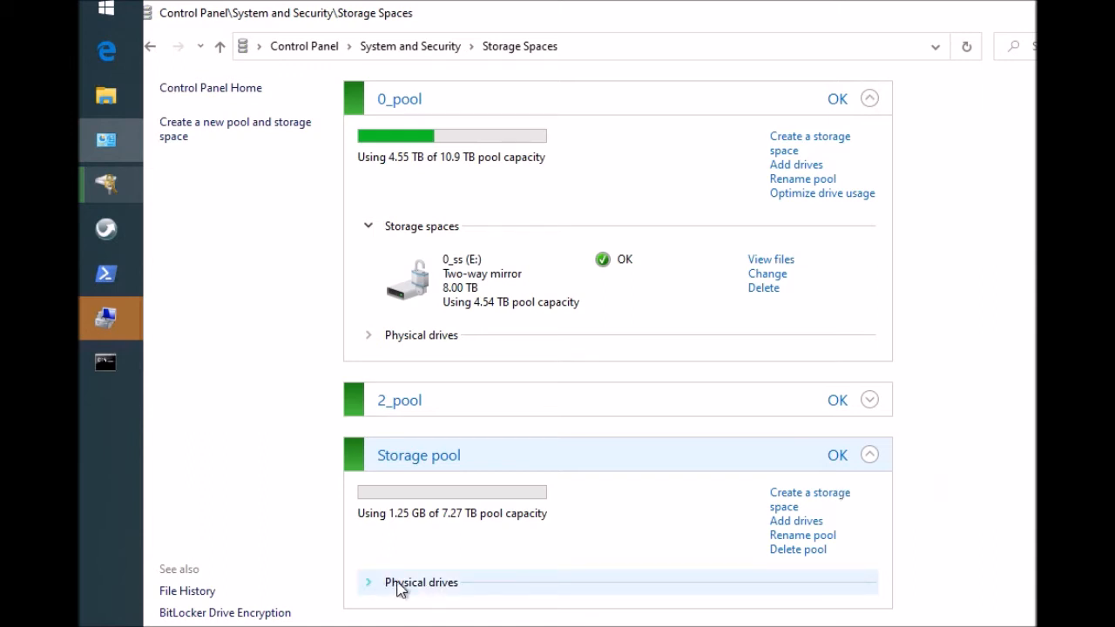
{"action": "left_click", "coordinate": [368, 582]}
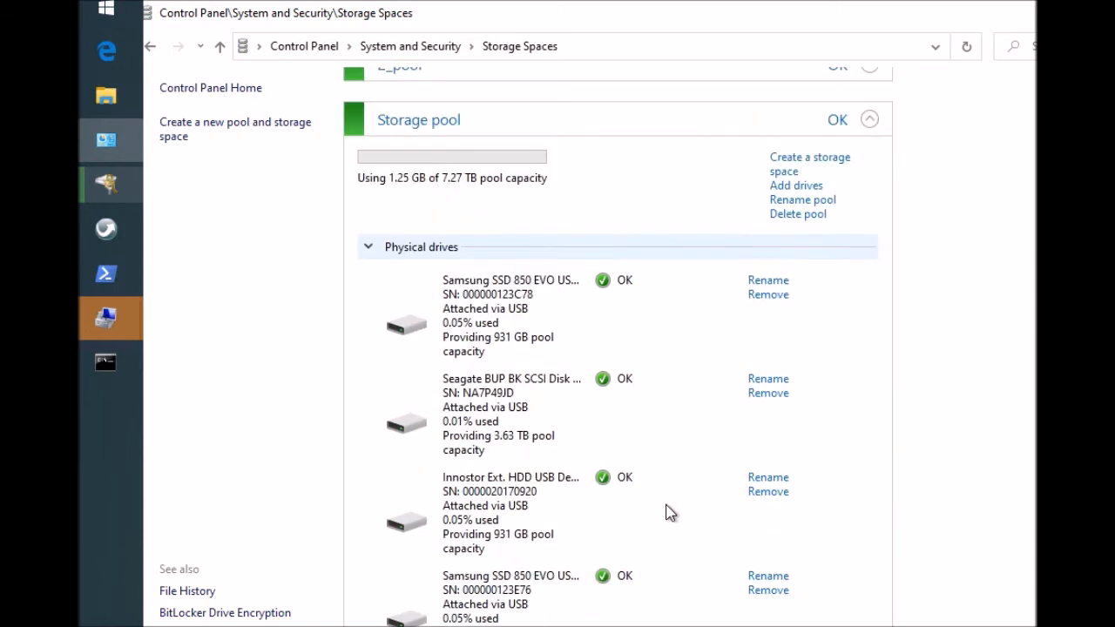
{"action": "scroll", "scroll_direction": "up", "scroll_amount": 3}
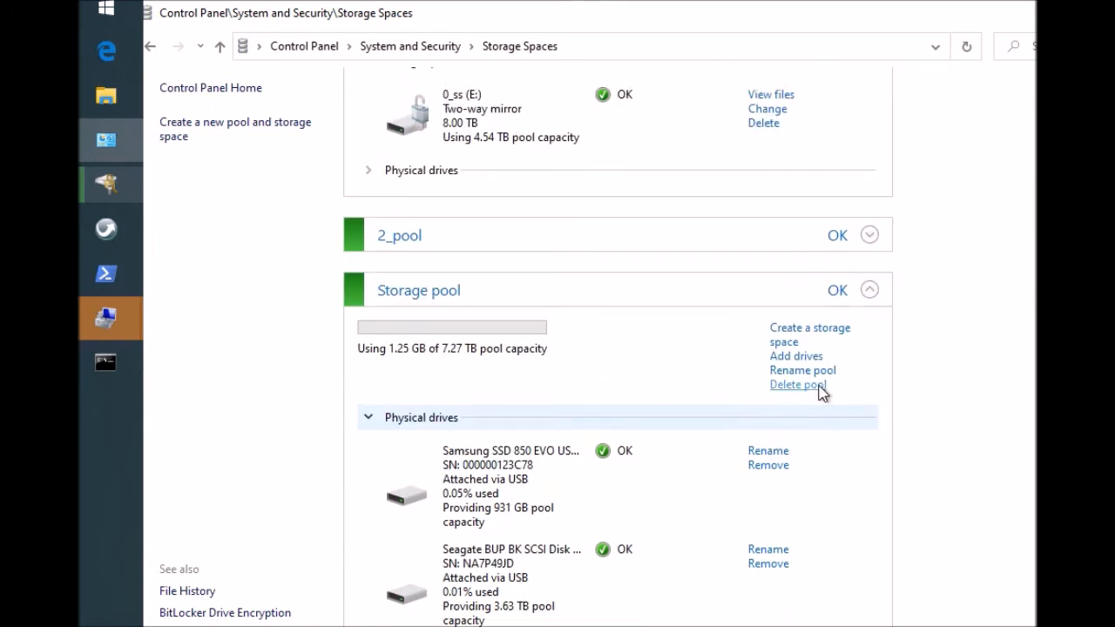
{"action": "mouse_move", "coordinate": [793, 370]}
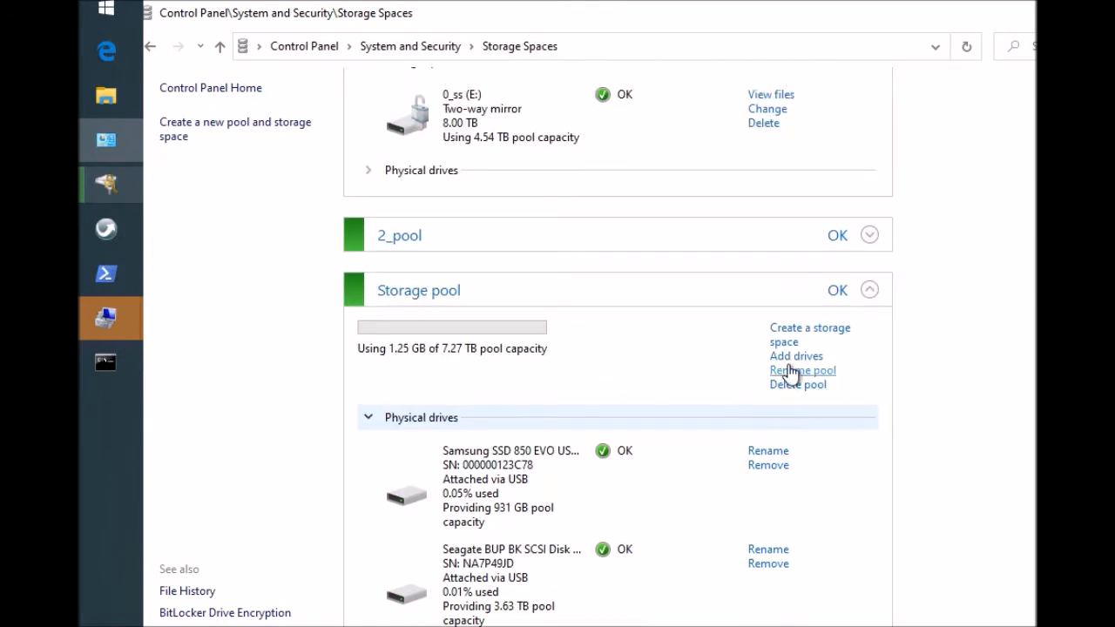
{"action": "mouse_move", "coordinate": [799, 392]}
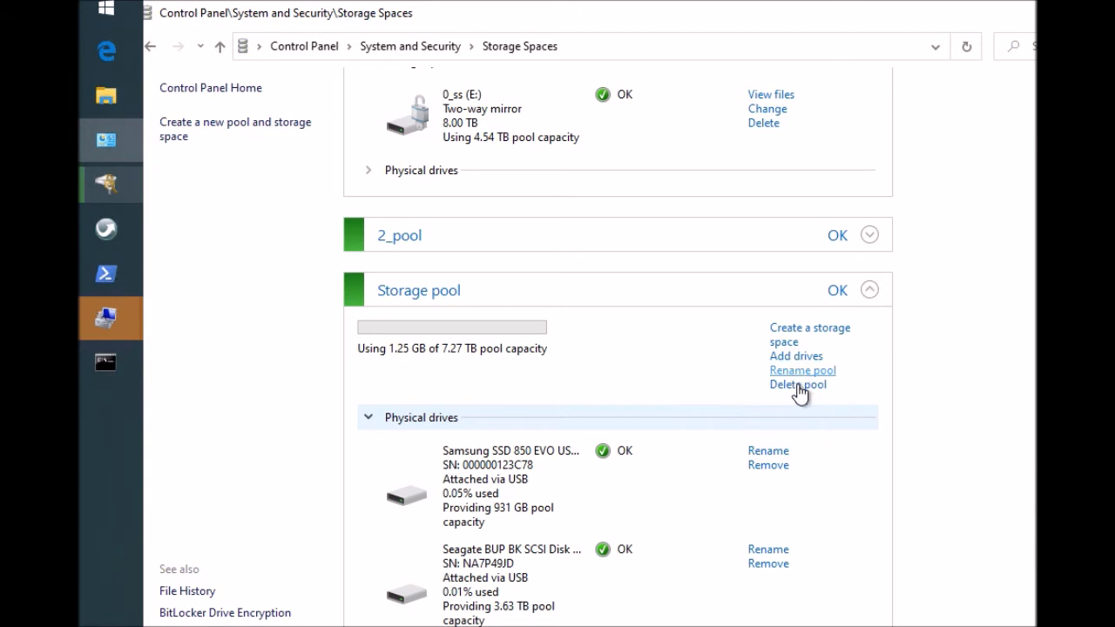
{"action": "scroll", "scroll_direction": "down", "scroll_amount": 3}
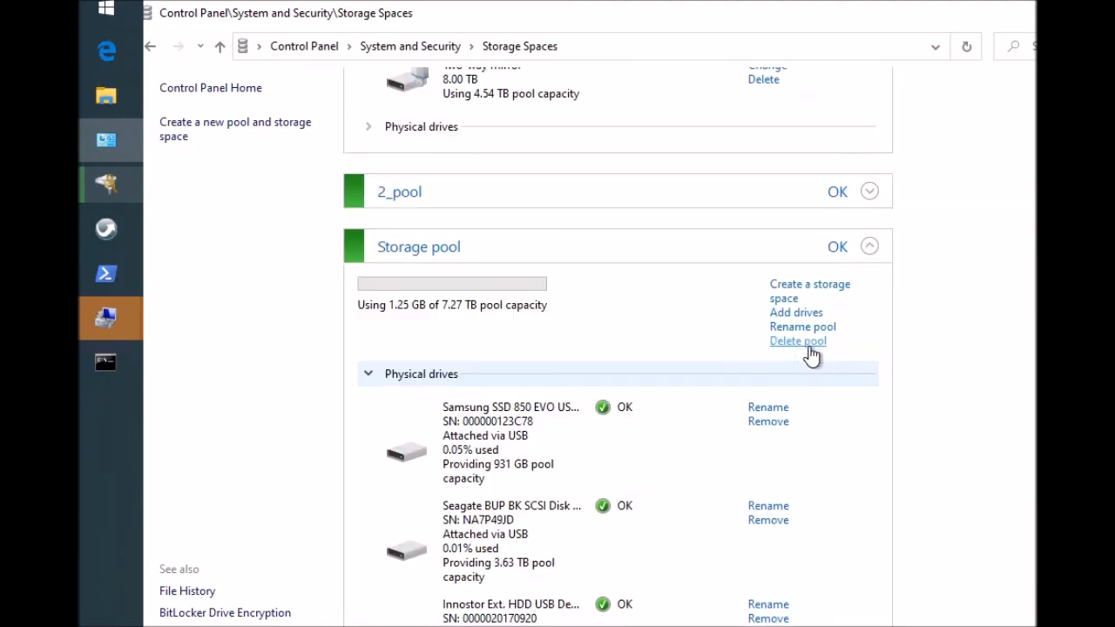
{"action": "scroll", "scroll_direction": "down", "scroll_amount": 3}
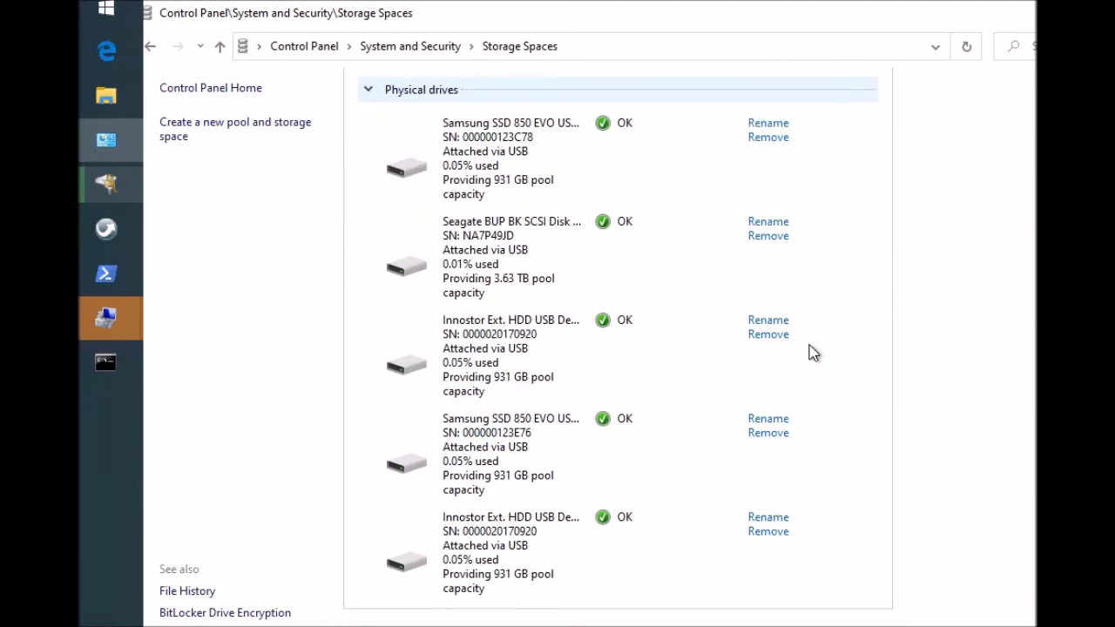
{"action": "scroll", "scroll_direction": "up", "scroll_amount": 3}
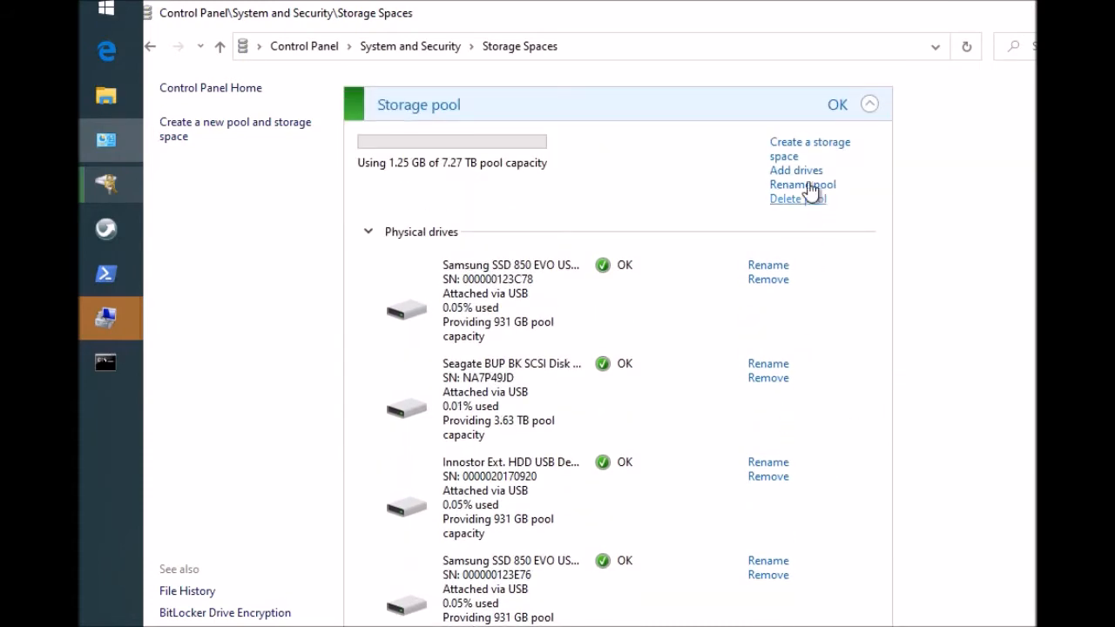
{"action": "mouse_move", "coordinate": [810, 148]}
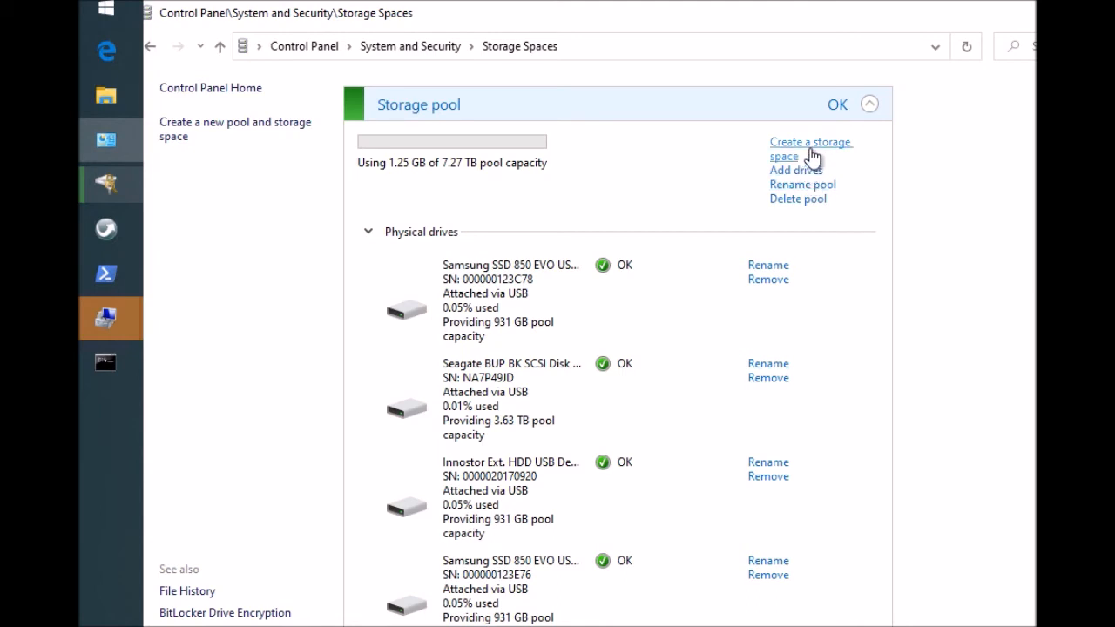
{"action": "left_click", "coordinate": [809, 149]}
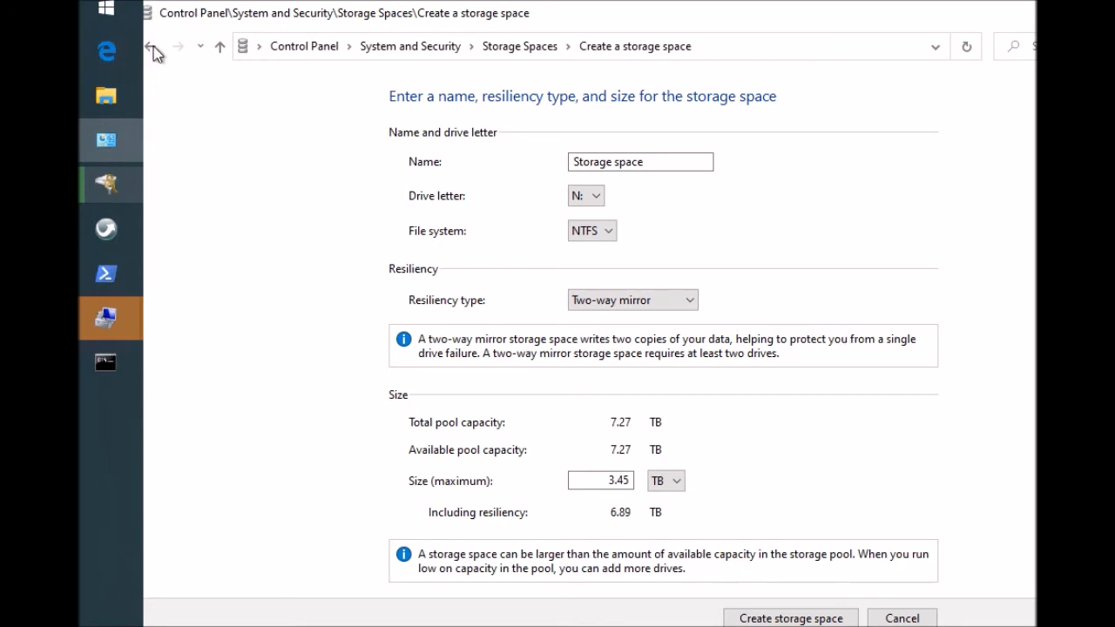
{"action": "mouse_move", "coordinate": [154, 46]}
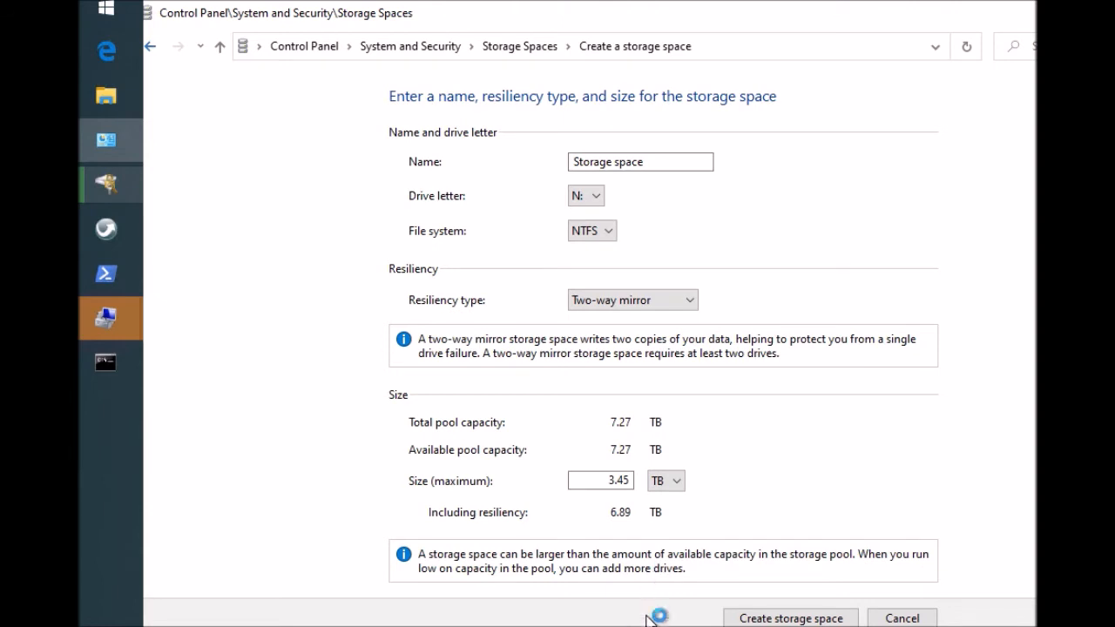
{"action": "left_click", "coordinate": [104, 274]}
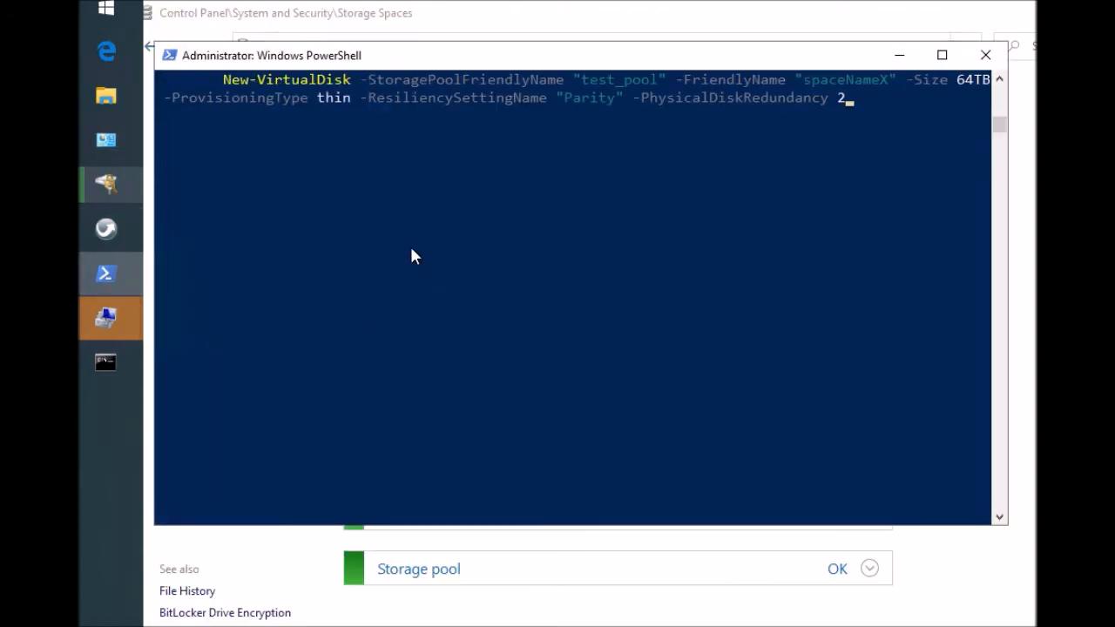
{"action": "mouse_move", "coordinate": [553, 78]}
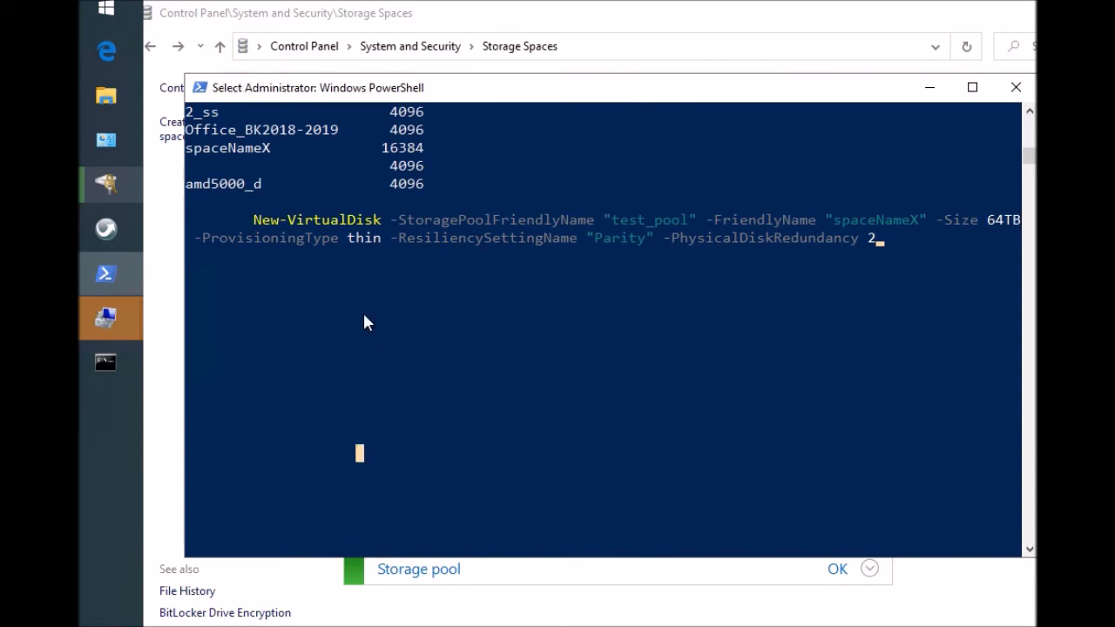
{"action": "mouse_move", "coordinate": [510, 237]}
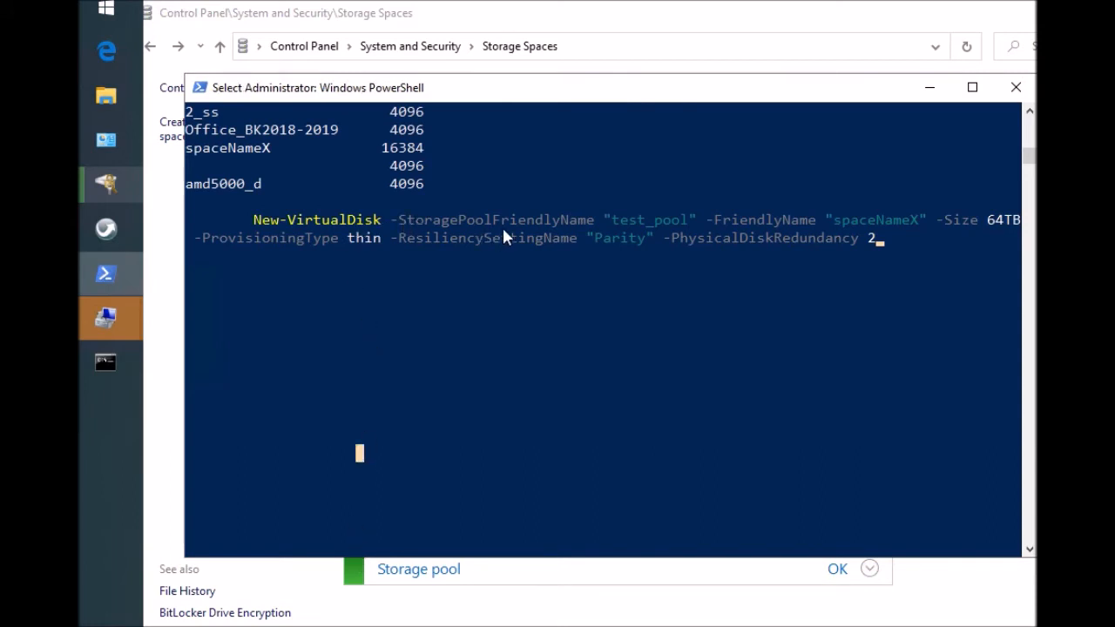
{"action": "mouse_move", "coordinate": [679, 91]}
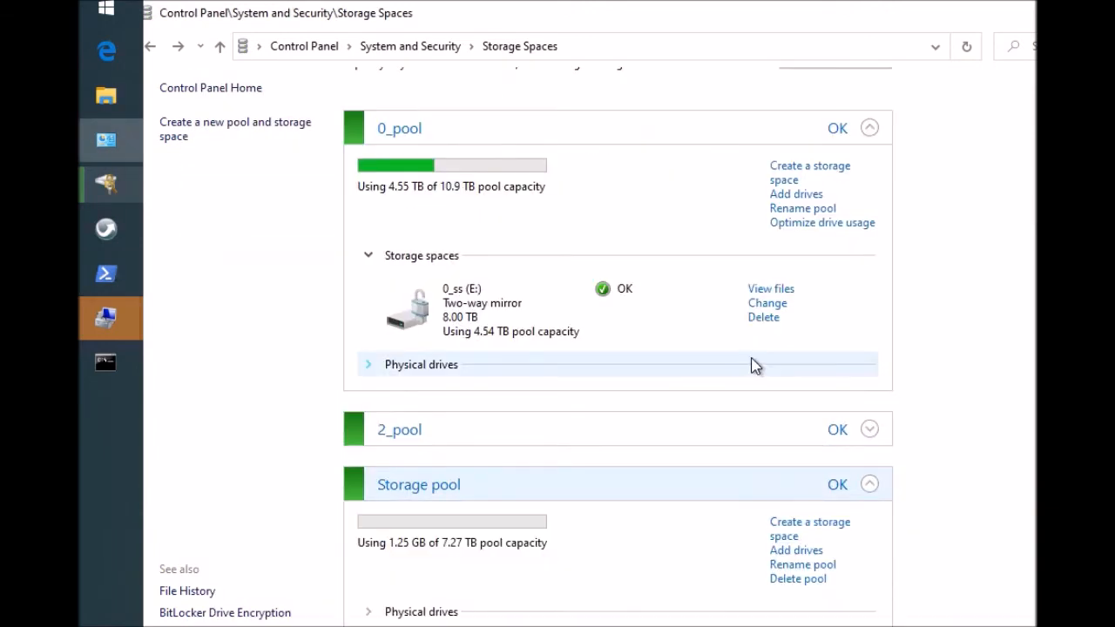
Step: Rename the 7.27 TB Storage pool to 'test_pool'
{"action": "scroll", "scroll_direction": "up", "scroll_amount": 3}
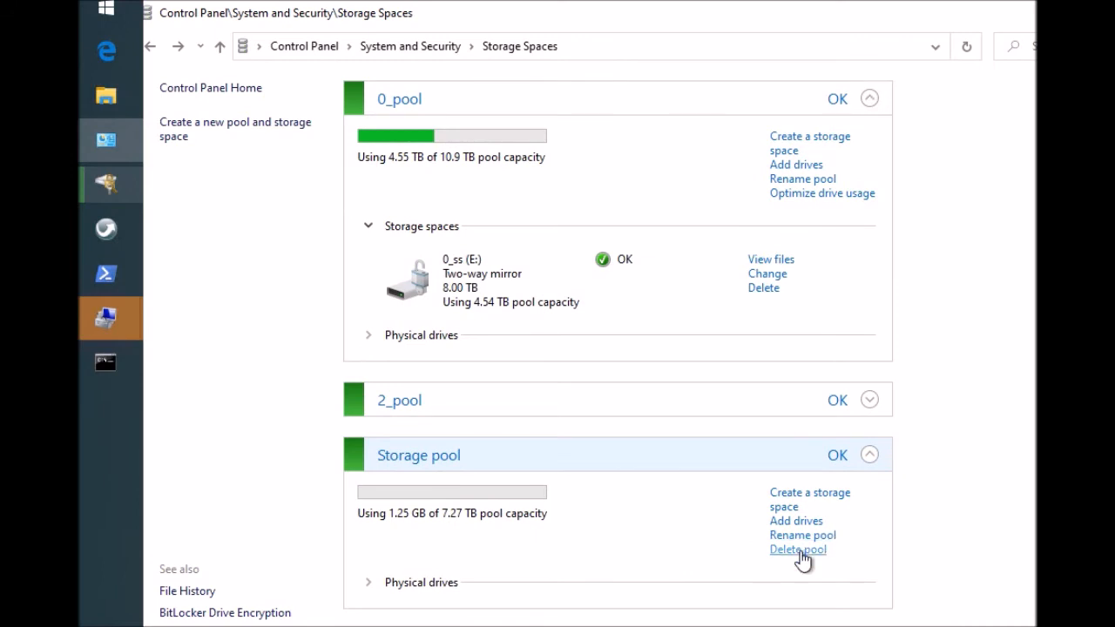
{"action": "mouse_move", "coordinate": [802, 535]}
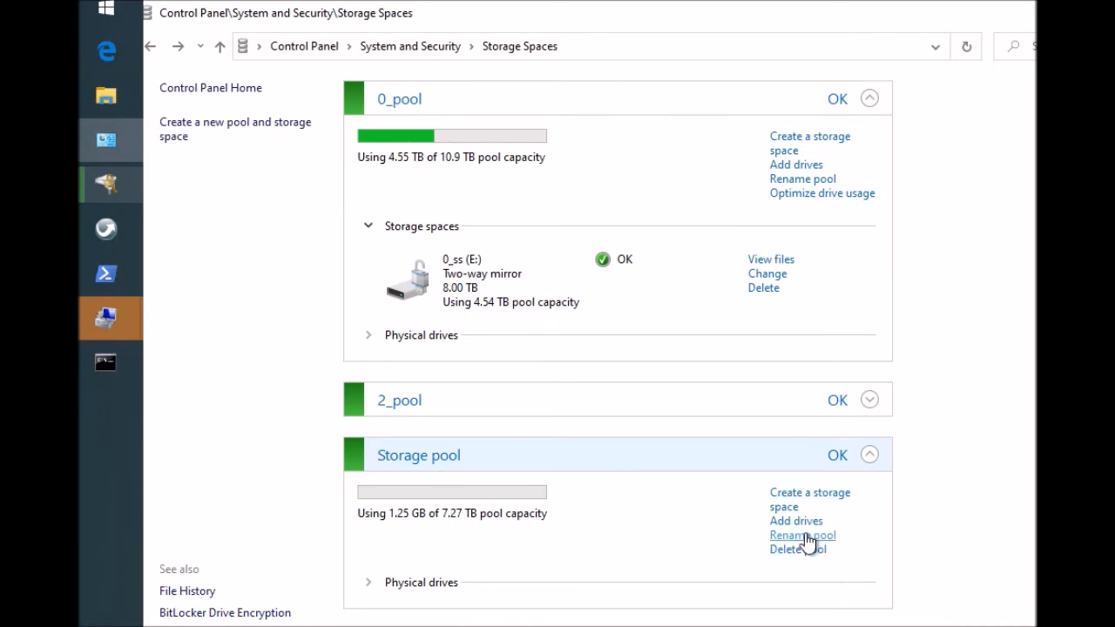
{"action": "left_click", "coordinate": [801, 534]}
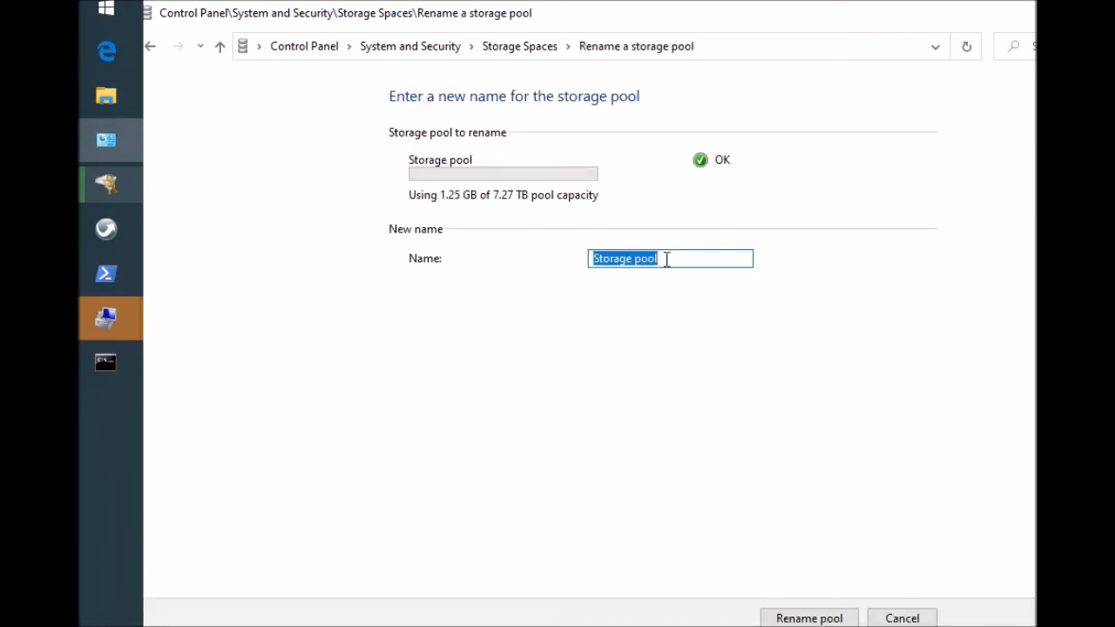
{"action": "type", "text": "test"}
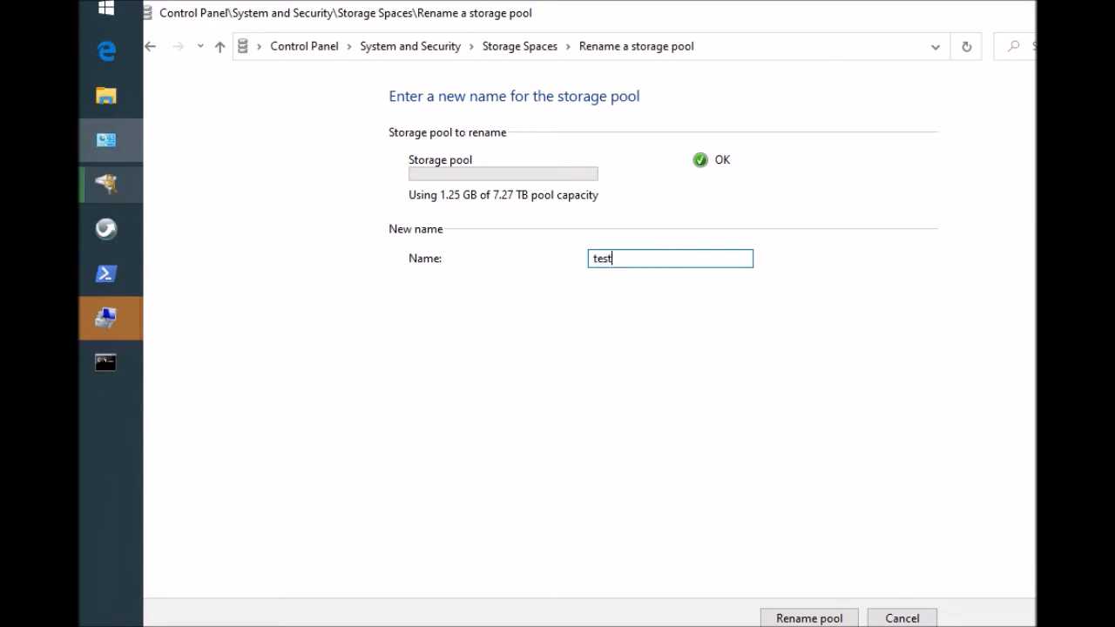
{"action": "type", "text": "_pool"}
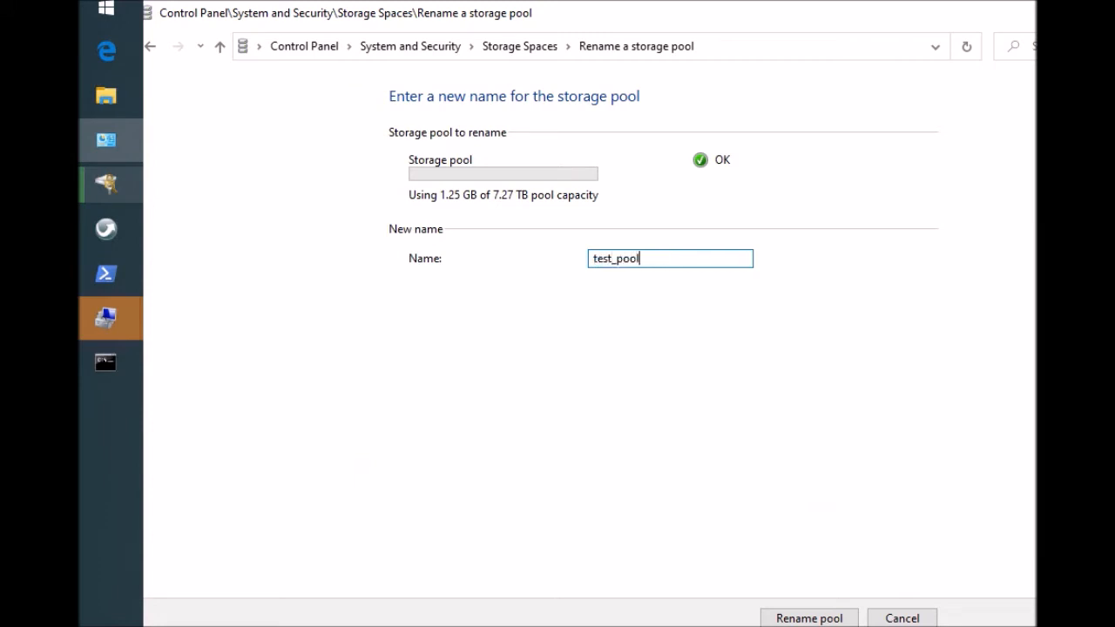
{"action": "left_click", "coordinate": [808, 619]}
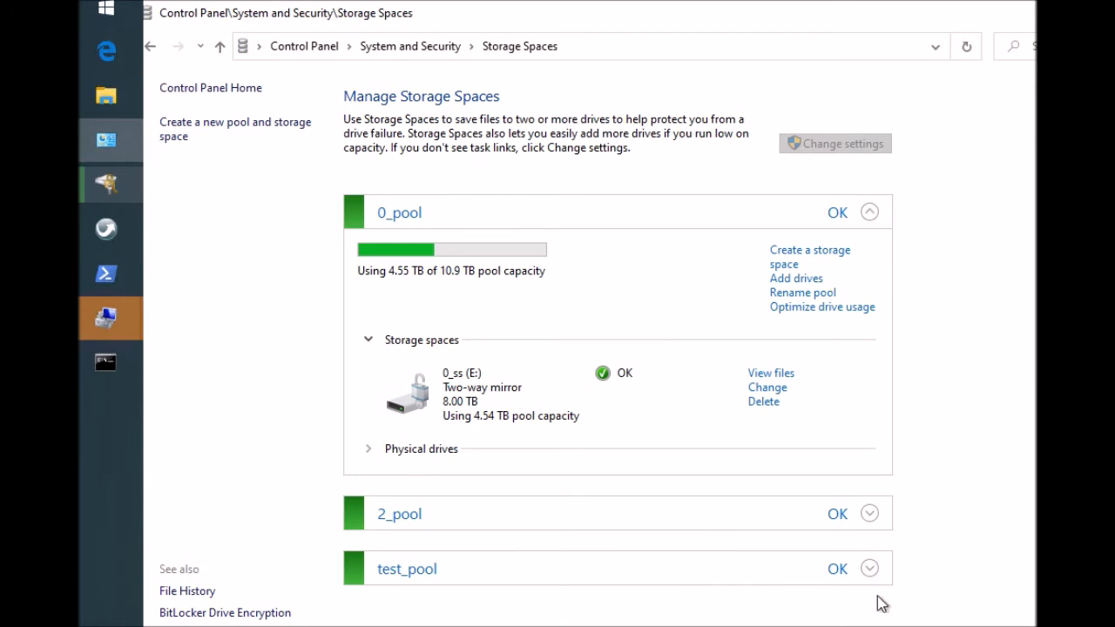
Step: Run New-VirtualDisk in PowerShell with size 62TB to create parity disk spaceNameX
{"action": "left_click", "coordinate": [868, 568]}
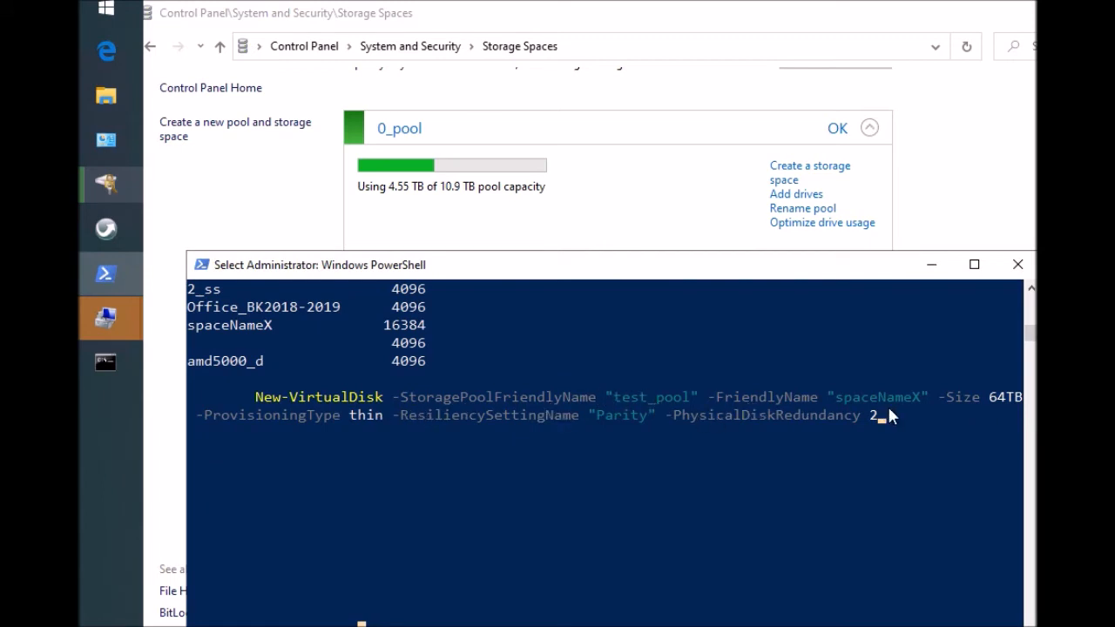
{"action": "mouse_move", "coordinate": [843, 410]}
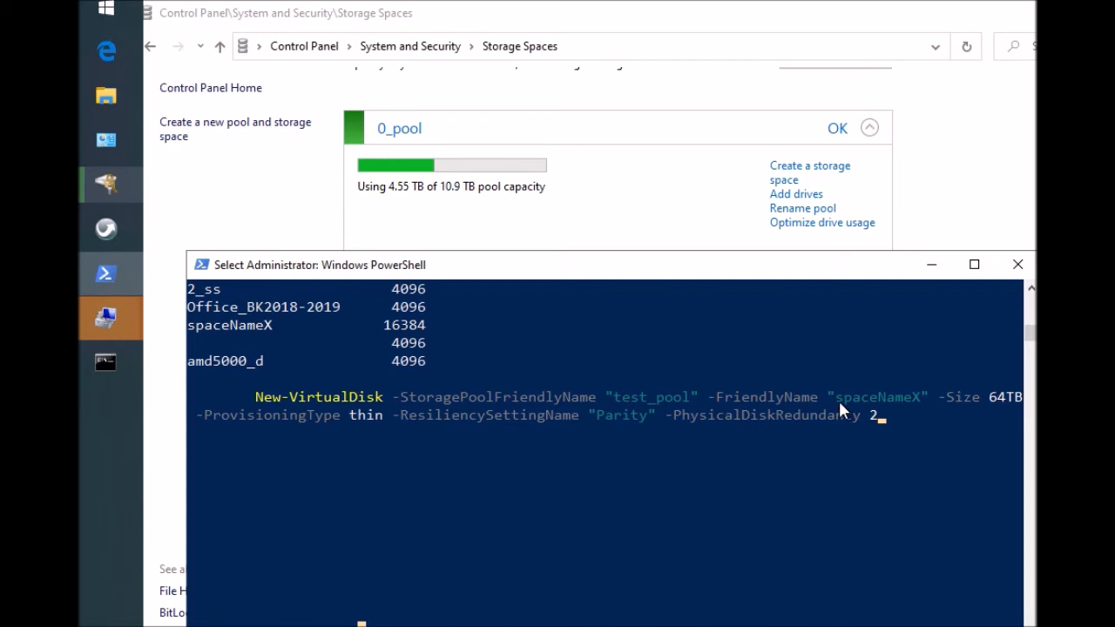
{"action": "mouse_move", "coordinate": [893, 414]}
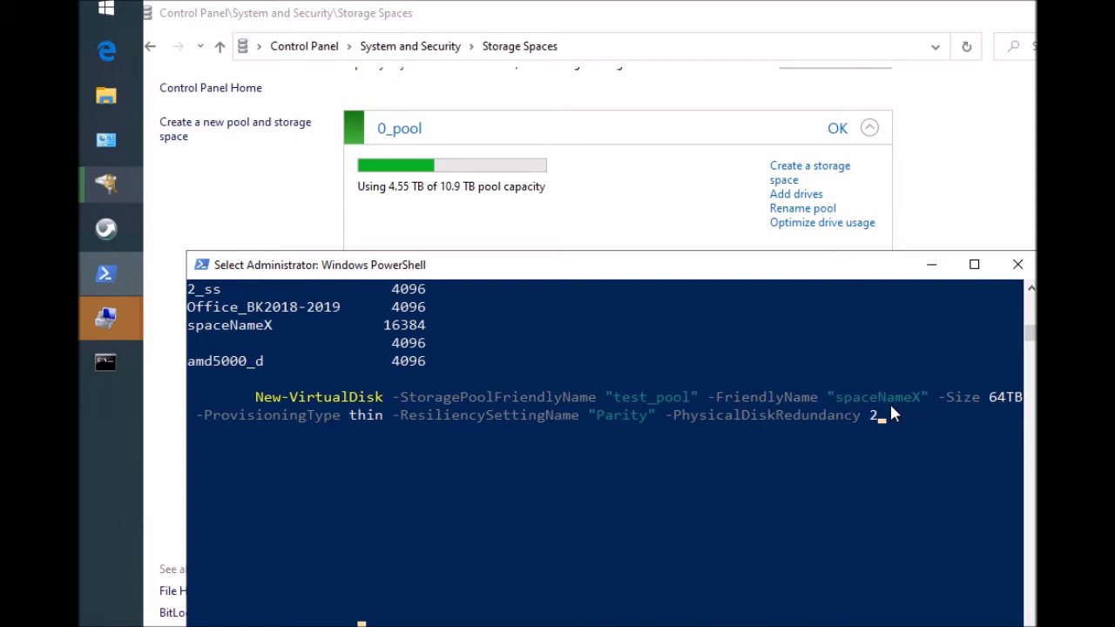
{"action": "mouse_move", "coordinate": [1015, 409]}
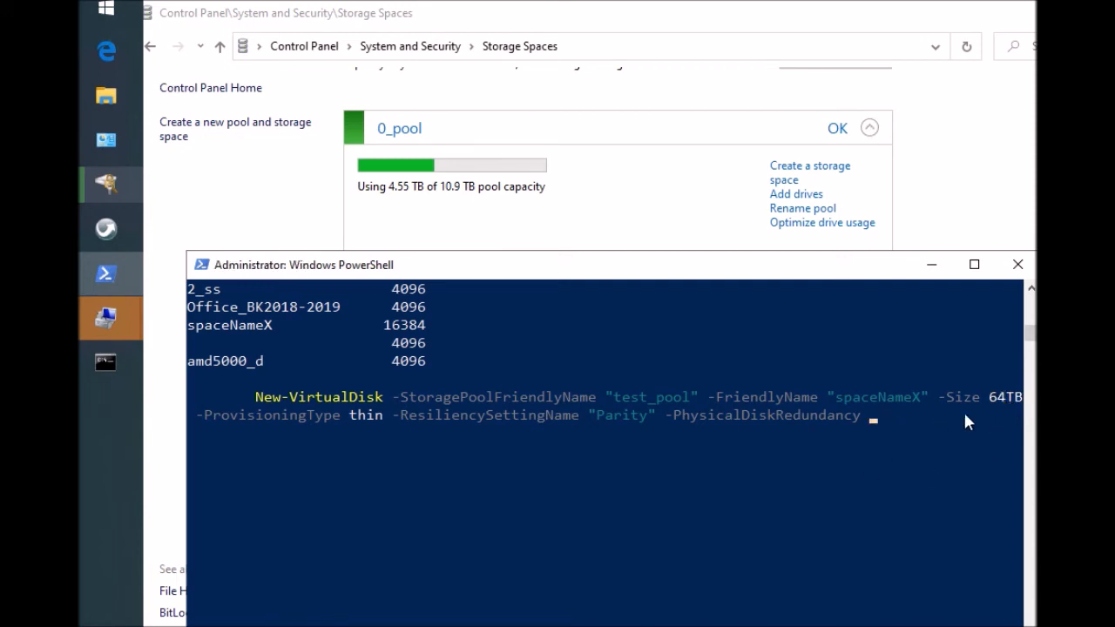
{"action": "type", "text": "2"}
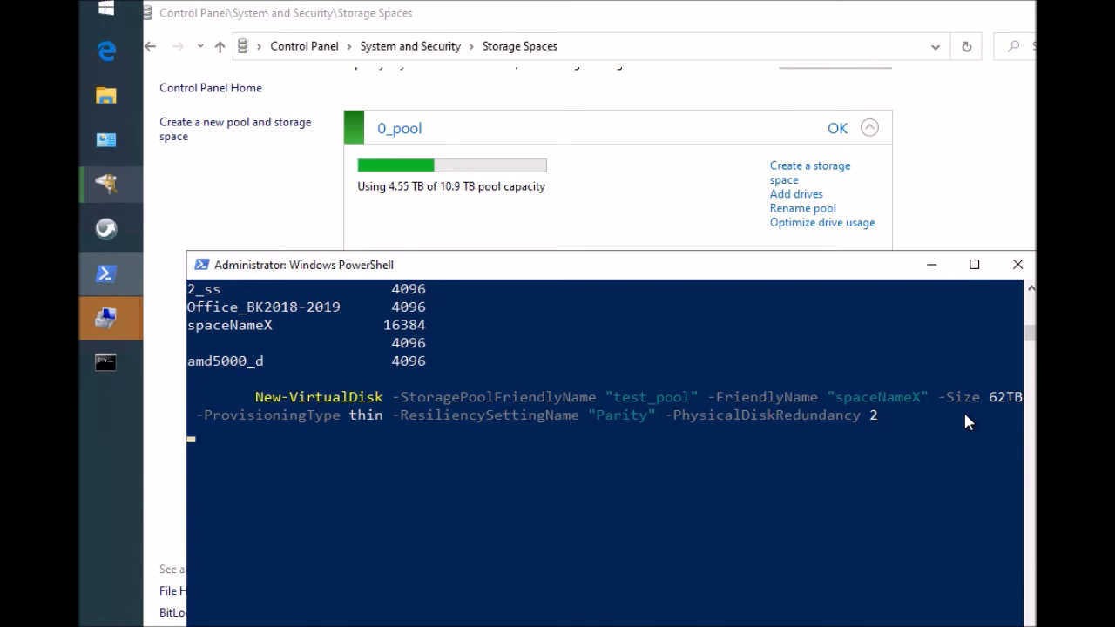
{"action": "key", "text": "Return"}
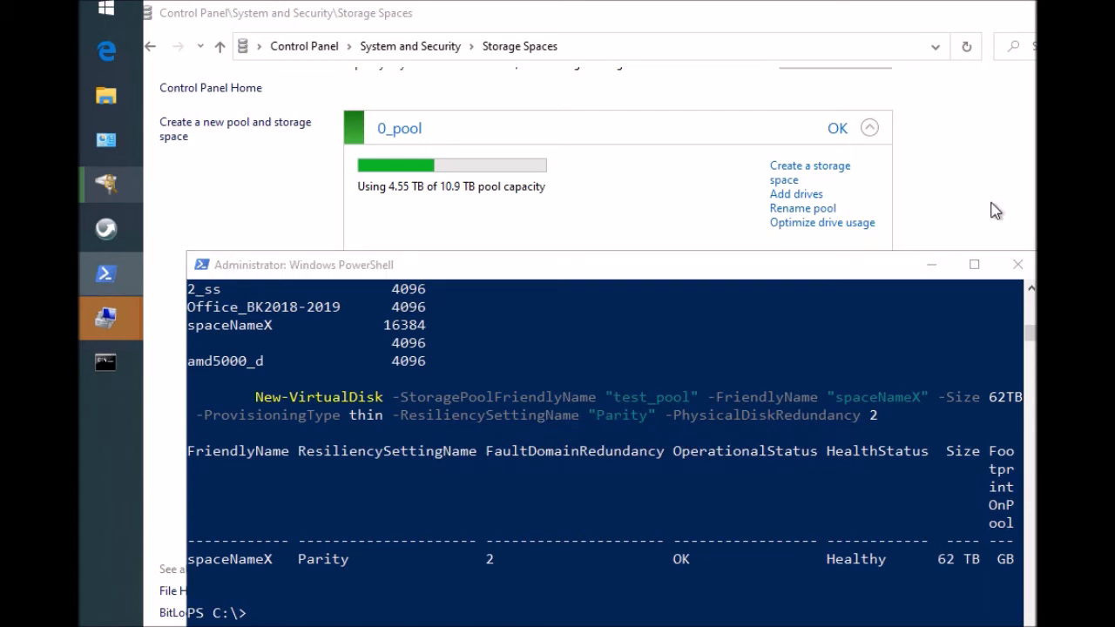
{"action": "mouse_move", "coordinate": [913, 31]}
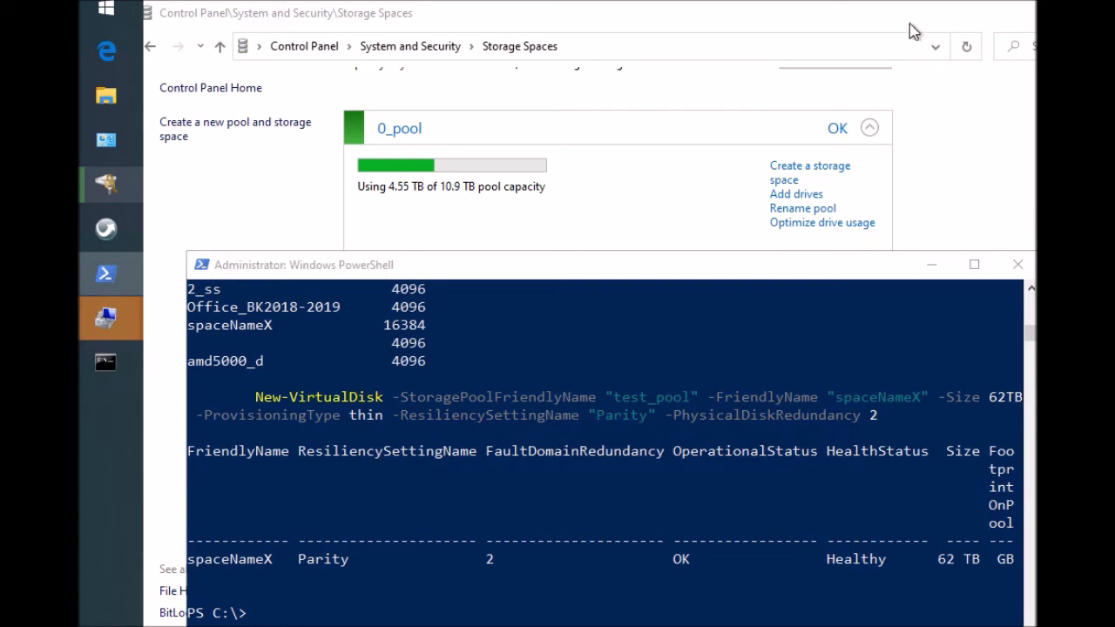
{"action": "mouse_move", "coordinate": [925, 64]}
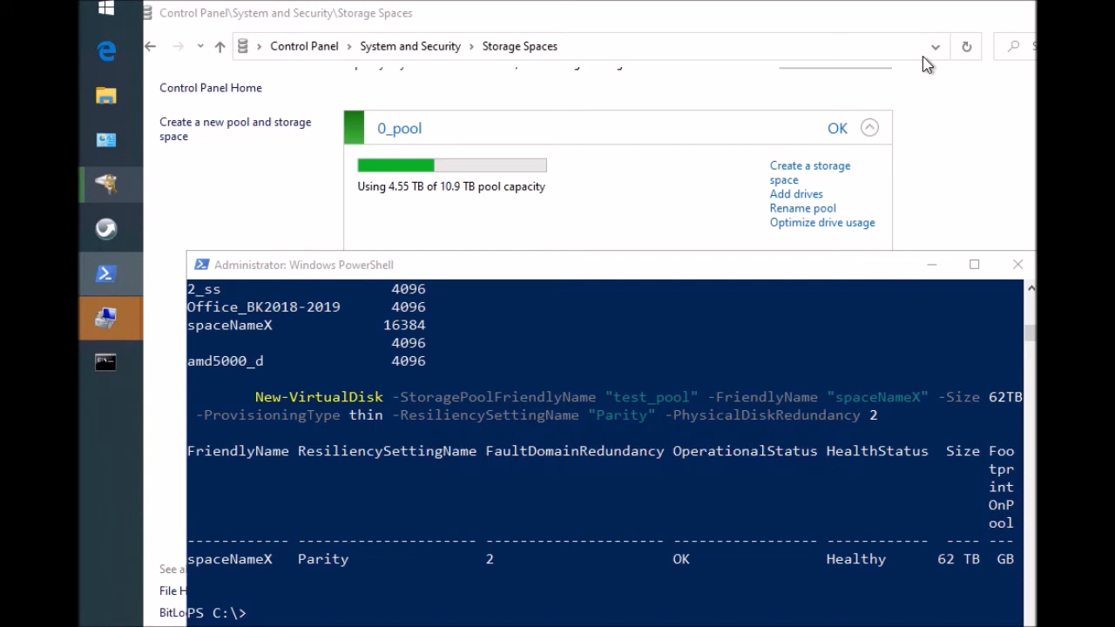
{"action": "mouse_move", "coordinate": [927, 79]}
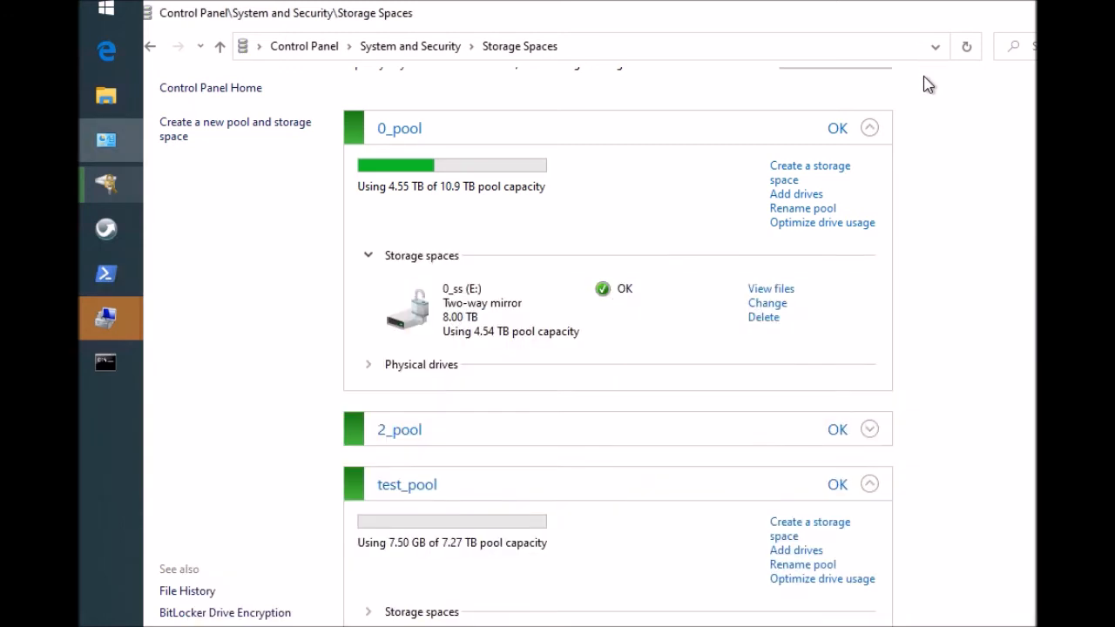
Step: Scroll to spaceNameX, the 62.0 TB unformatted parity space under test_pool
{"action": "scroll", "scroll_direction": "down", "scroll_amount": 3}
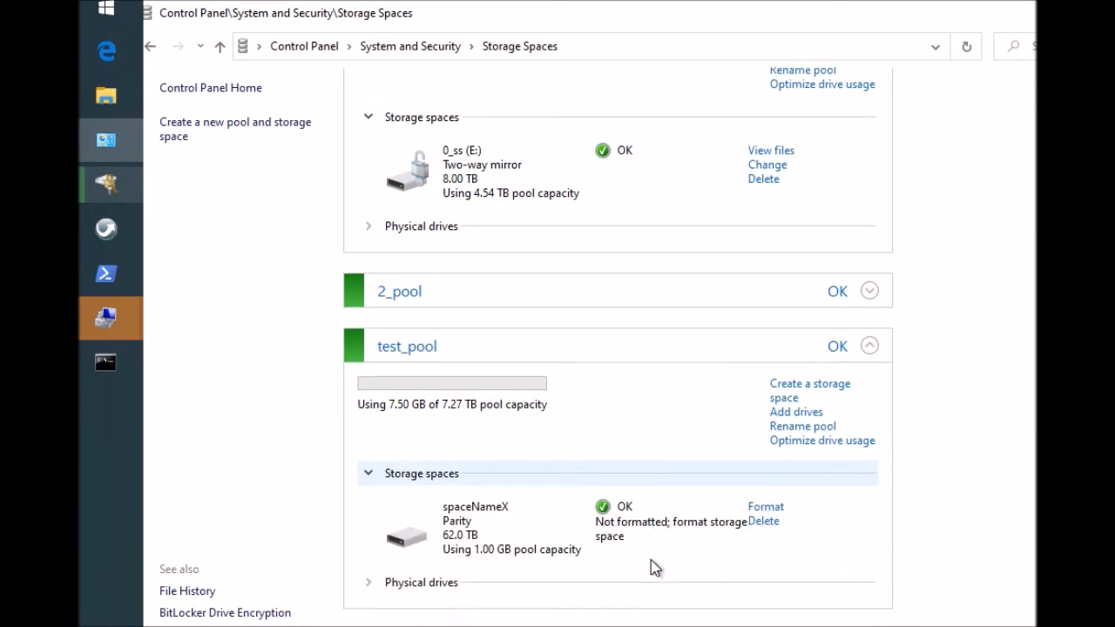
{"action": "mouse_move", "coordinate": [440, 520]}
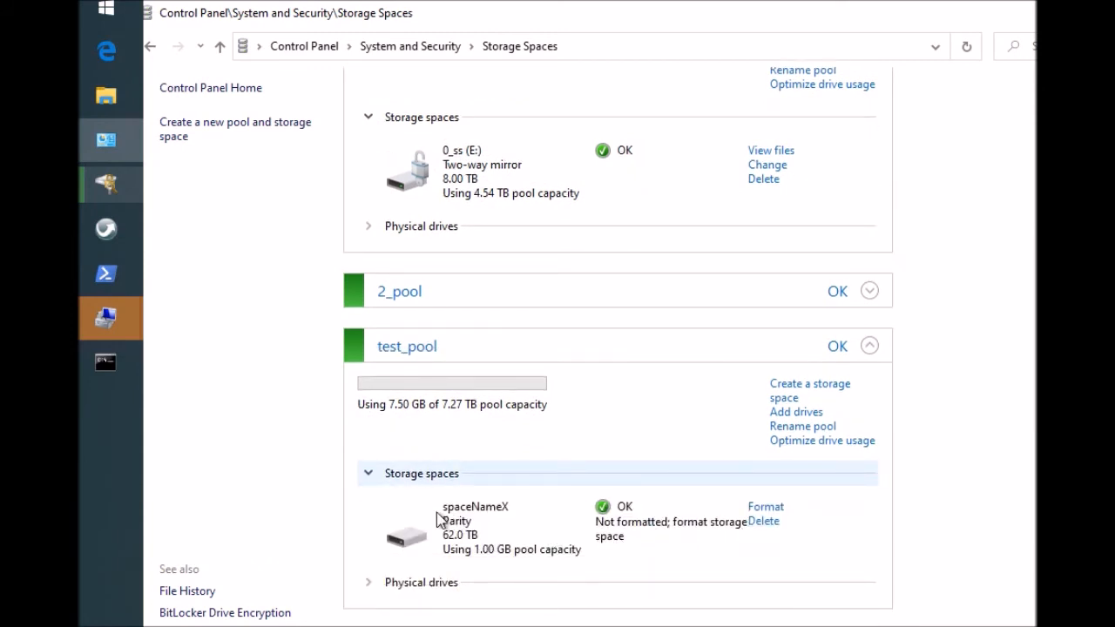
{"action": "mouse_move", "coordinate": [708, 544]}
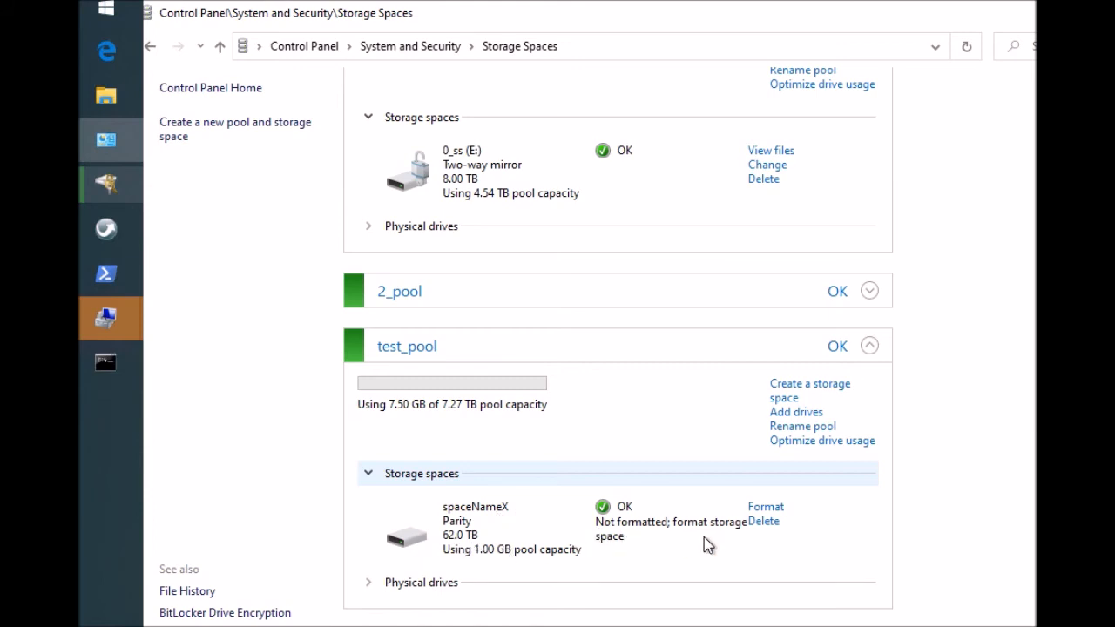
{"action": "mouse_move", "coordinate": [532, 540]}
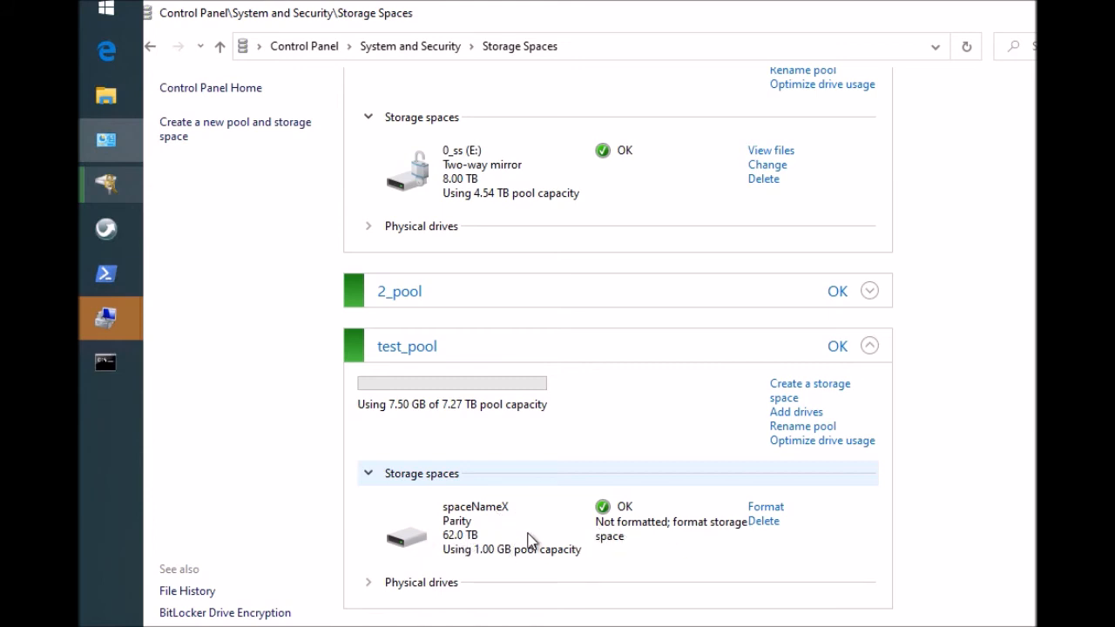
{"action": "mouse_move", "coordinate": [764, 506]}
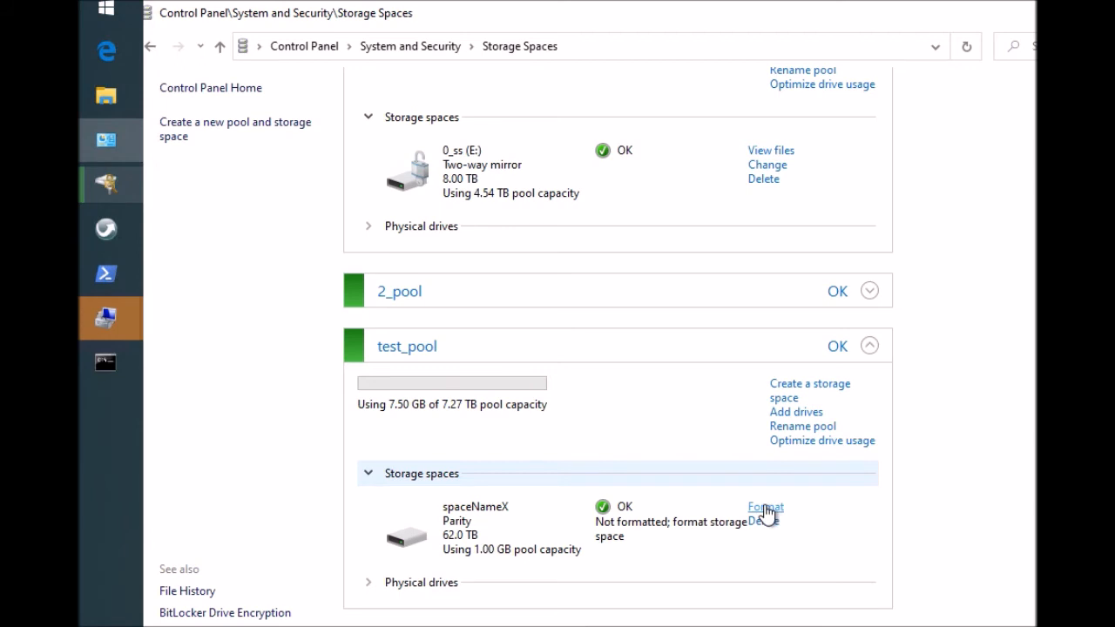
Step: Format spaceNameX as NTFS named spaceNameX with drive letter H:
{"action": "left_click", "coordinate": [764, 507]}
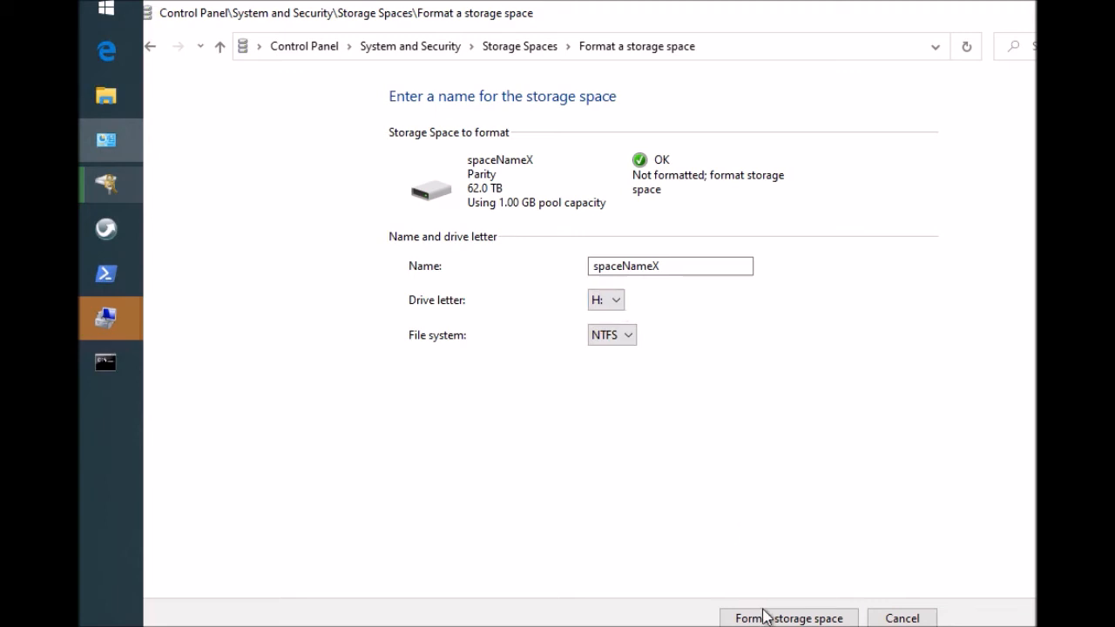
{"action": "left_click", "coordinate": [788, 617]}
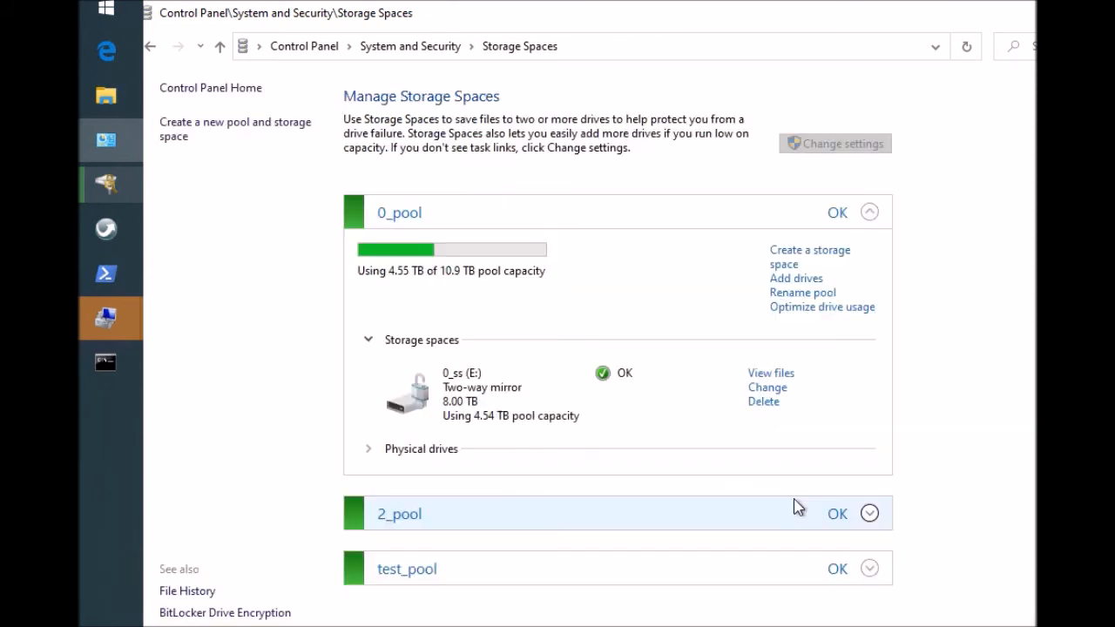
{"action": "mouse_move", "coordinate": [929, 505]}
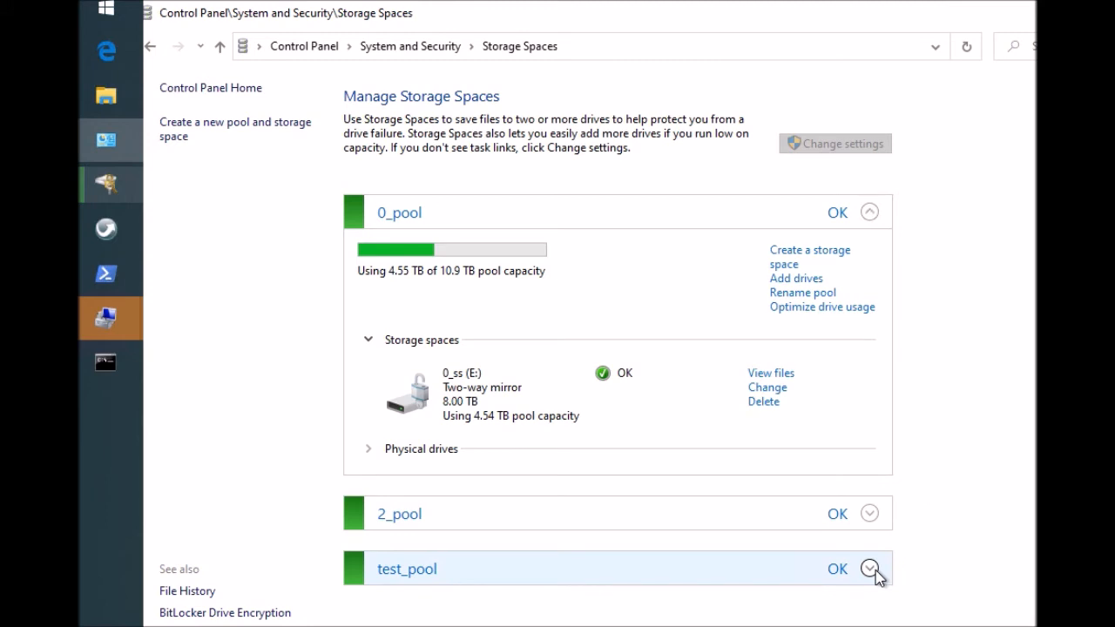
Step: Expand test_pool and check spaceNameX (H:) and the five physical drives report OK
{"action": "left_click", "coordinate": [868, 569]}
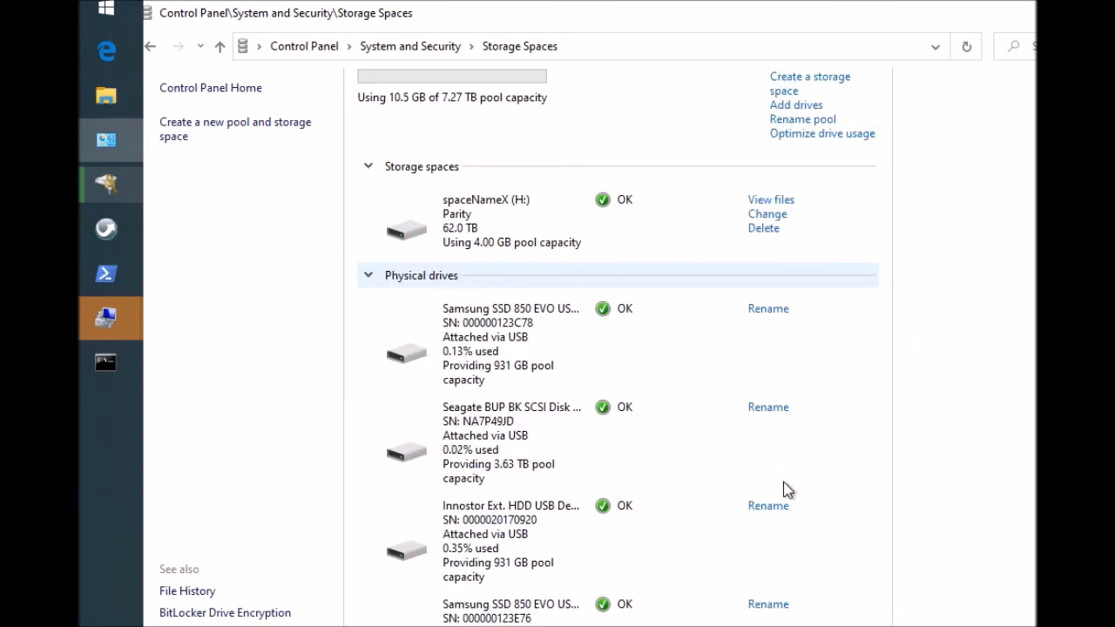
{"action": "scroll", "scroll_direction": "up", "scroll_amount": 3}
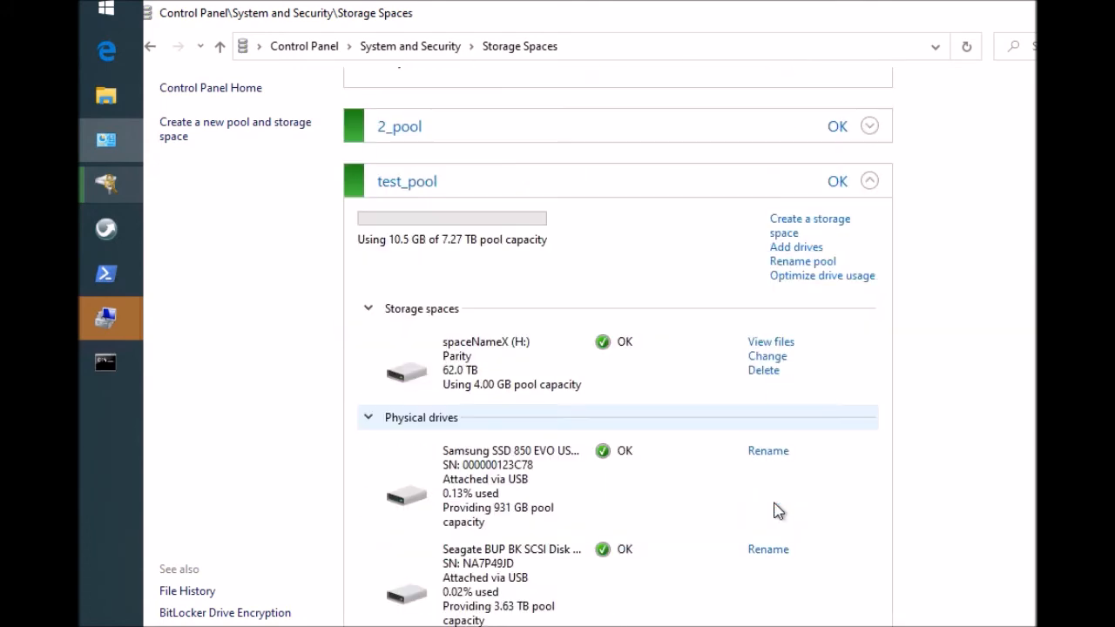
{"action": "scroll", "scroll_direction": "down", "scroll_amount": 3}
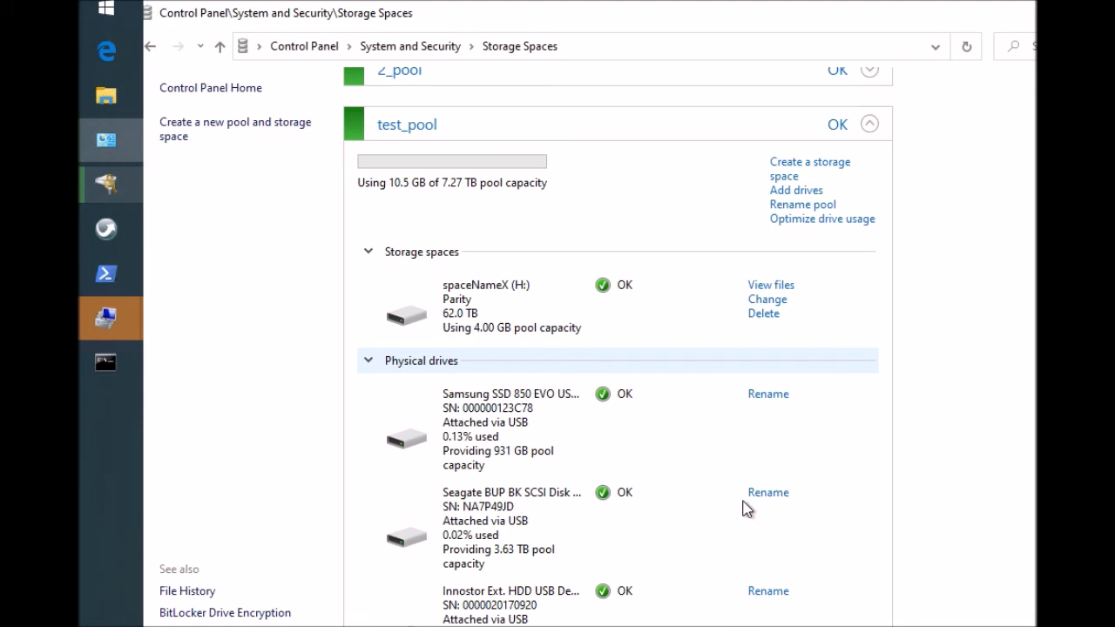
{"action": "mouse_move", "coordinate": [759, 393]}
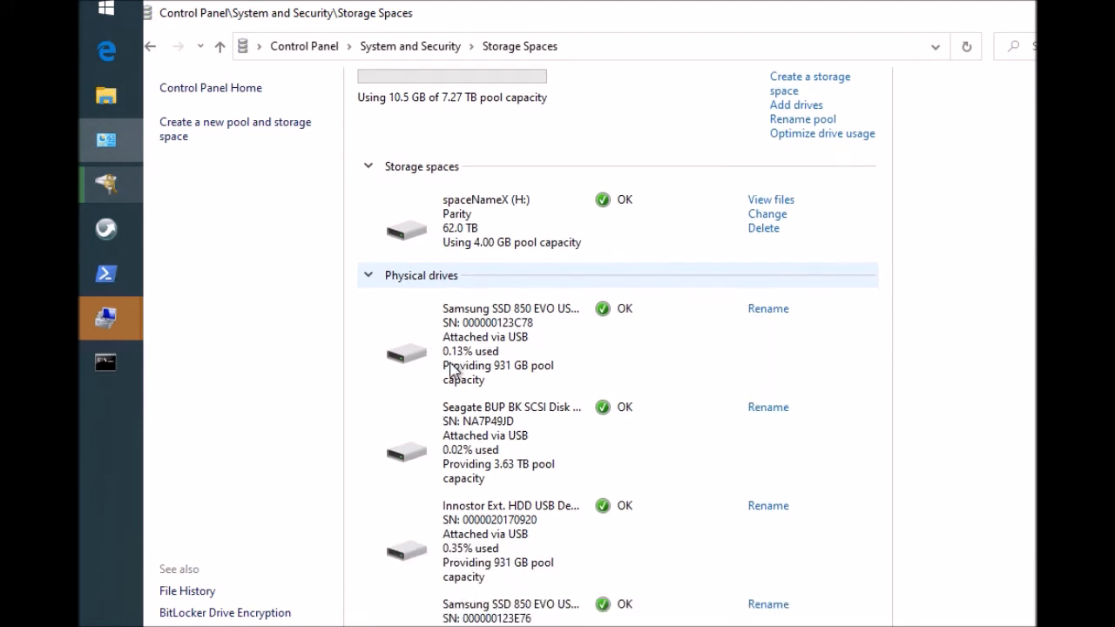
{"action": "scroll", "scroll_direction": "up", "scroll_amount": 3}
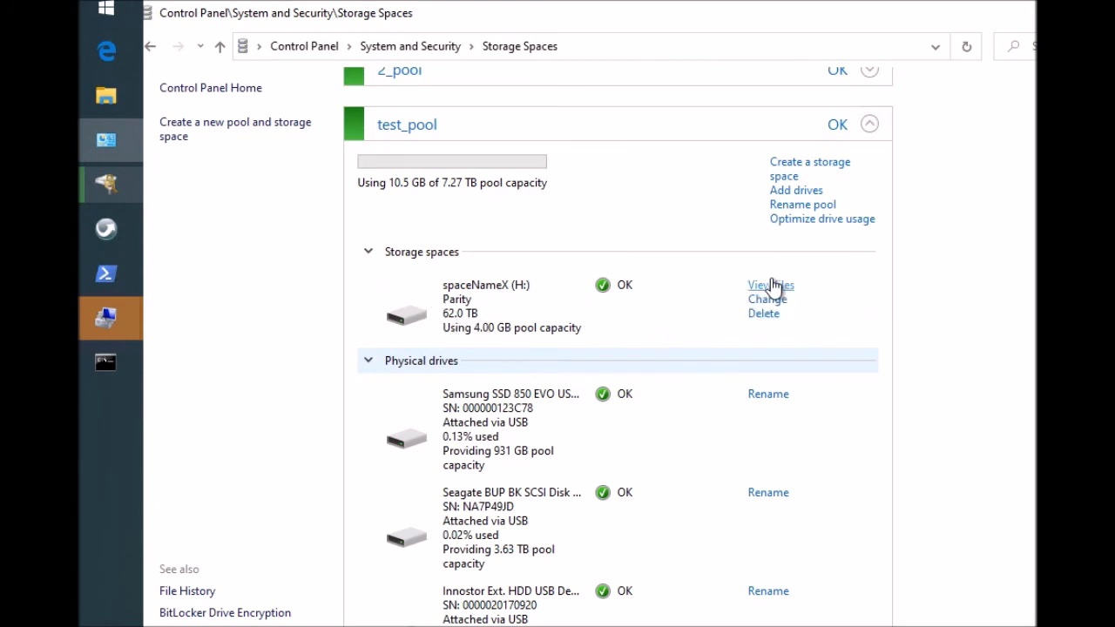
{"action": "scroll", "scroll_direction": "down", "scroll_amount": 3}
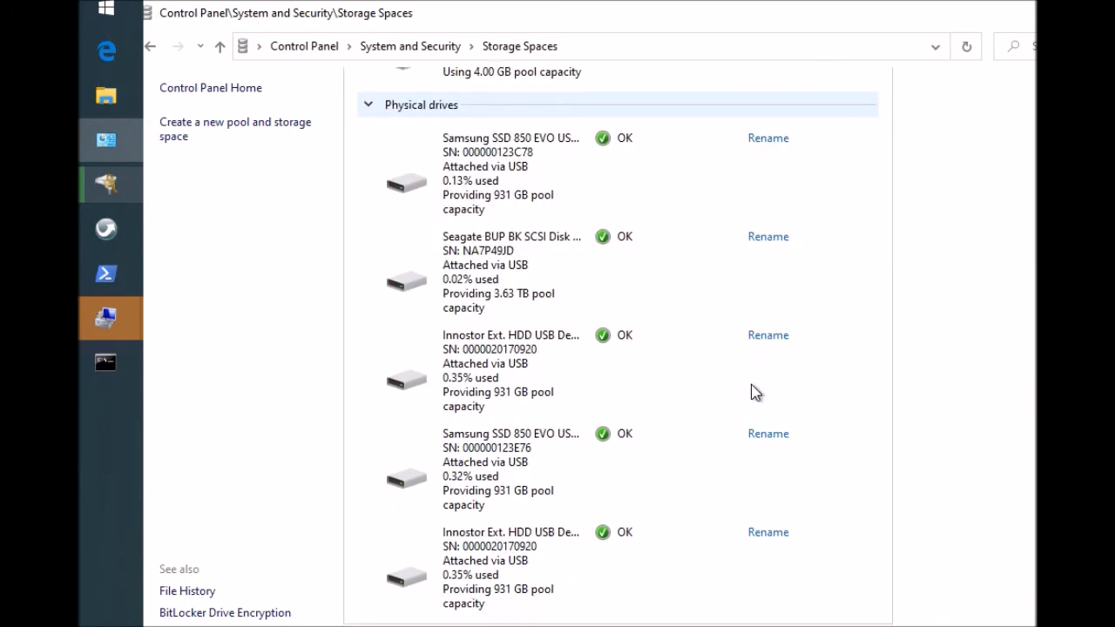
{"action": "scroll", "scroll_direction": "up", "scroll_amount": 3}
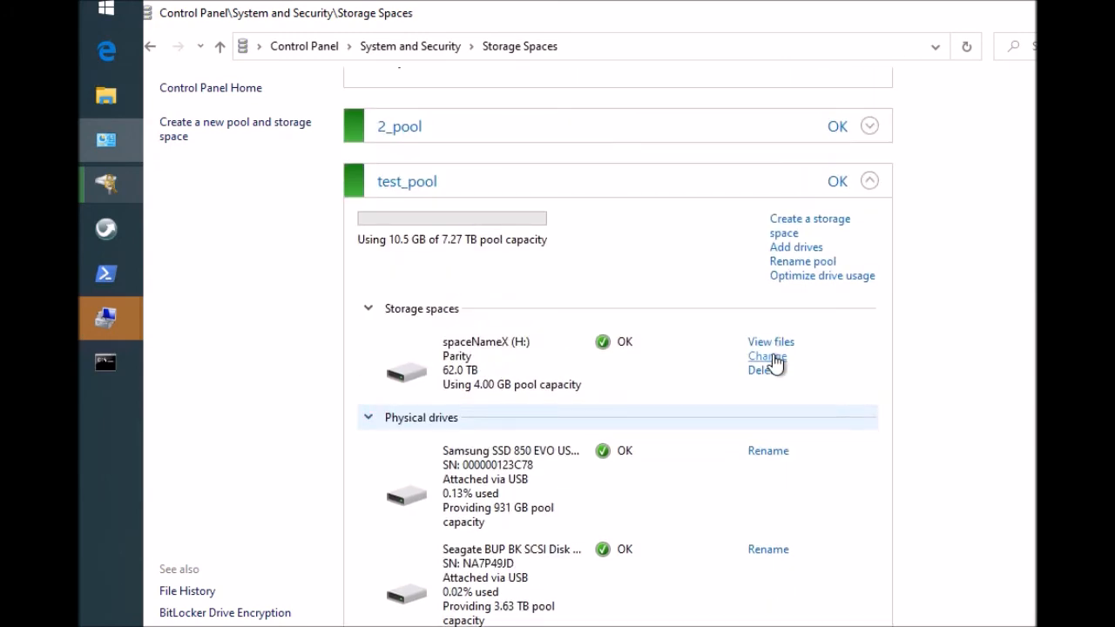
Step: Open spaceNameX (H:) in File Explorer and create the text file hello1.txt
{"action": "left_click", "coordinate": [771, 341]}
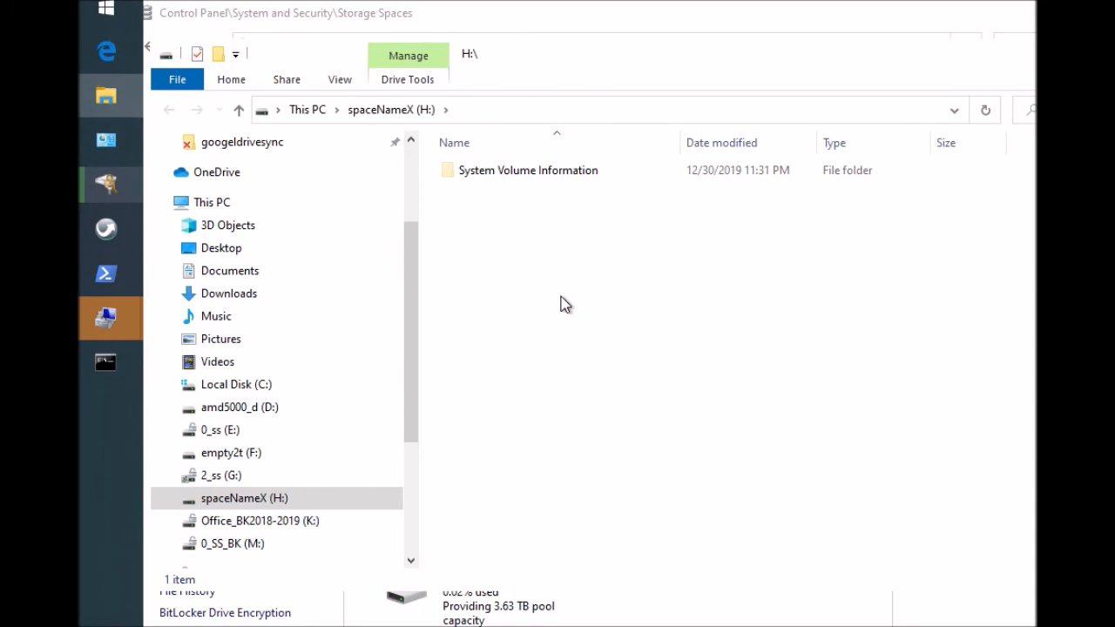
{"action": "right_click", "coordinate": [566, 303]}
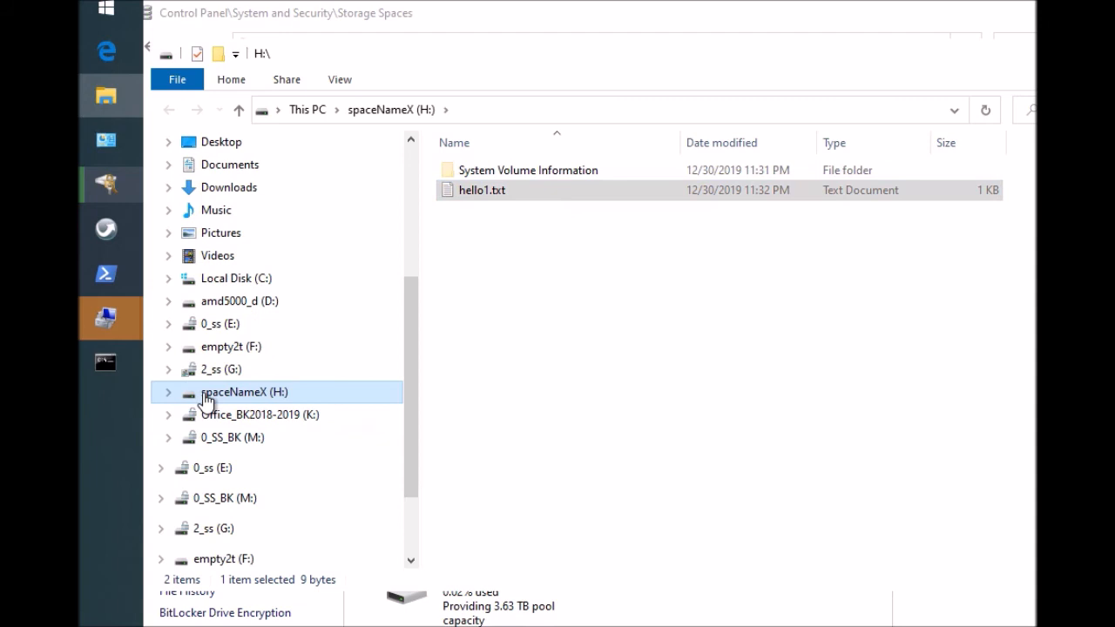
{"action": "right_click", "coordinate": [244, 392]}
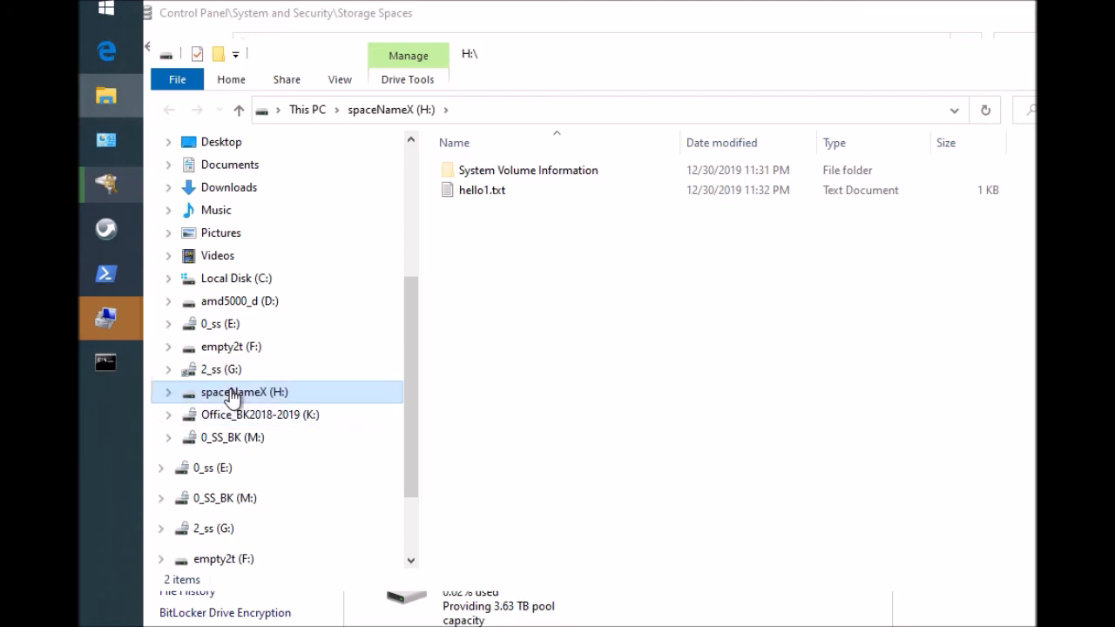
{"action": "mouse_move", "coordinate": [881, 58]}
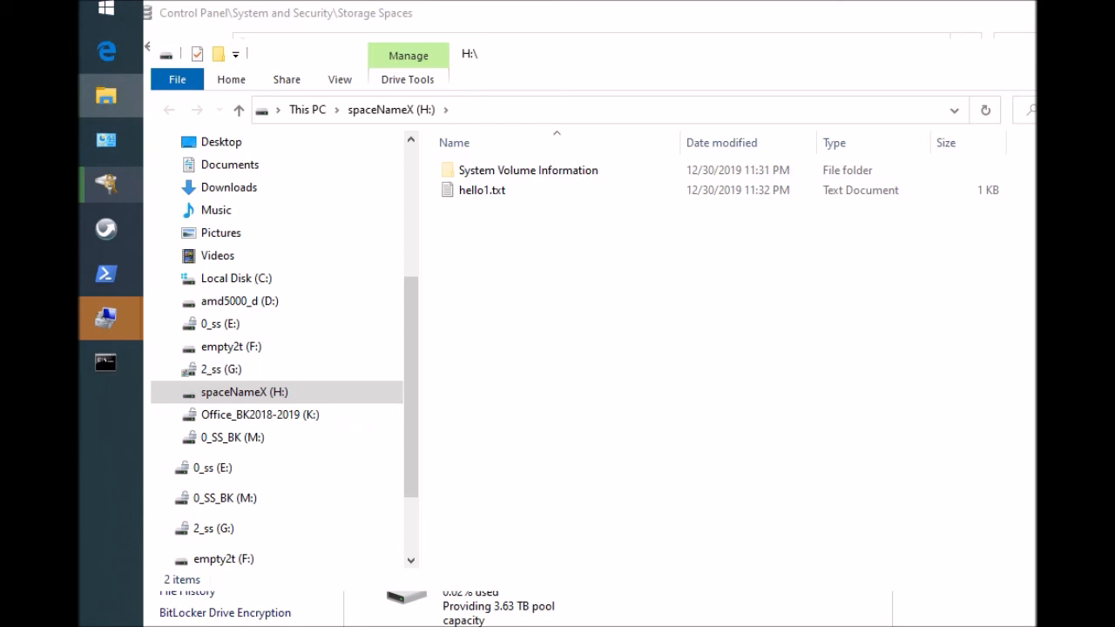
{"action": "mouse_move", "coordinate": [922, 282]}
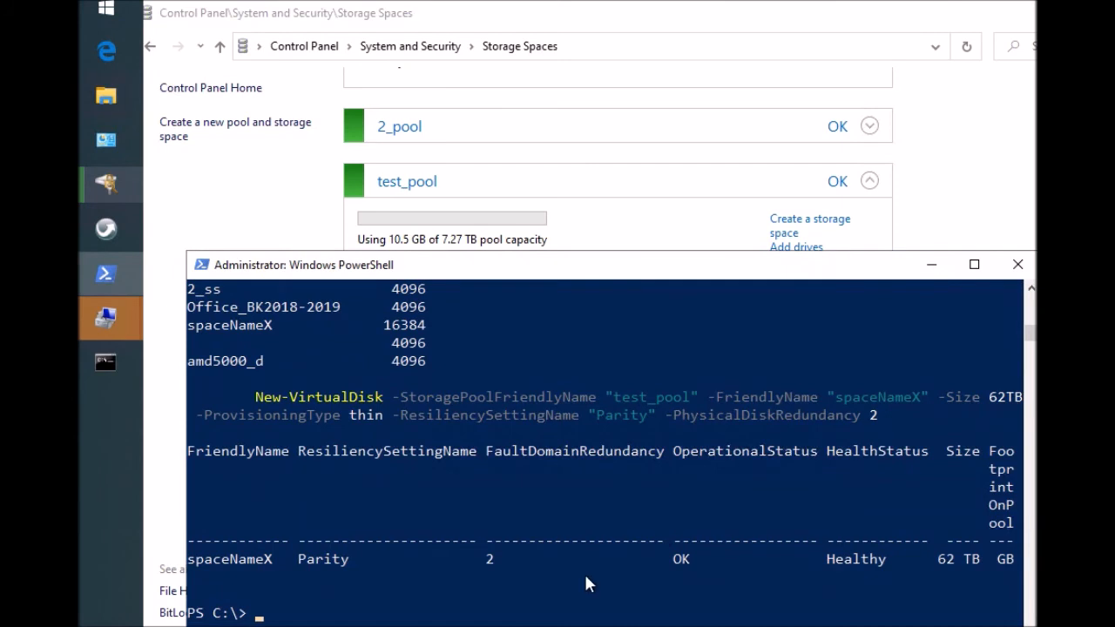
{"action": "mouse_move", "coordinate": [540, 573]}
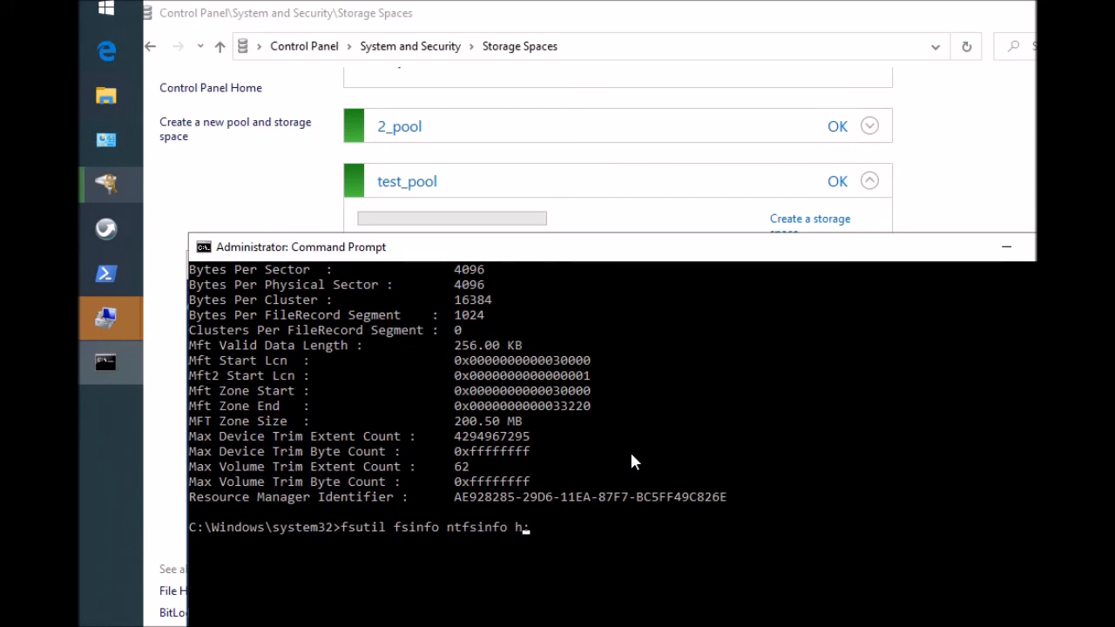
Step: Run fsutil fsinfo ntfsinfo h: to show 16384 bytes per cluster and 62.0 TB size
{"action": "key", "text": "Return"}
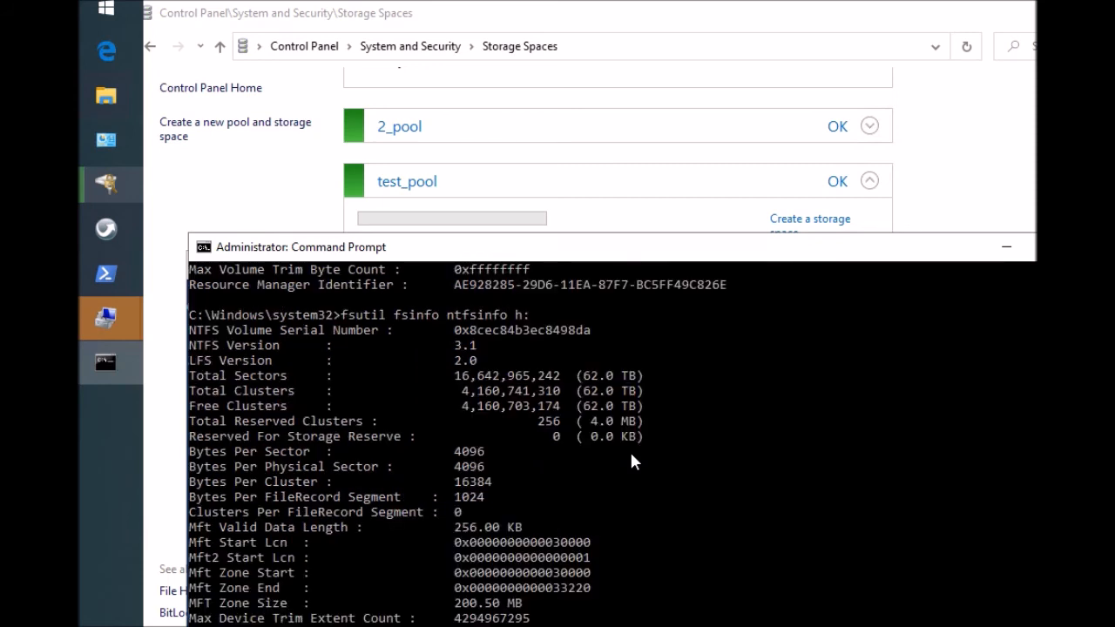
{"action": "mouse_move", "coordinate": [534, 499]}
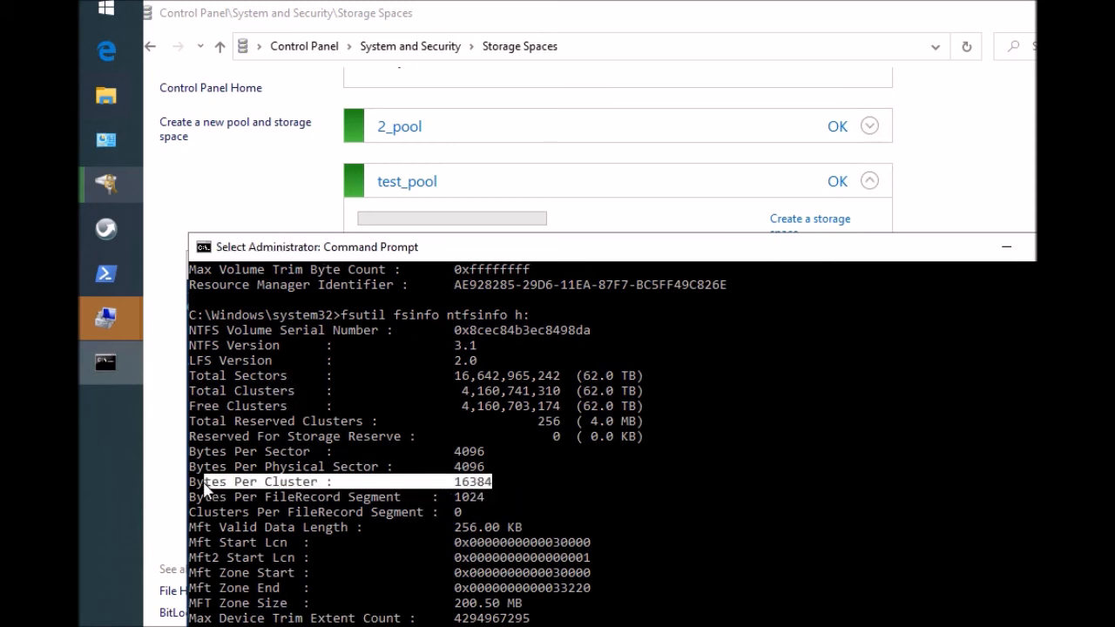
{"action": "mouse_move", "coordinate": [997, 240]}
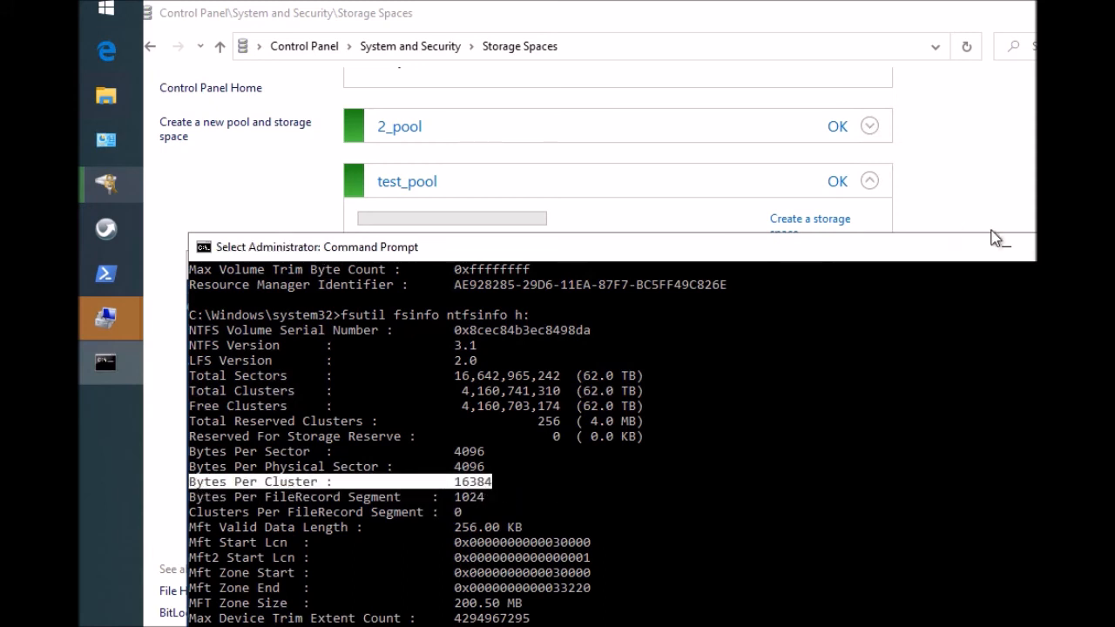
{"action": "mouse_move", "coordinate": [1006, 246]}
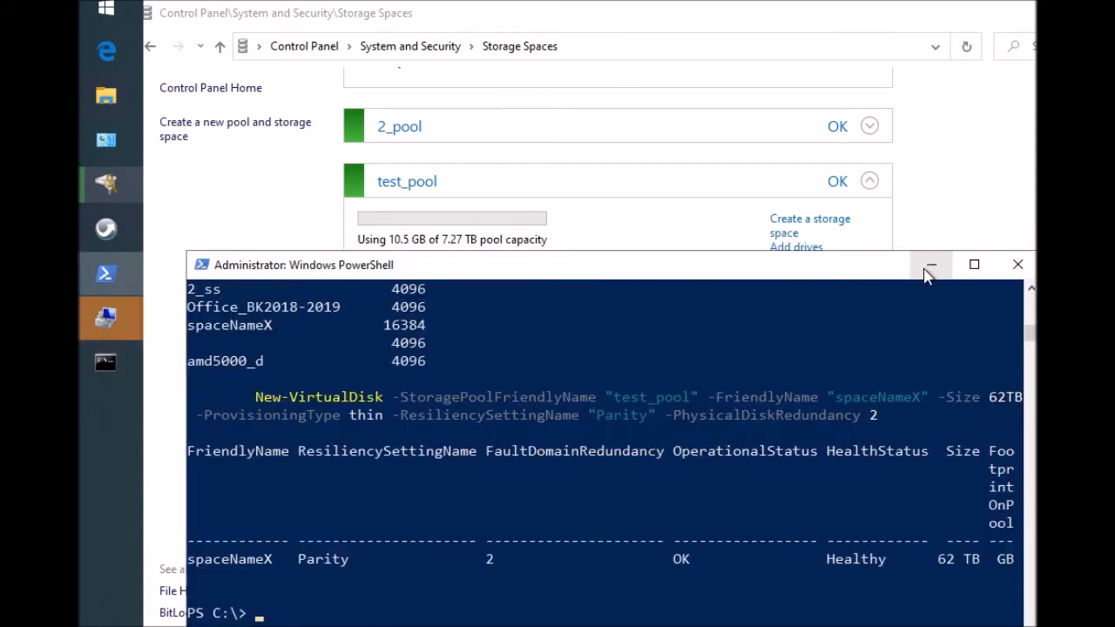
{"action": "mouse_move", "coordinate": [930, 264]}
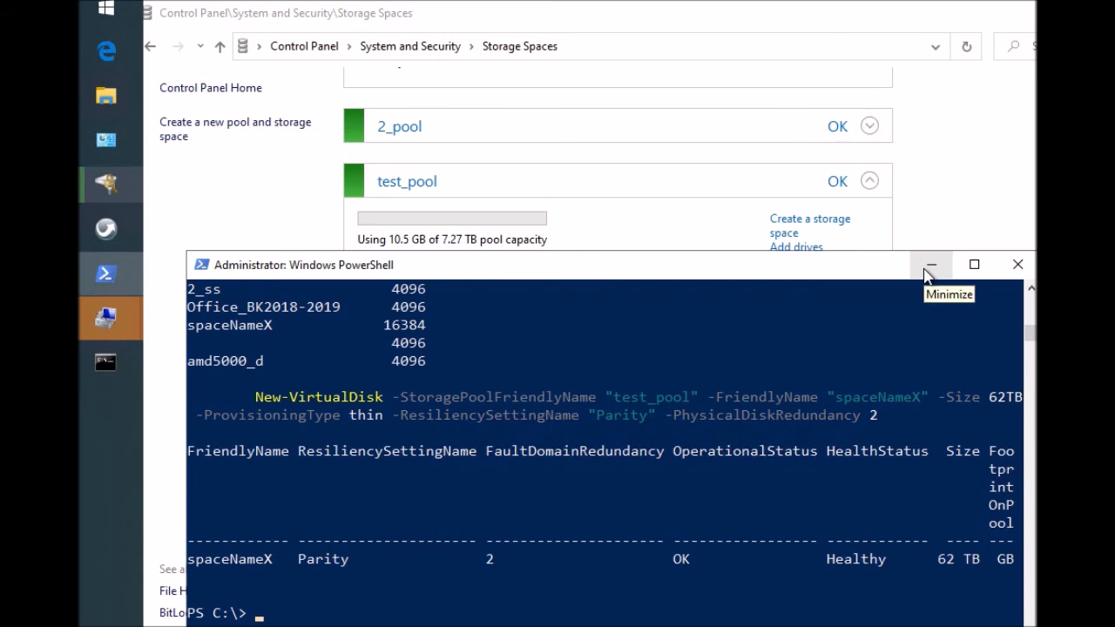
Step: Minimize the PowerShell console with the spaceNameX creation output
{"action": "left_click", "coordinate": [930, 264]}
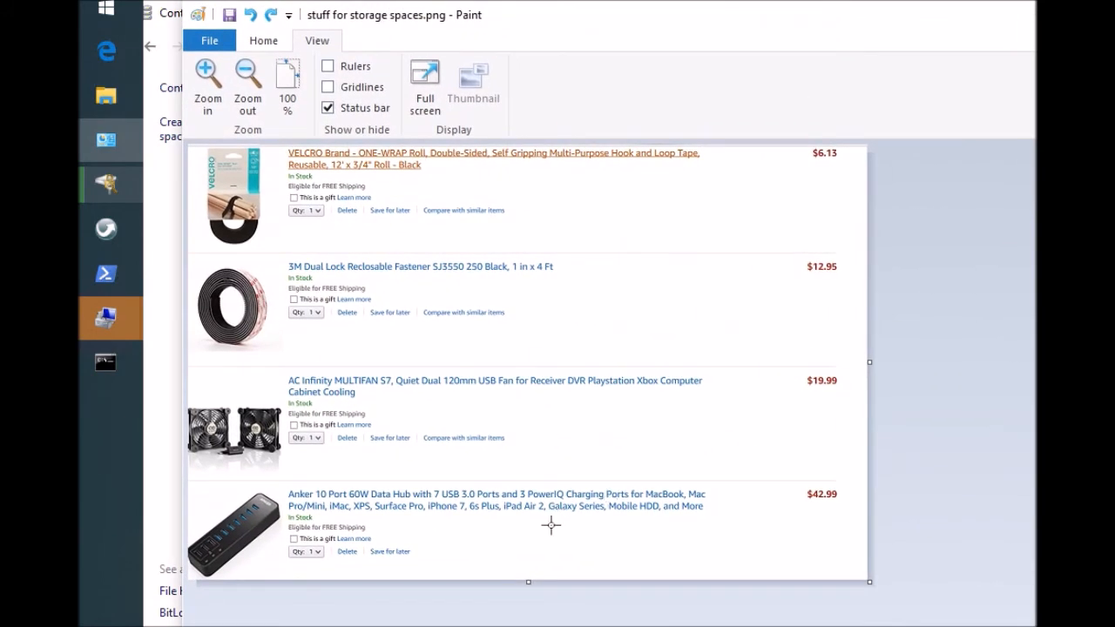
{"action": "mouse_move", "coordinate": [306, 516]}
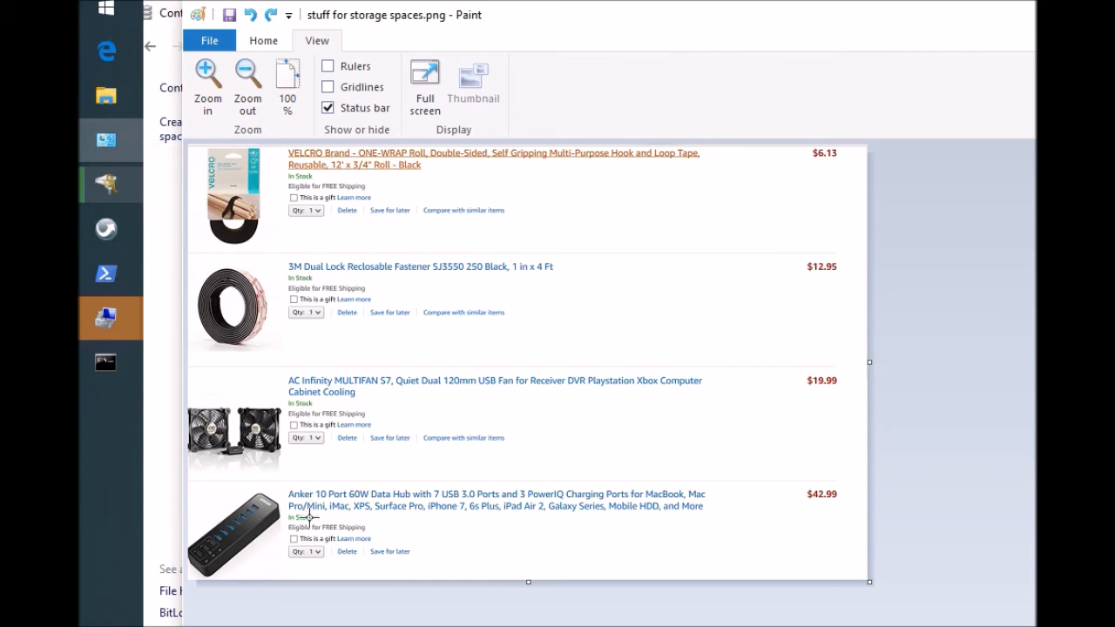
{"action": "mouse_move", "coordinate": [209, 544]}
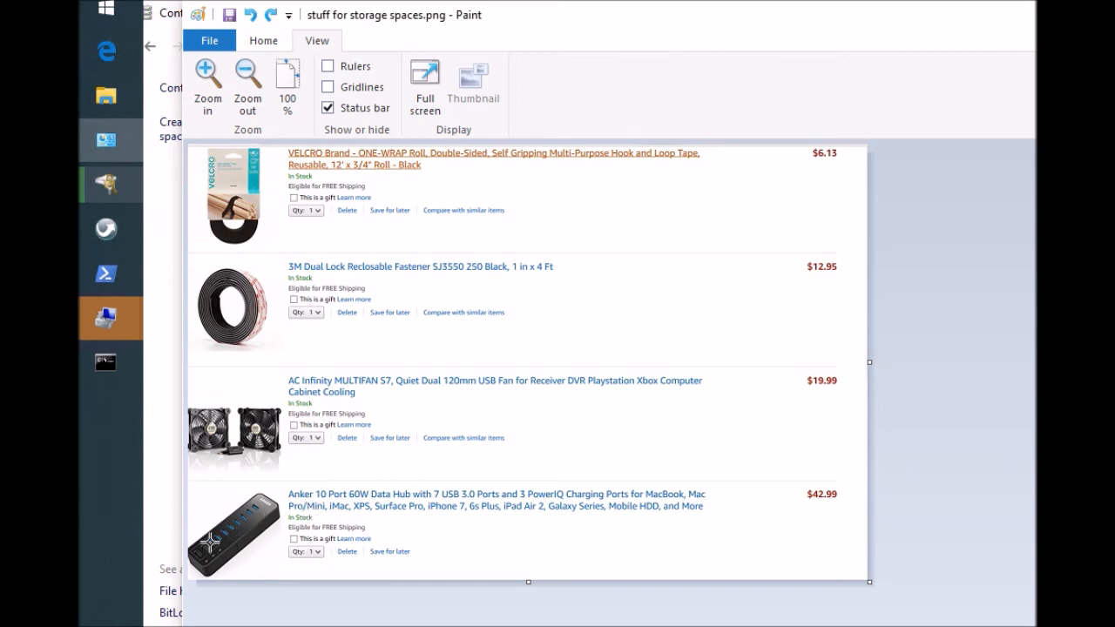
{"action": "mouse_move", "coordinate": [335, 514]}
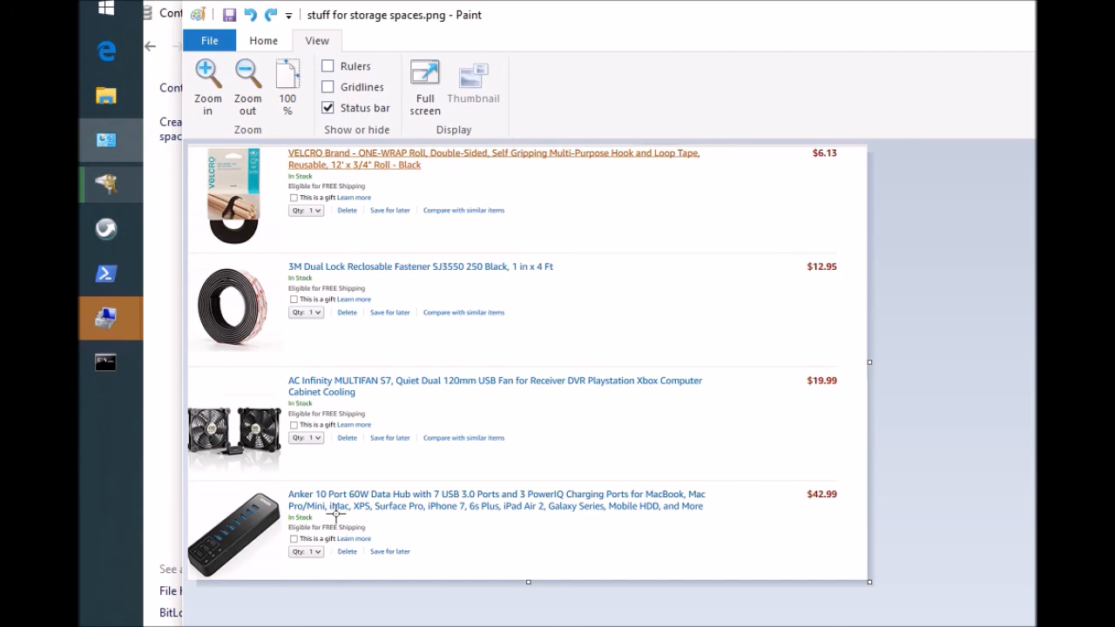
{"action": "mouse_move", "coordinate": [366, 514]}
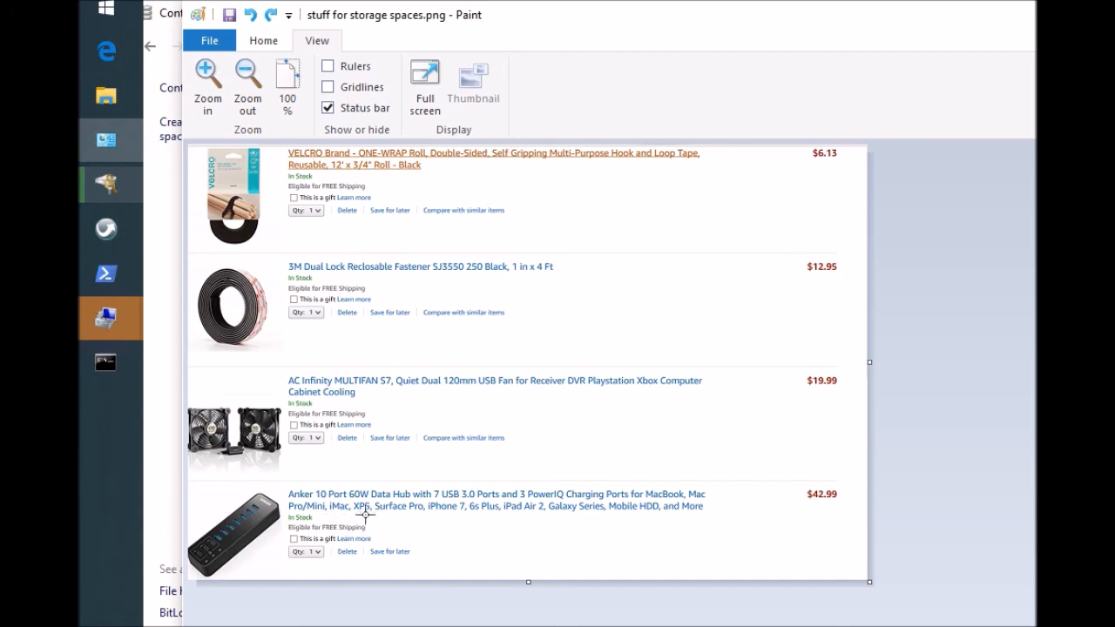
{"action": "mouse_move", "coordinate": [318, 518]}
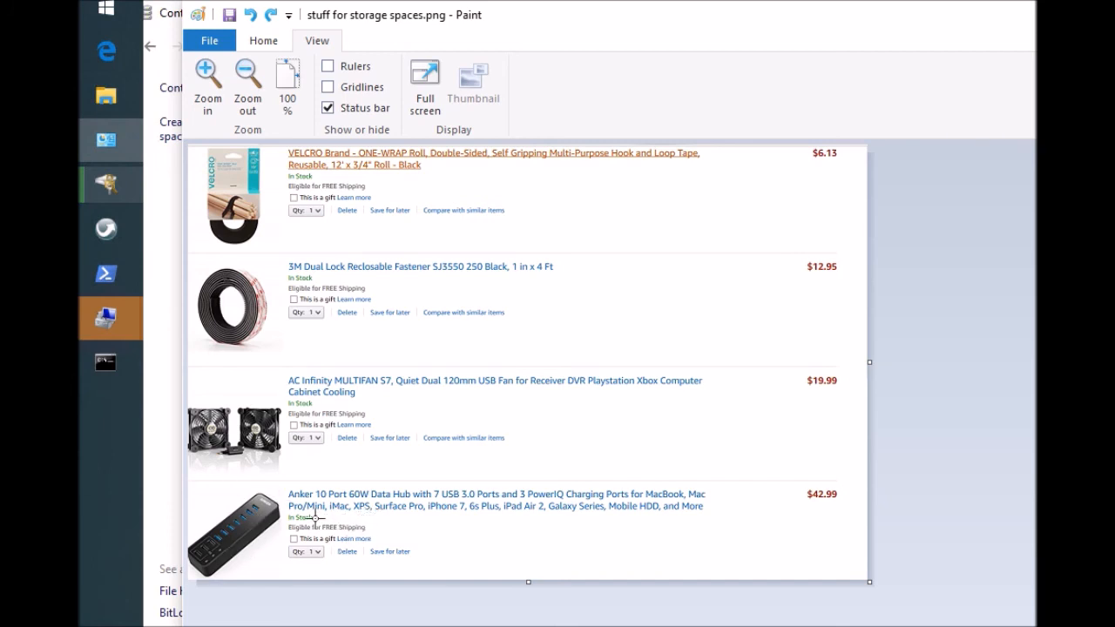
{"action": "mouse_move", "coordinate": [427, 506]}
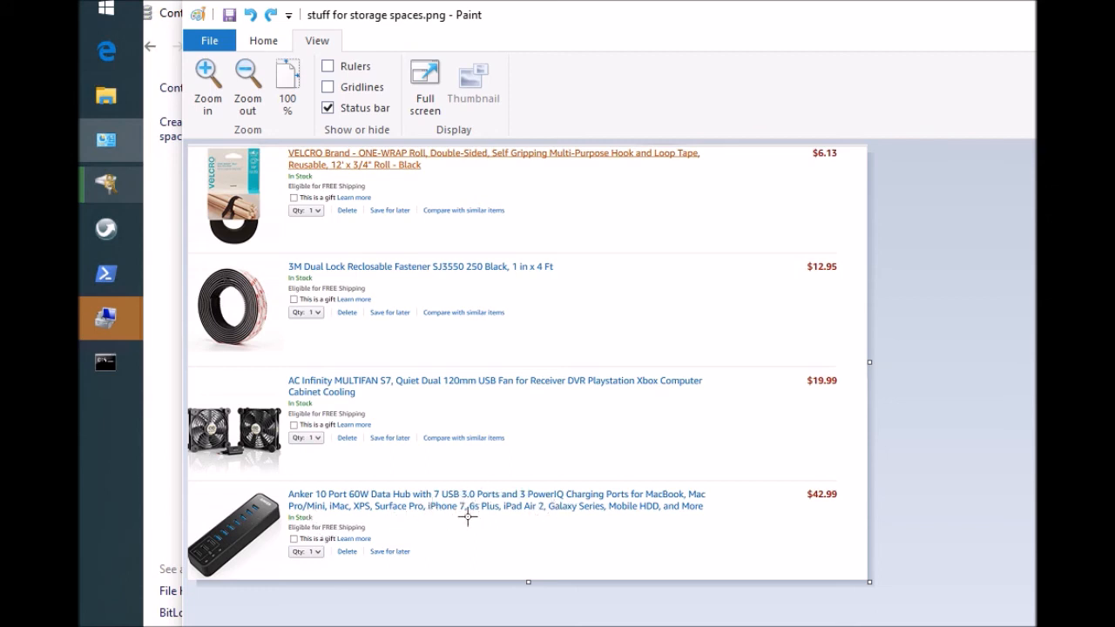
{"action": "mouse_move", "coordinate": [616, 521]}
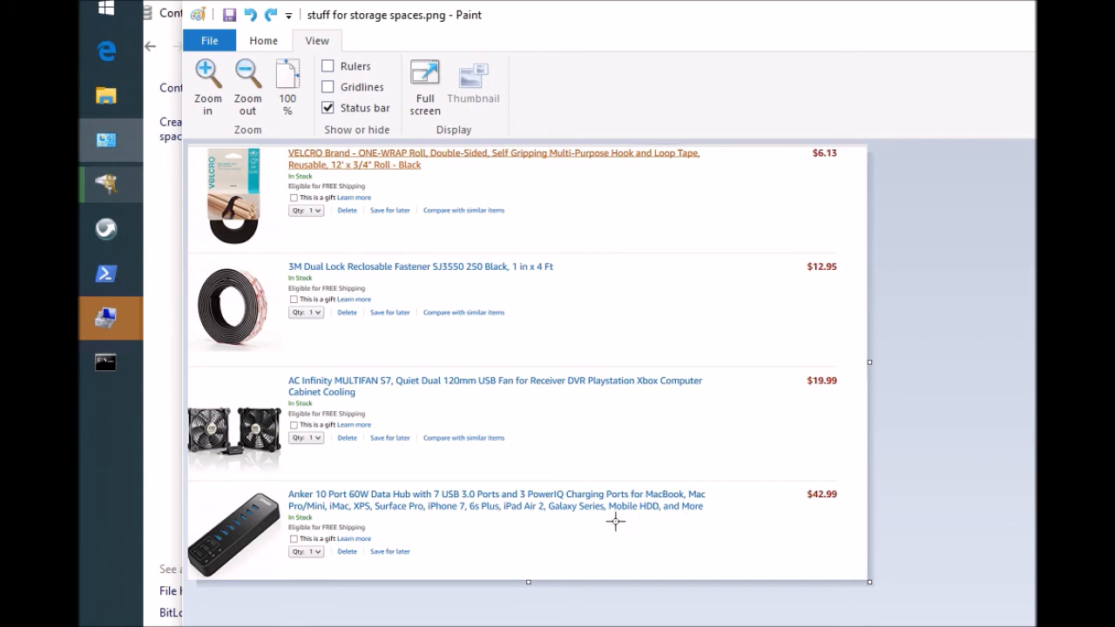
{"action": "mouse_move", "coordinate": [482, 521]}
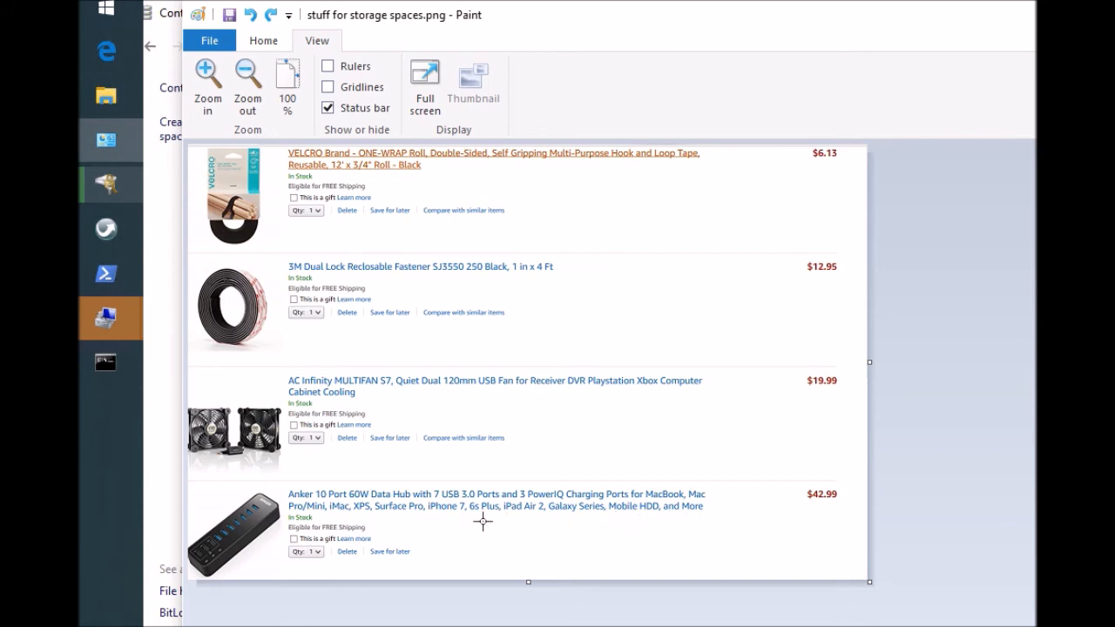
{"action": "mouse_move", "coordinate": [298, 497]}
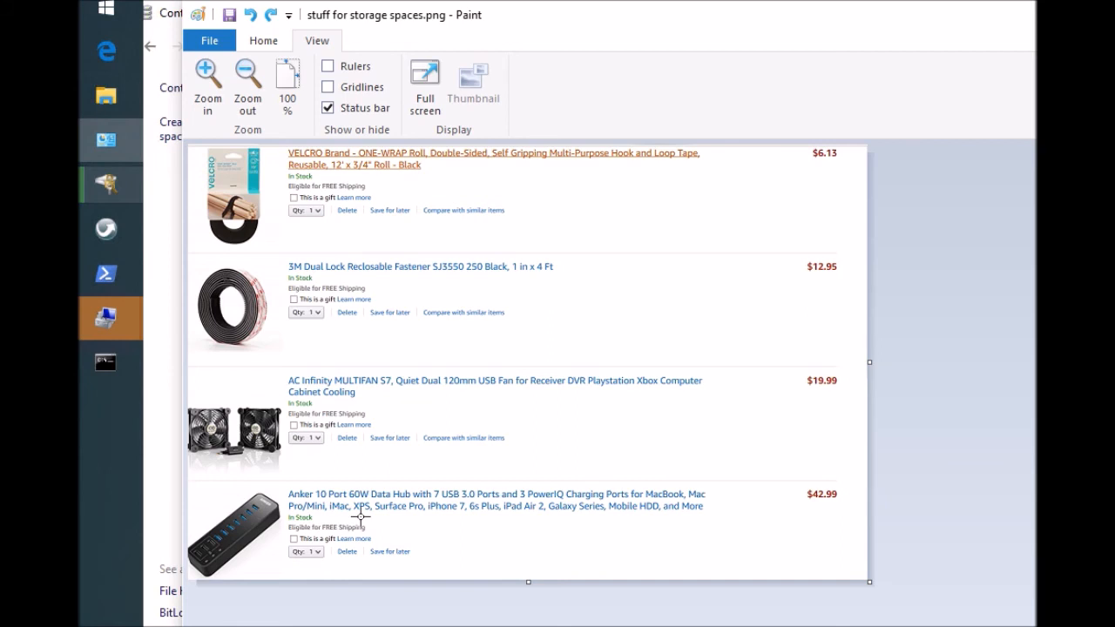
{"action": "mouse_move", "coordinate": [354, 606]}
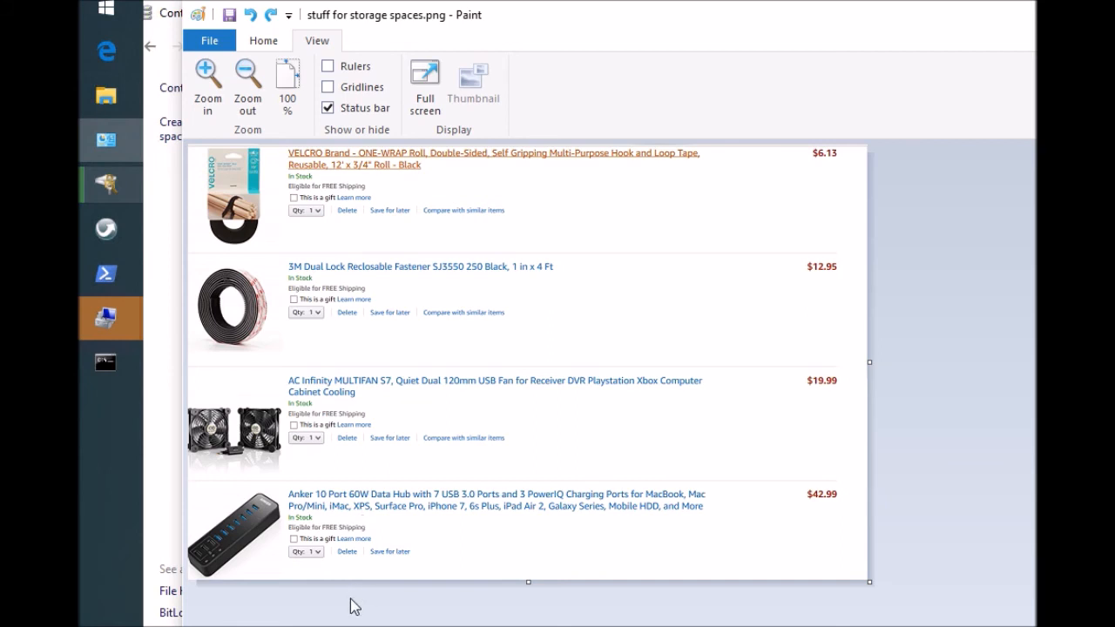
{"action": "mouse_move", "coordinate": [384, 466]}
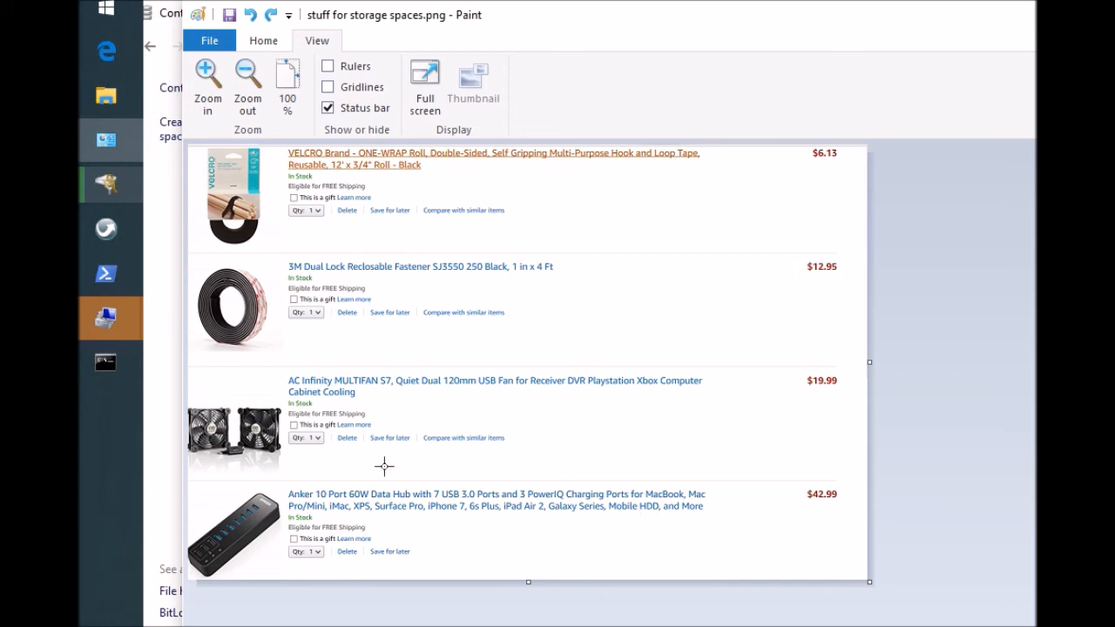
{"action": "mouse_move", "coordinate": [380, 414]}
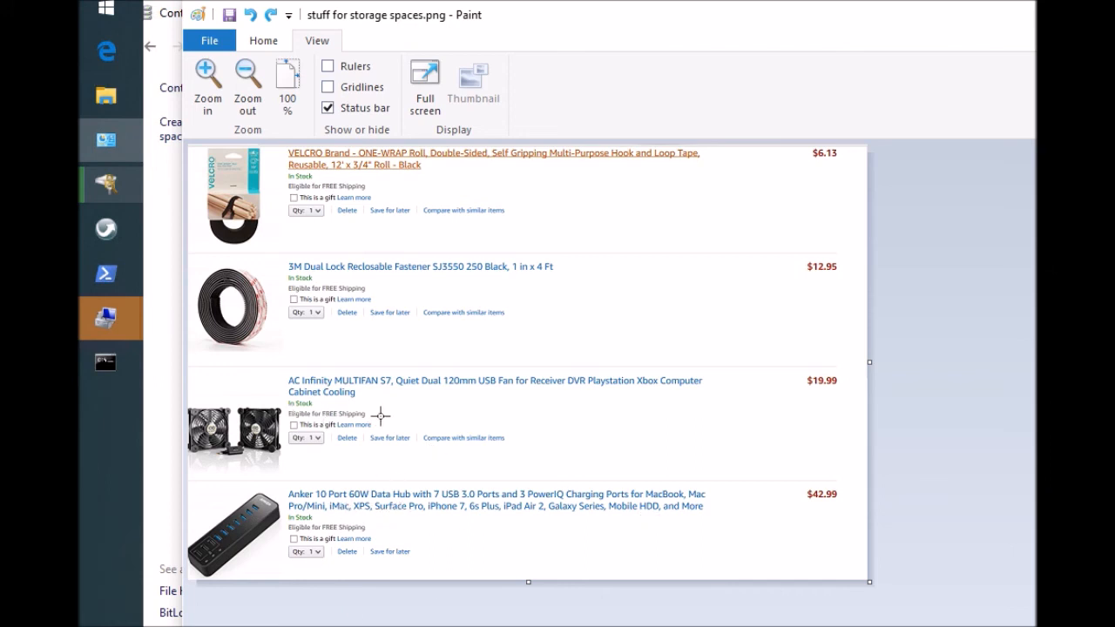
{"action": "mouse_move", "coordinate": [489, 532]}
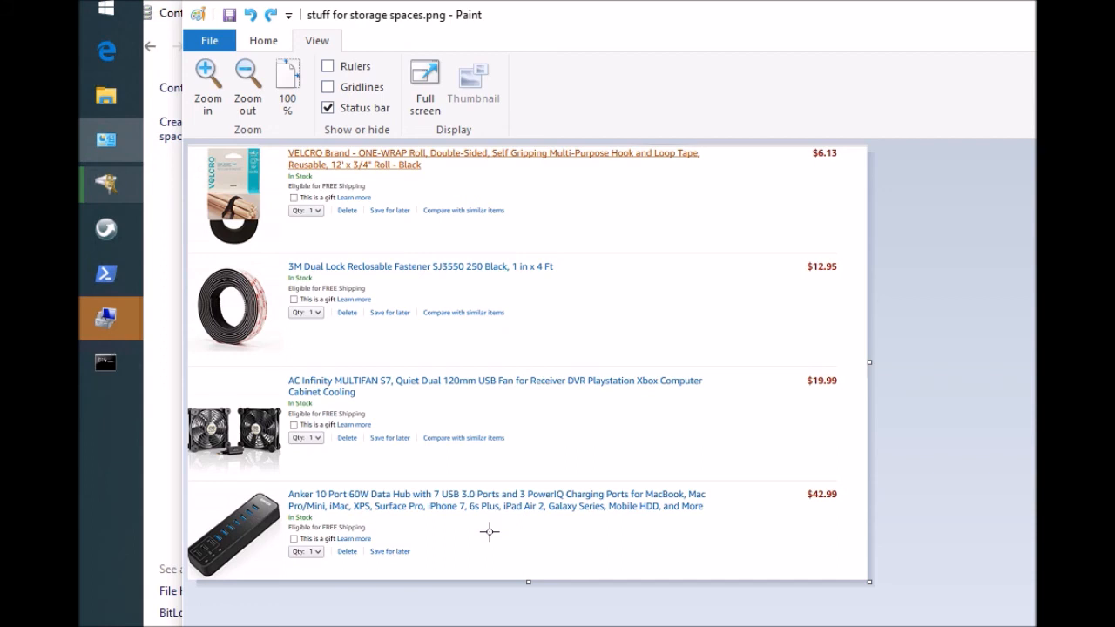
{"action": "mouse_move", "coordinate": [254, 537]}
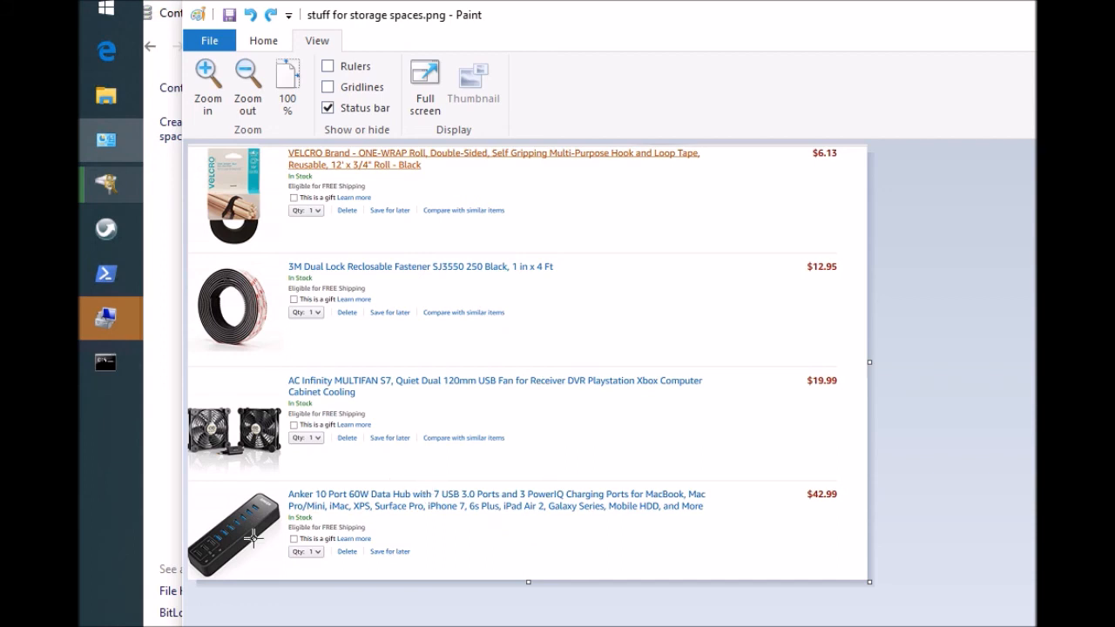
{"action": "mouse_move", "coordinate": [237, 549]}
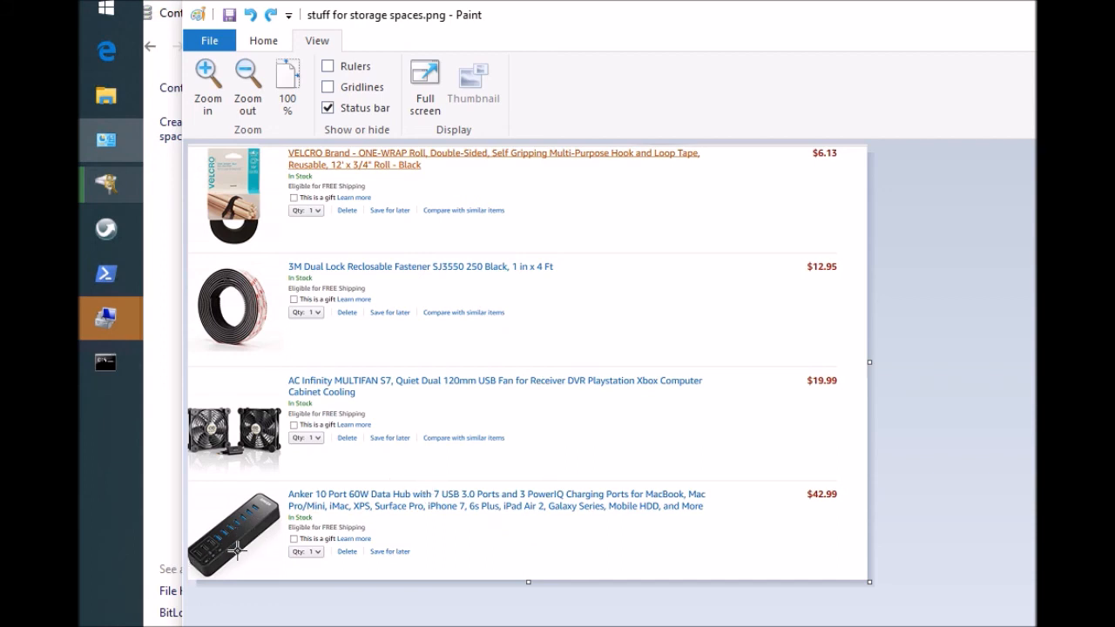
{"action": "mouse_move", "coordinate": [553, 535]}
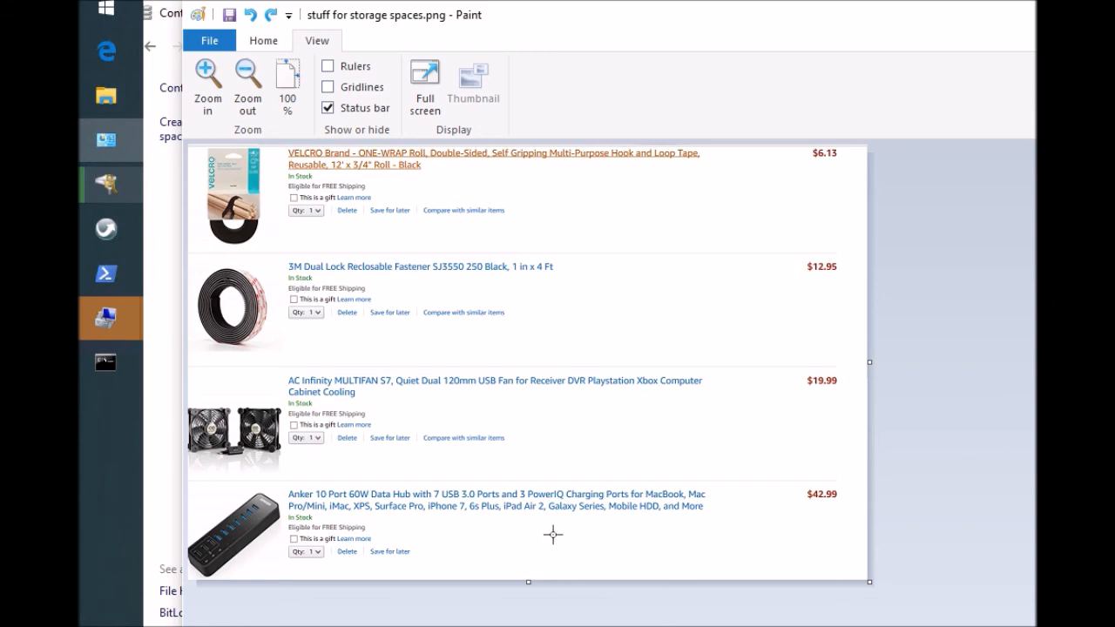
{"action": "mouse_move", "coordinate": [259, 450]}
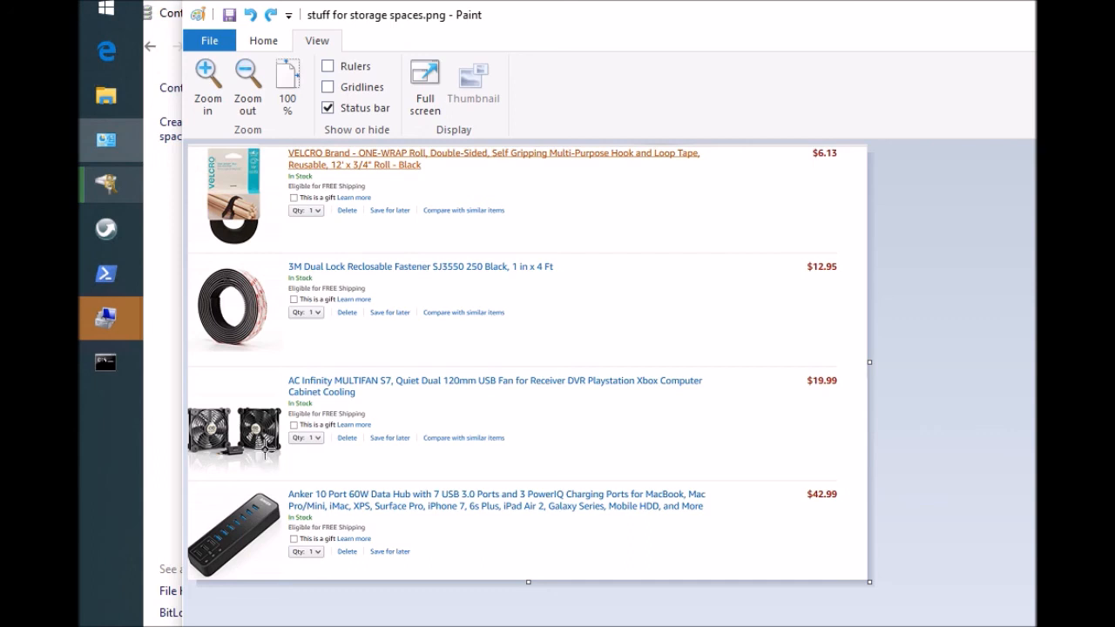
{"action": "mouse_move", "coordinate": [278, 470]}
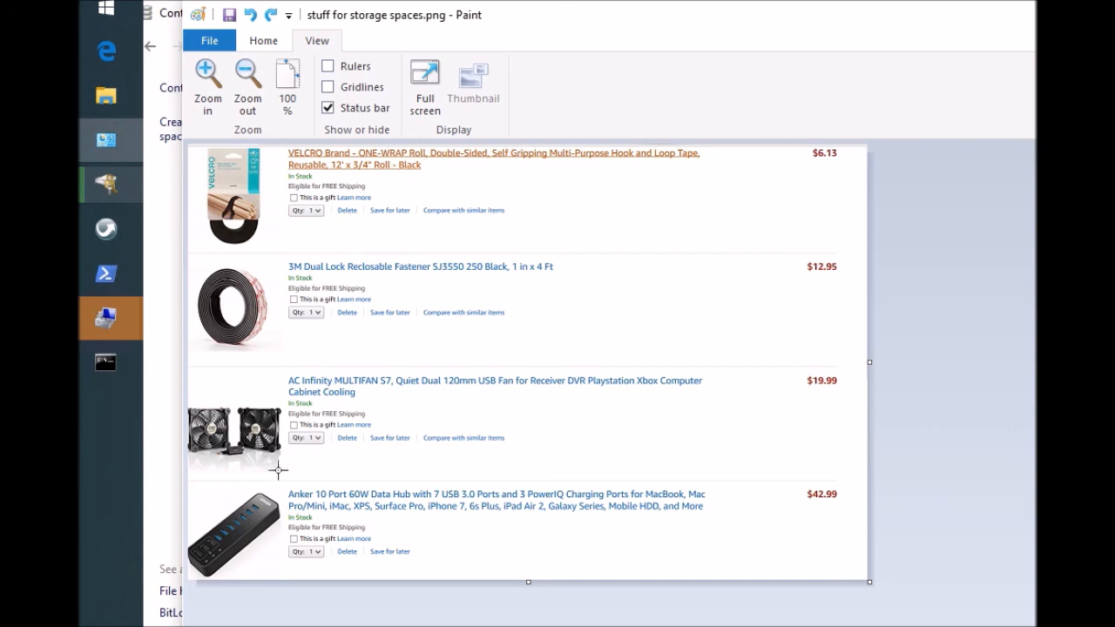
{"action": "mouse_move", "coordinate": [283, 421]}
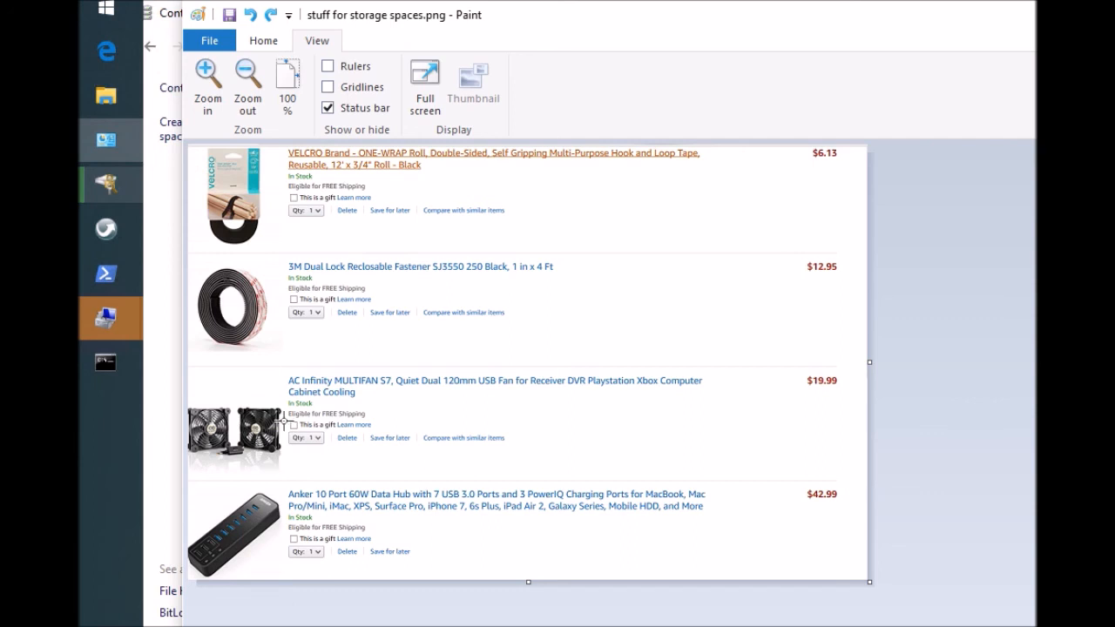
{"action": "mouse_move", "coordinate": [298, 277]}
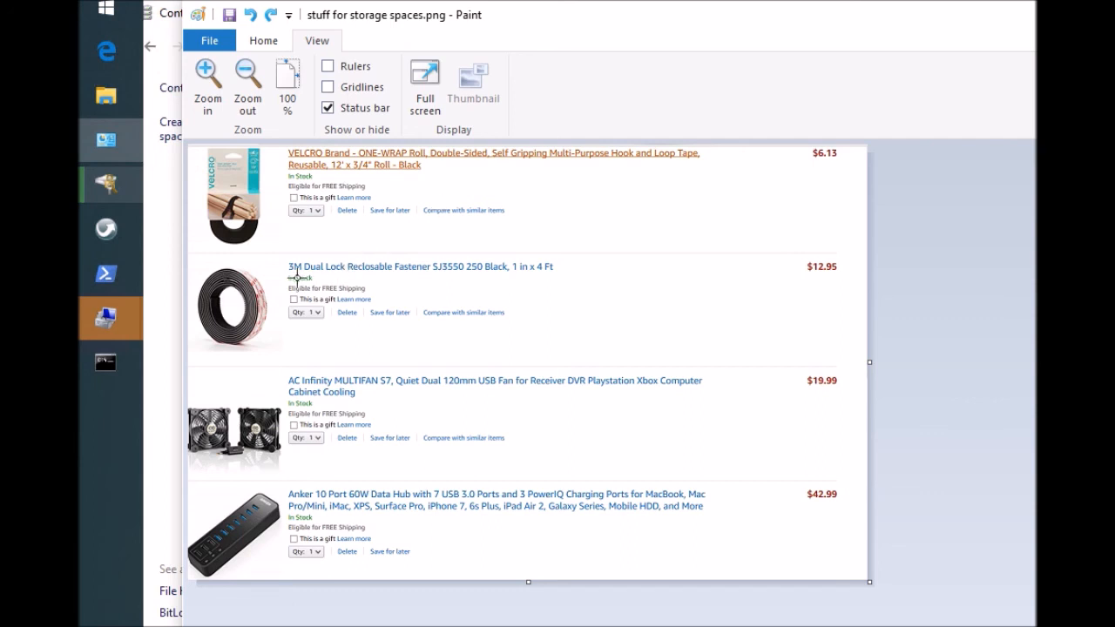
{"action": "mouse_move", "coordinate": [360, 286]}
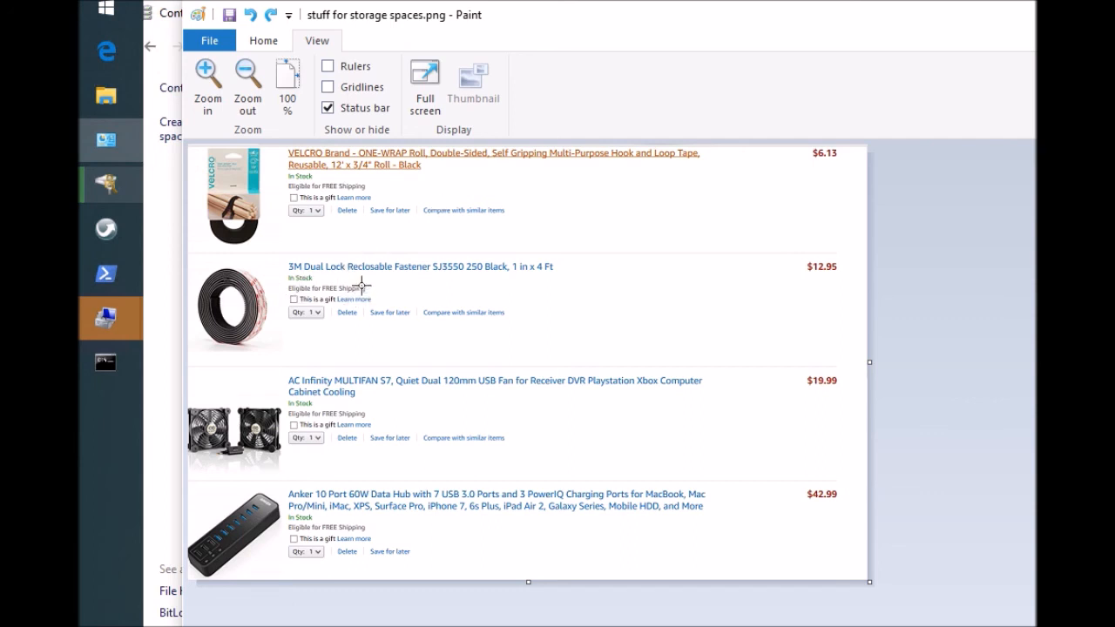
{"action": "mouse_move", "coordinate": [373, 289]}
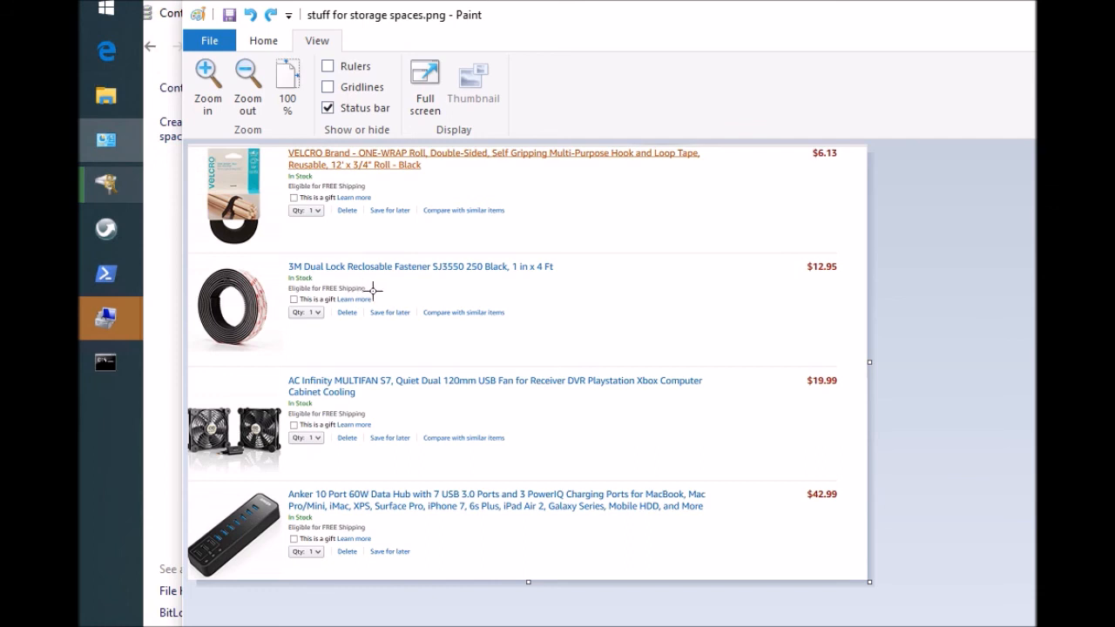
{"action": "mouse_move", "coordinate": [271, 328]}
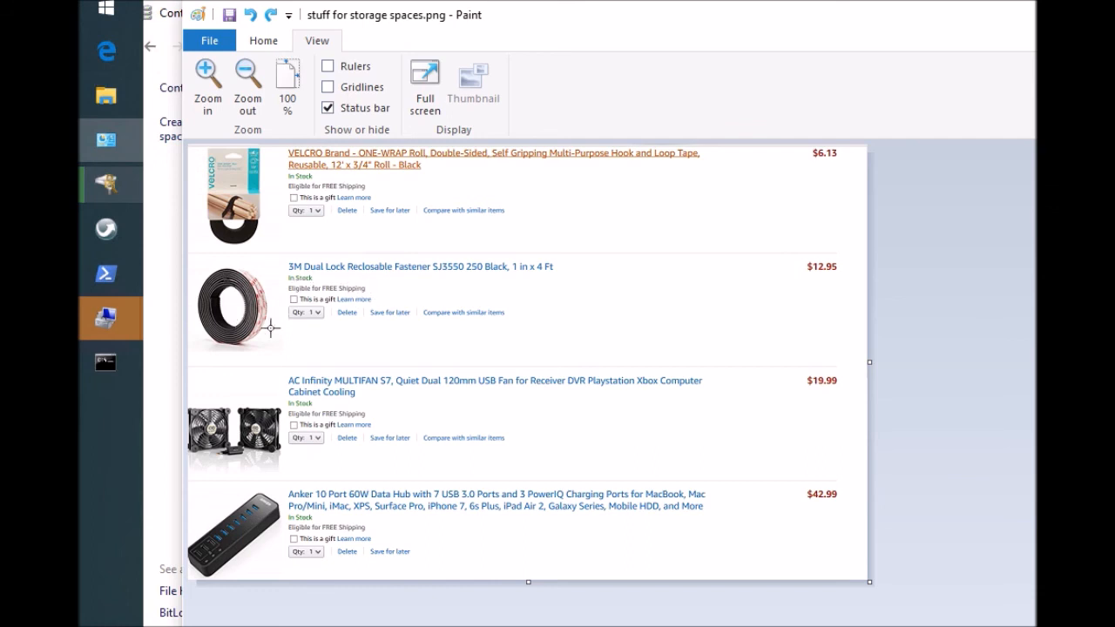
{"action": "mouse_move", "coordinate": [244, 311]}
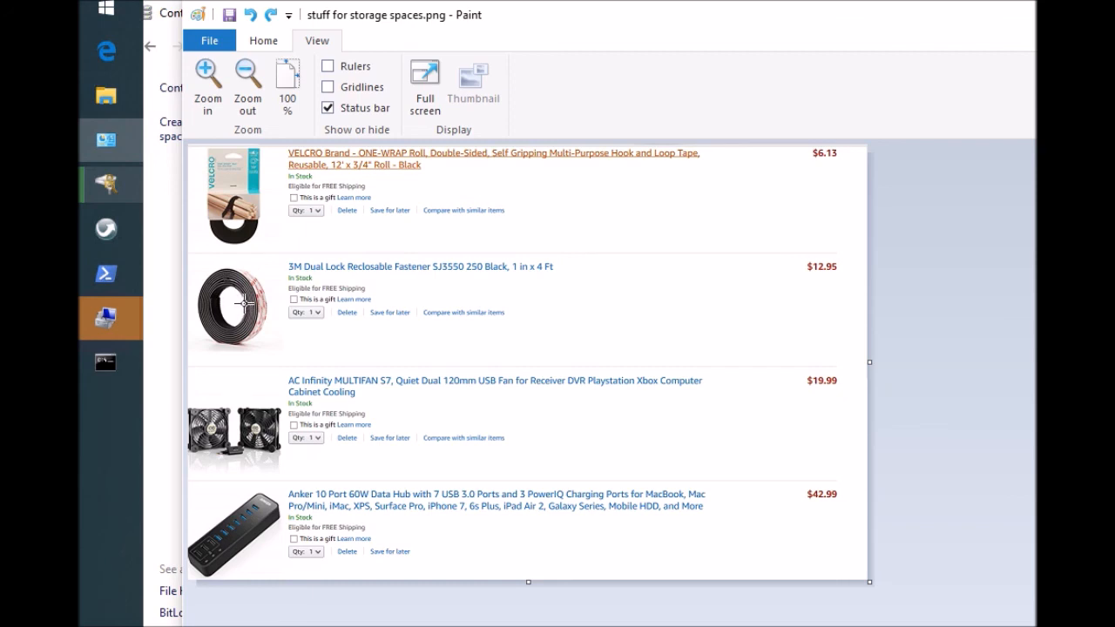
{"action": "mouse_move", "coordinate": [251, 303]}
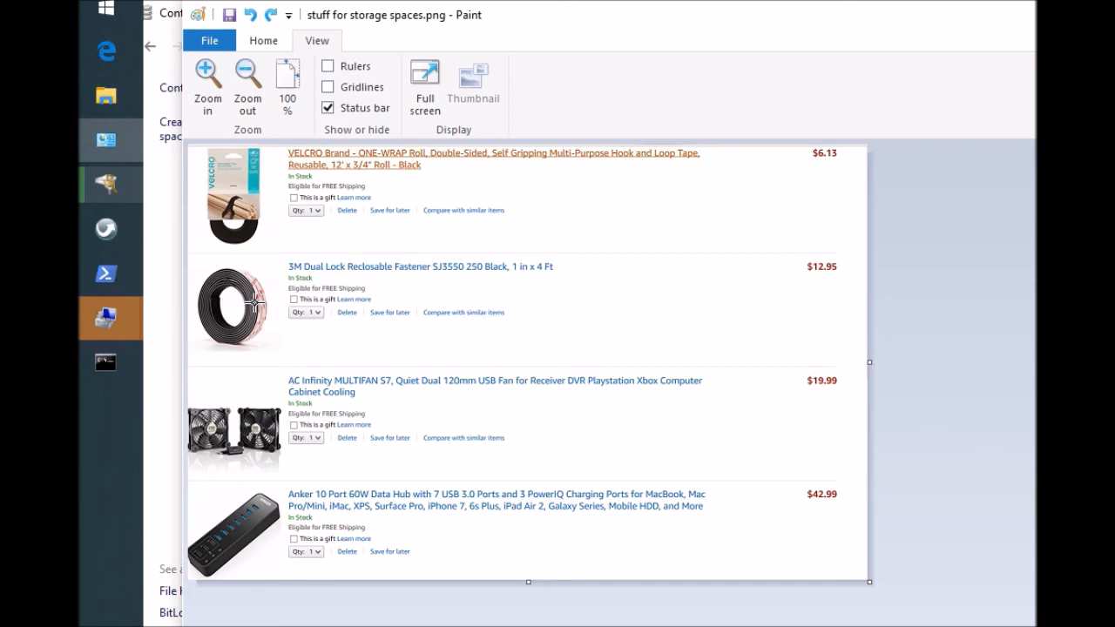
{"action": "mouse_move", "coordinate": [314, 226]}
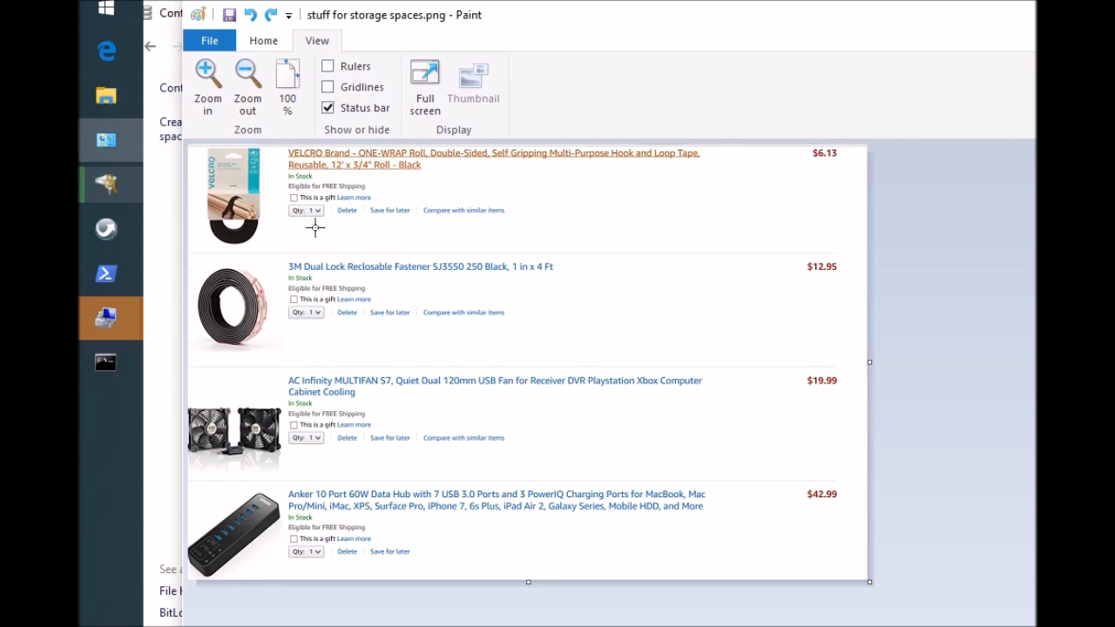
{"action": "mouse_move", "coordinate": [326, 235]}
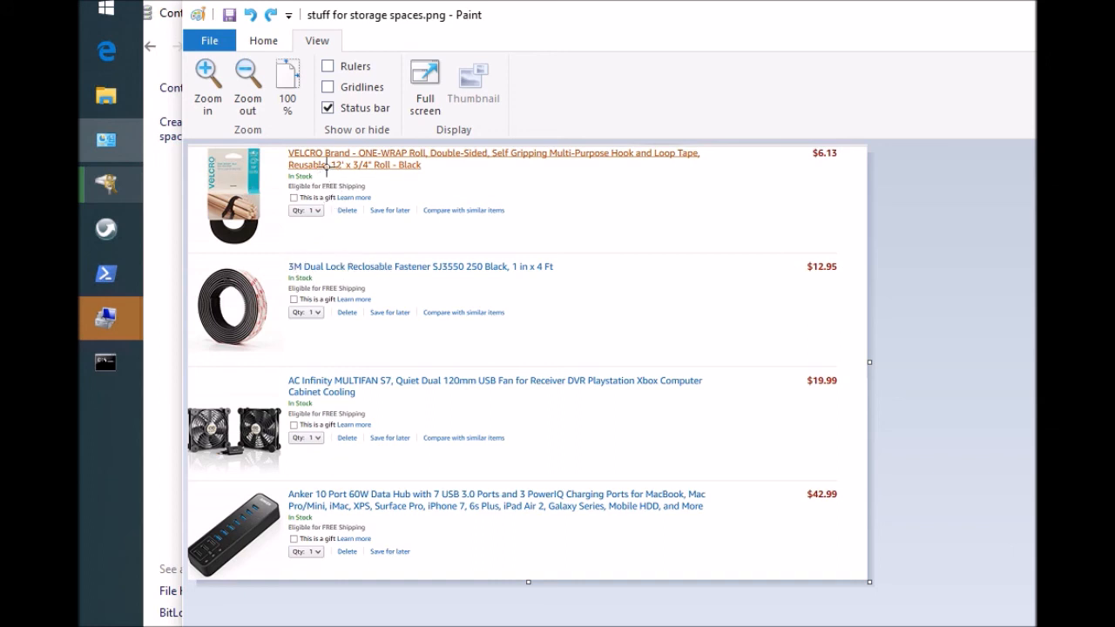
{"action": "mouse_move", "coordinate": [363, 175]}
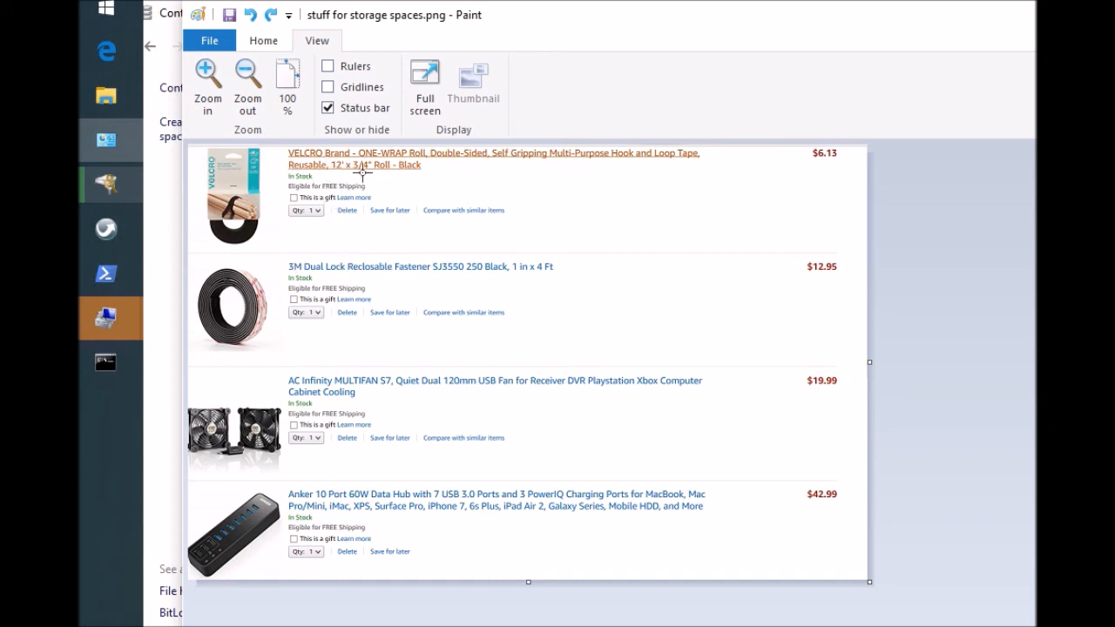
{"action": "mouse_move", "coordinate": [329, 209]}
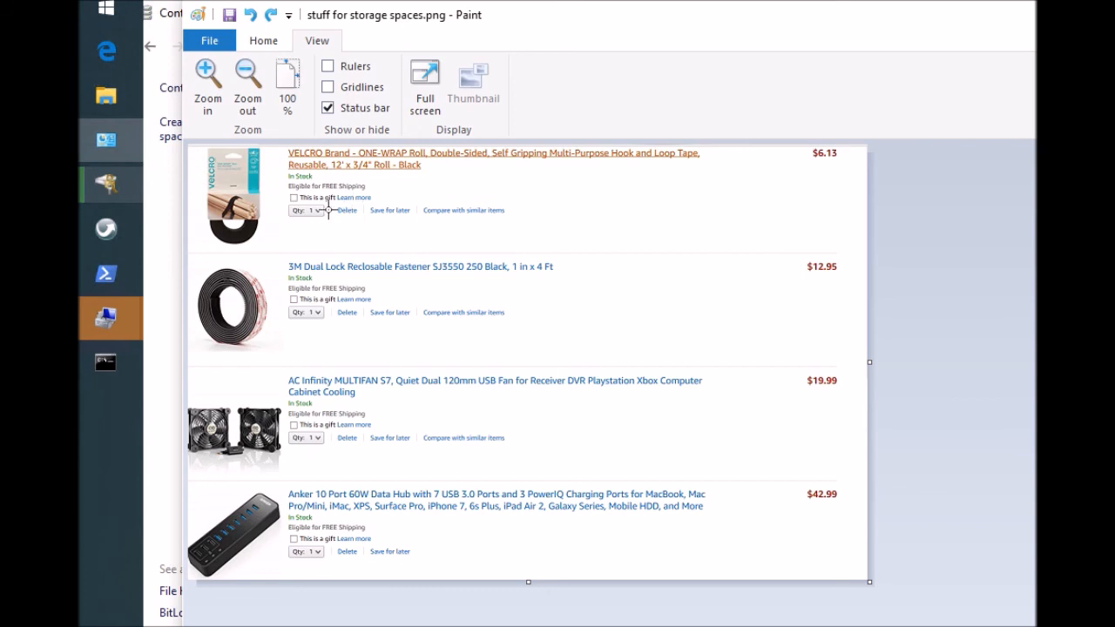
{"action": "mouse_move", "coordinate": [329, 218]}
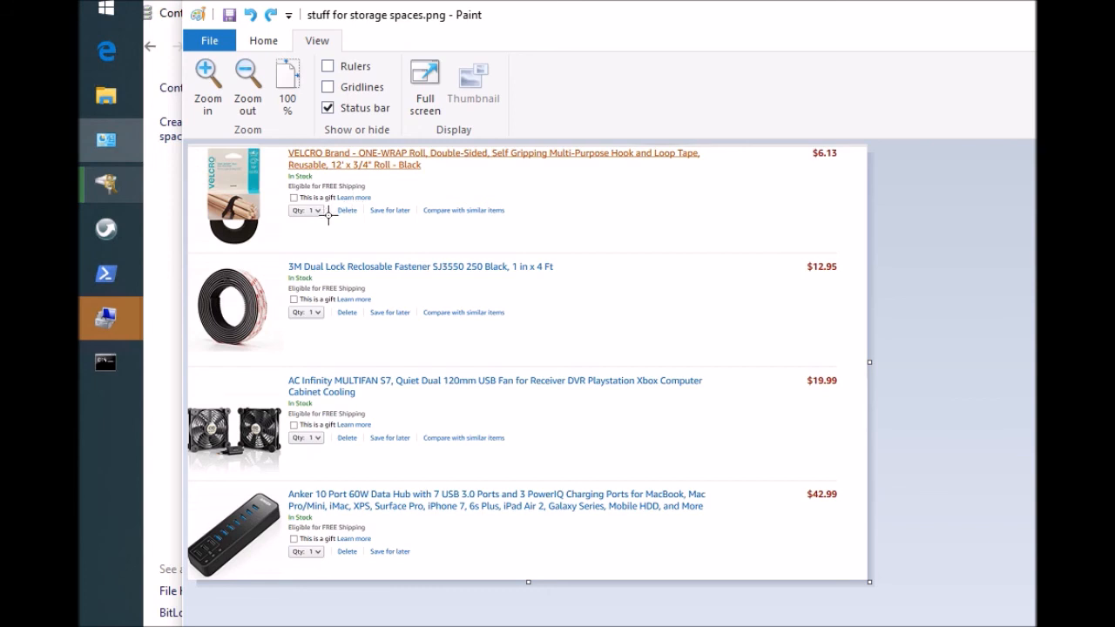
{"action": "mouse_move", "coordinate": [328, 446]}
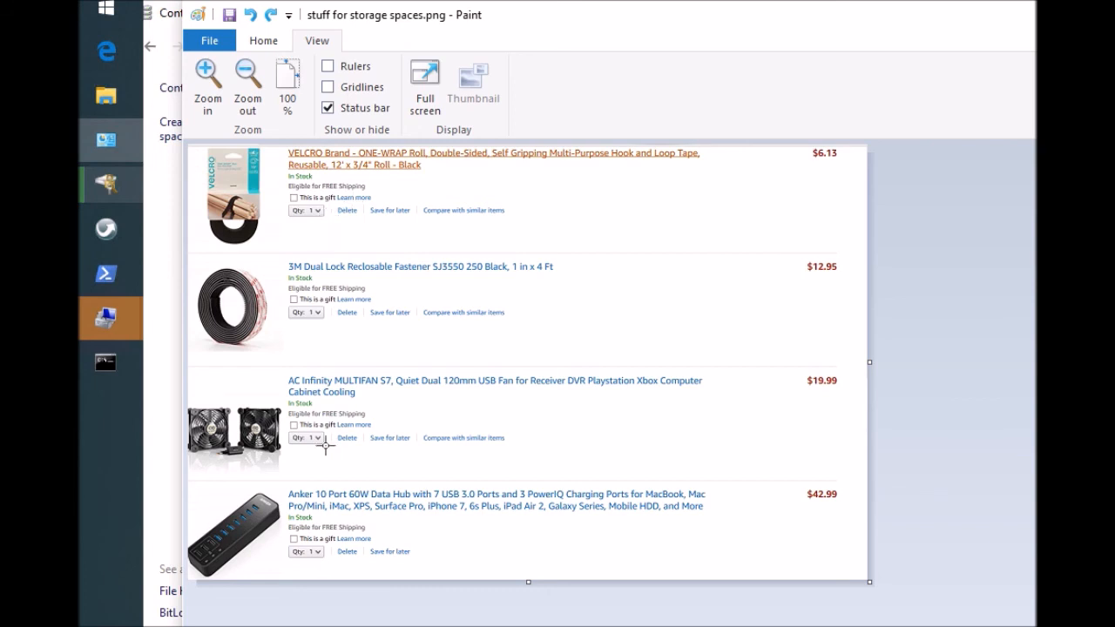
{"action": "mouse_move", "coordinate": [270, 547]}
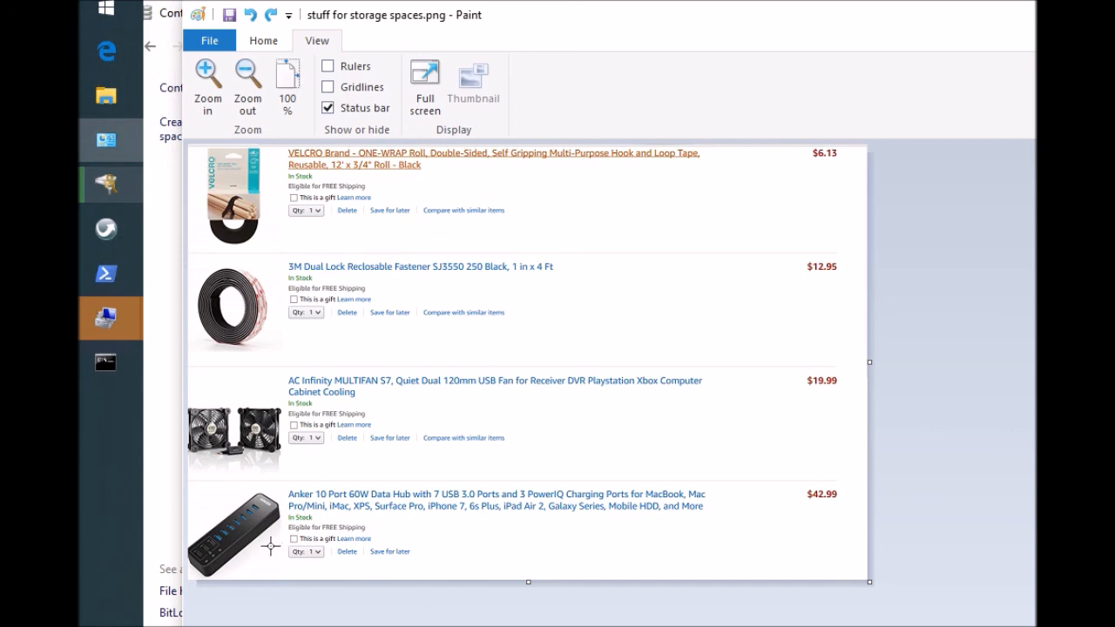
{"action": "mouse_move", "coordinate": [548, 283]}
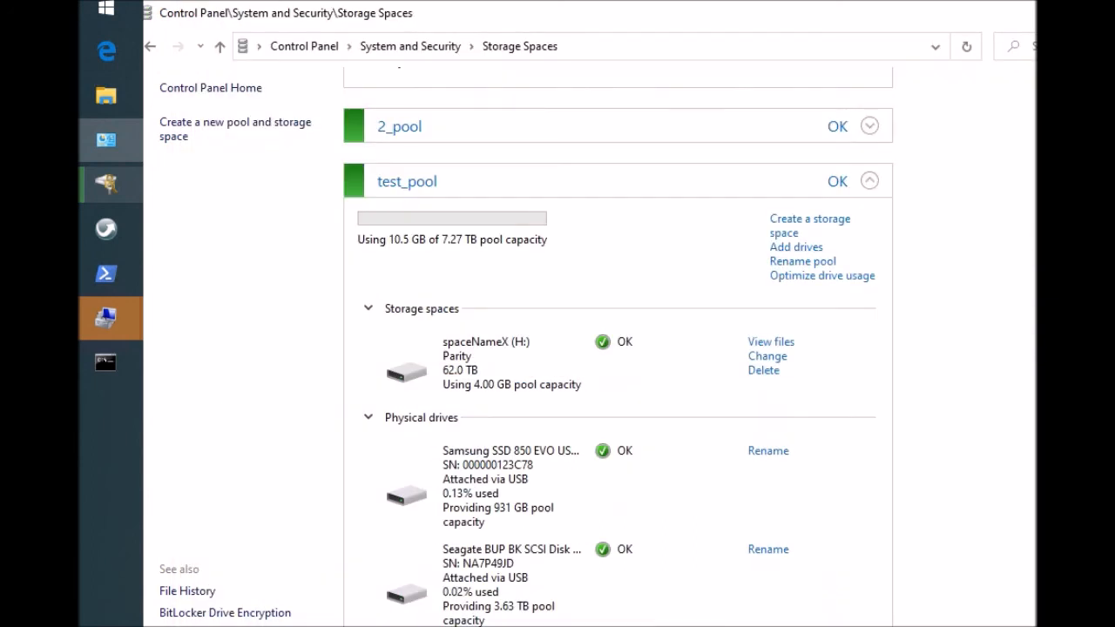
{"action": "mouse_move", "coordinate": [1009, 324]}
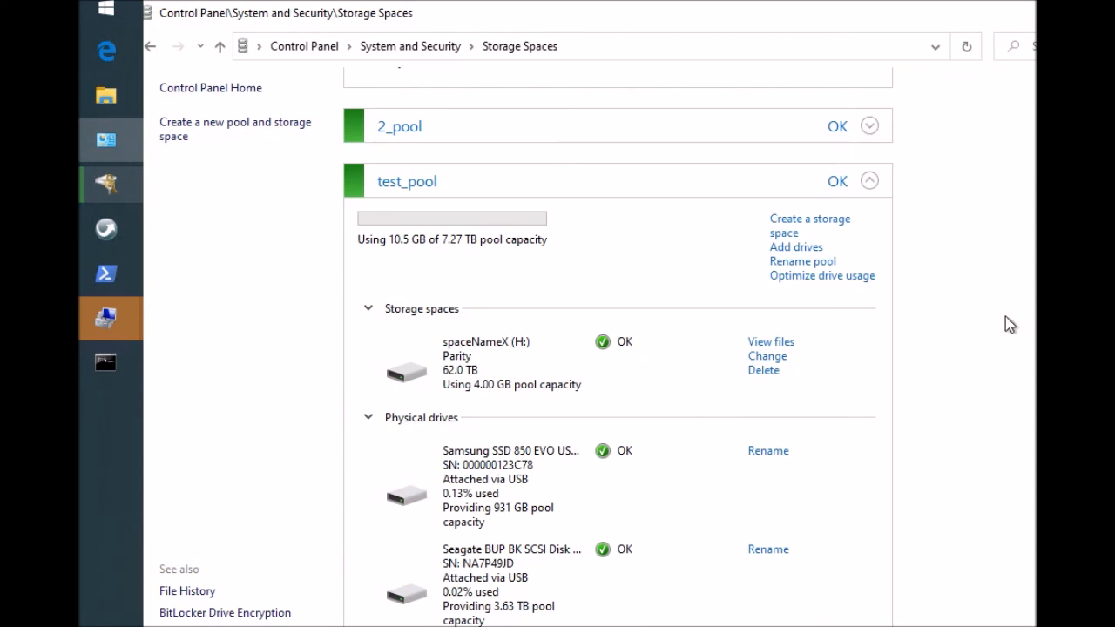
{"action": "scroll", "scroll_direction": "up", "scroll_amount": 3}
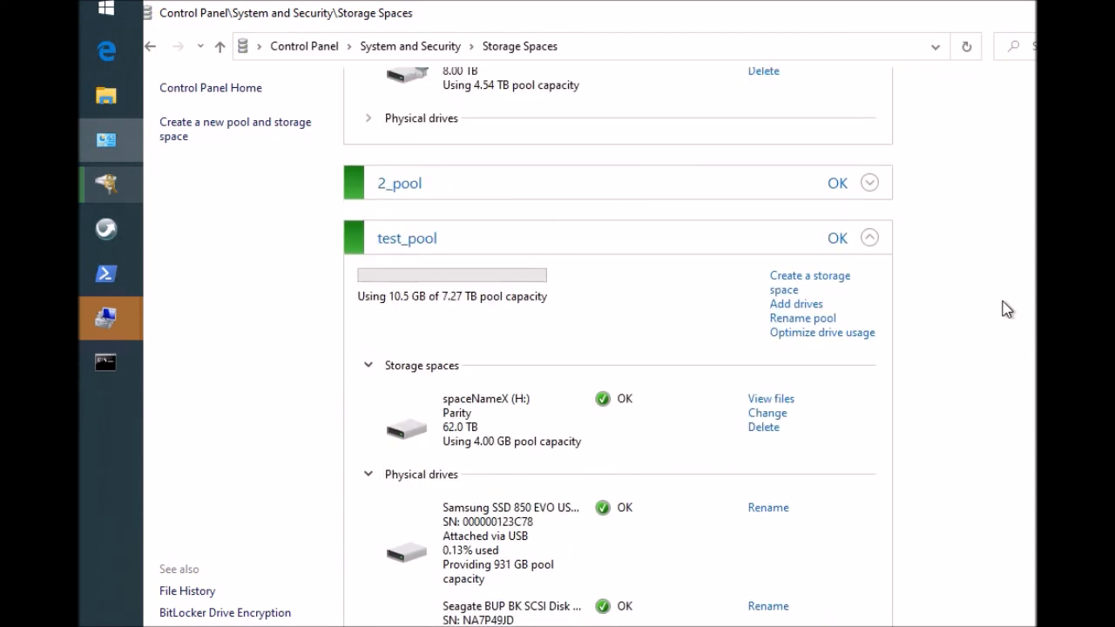
{"action": "mouse_move", "coordinate": [1009, 294]}
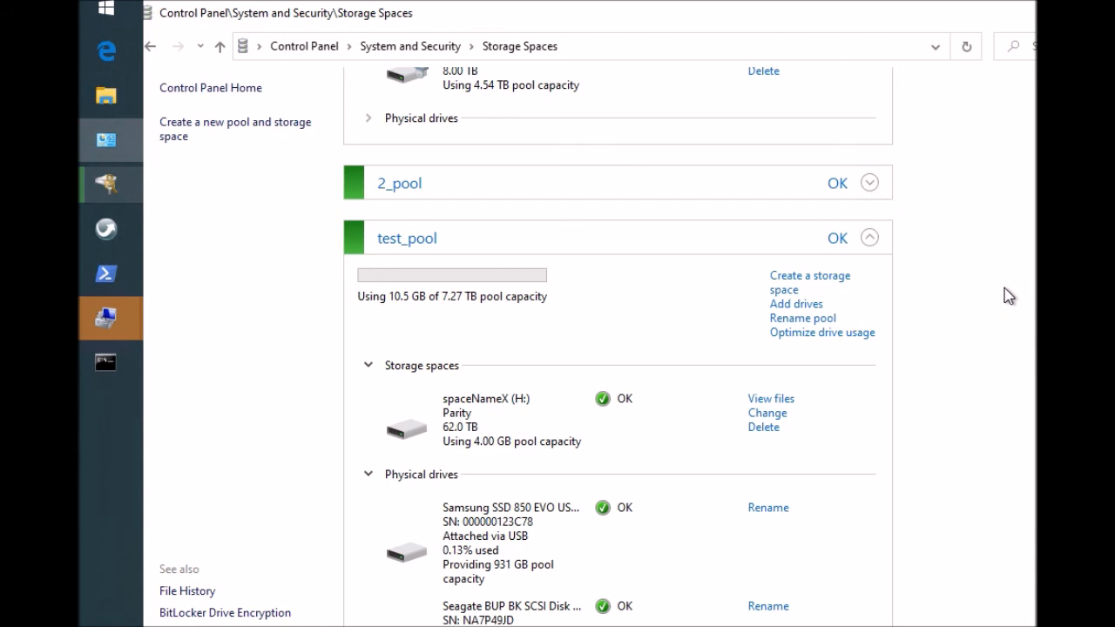
{"action": "mouse_move", "coordinate": [1000, 291]}
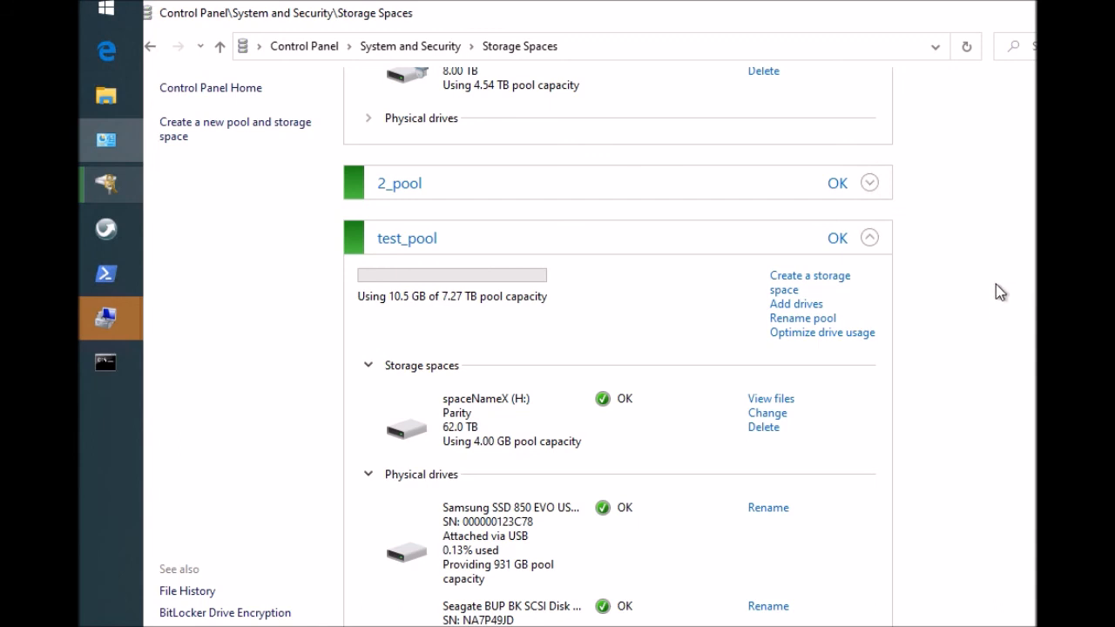
{"action": "mouse_move", "coordinate": [997, 285]}
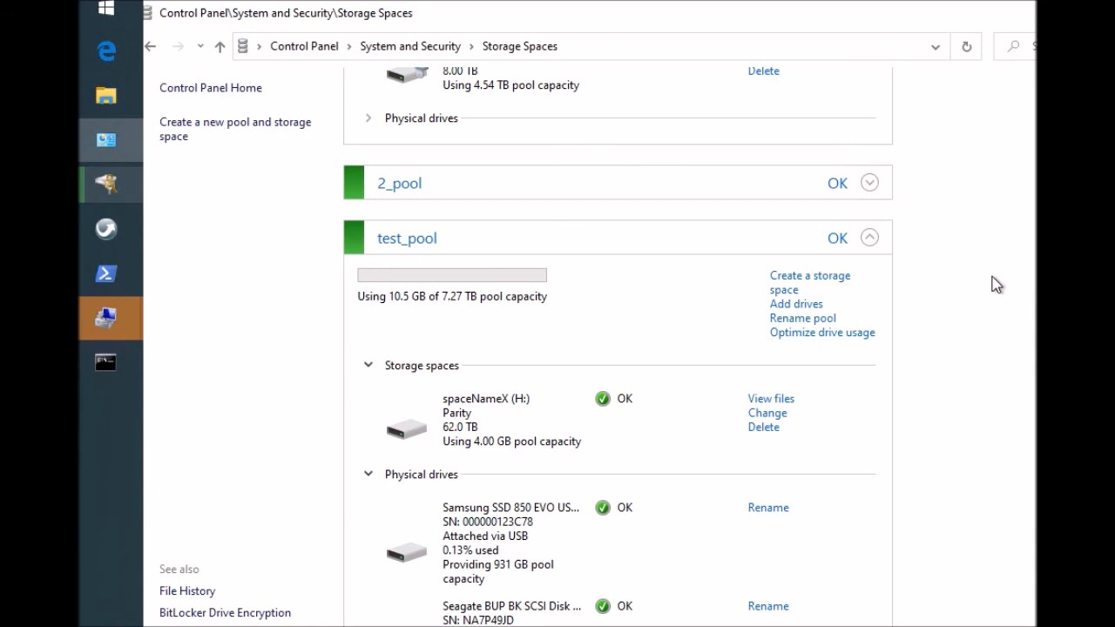
{"action": "mouse_move", "coordinate": [965, 291]}
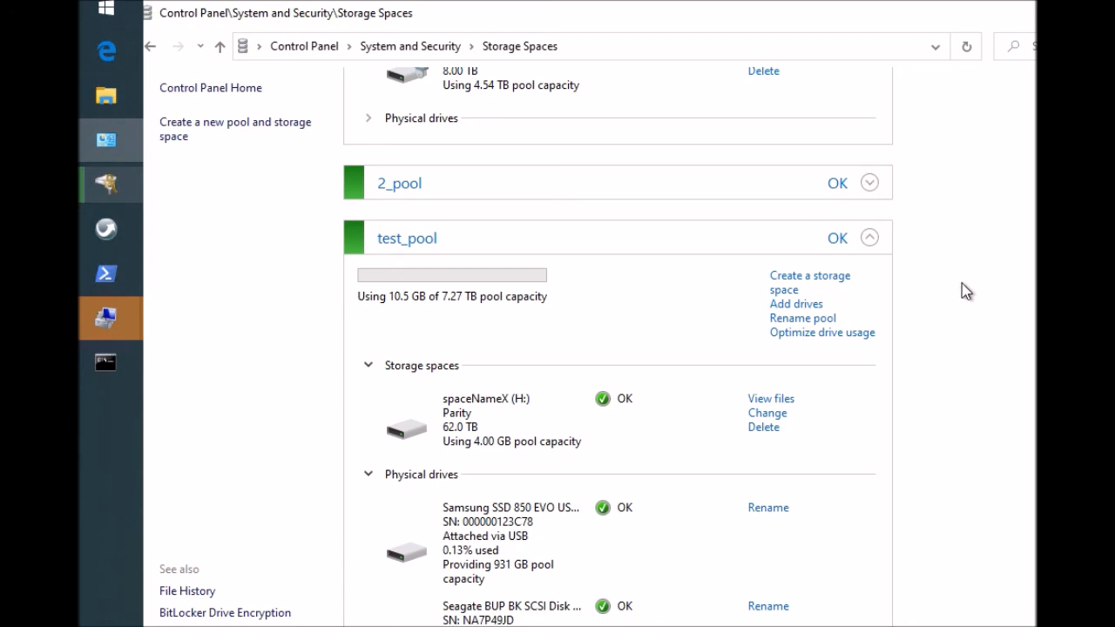